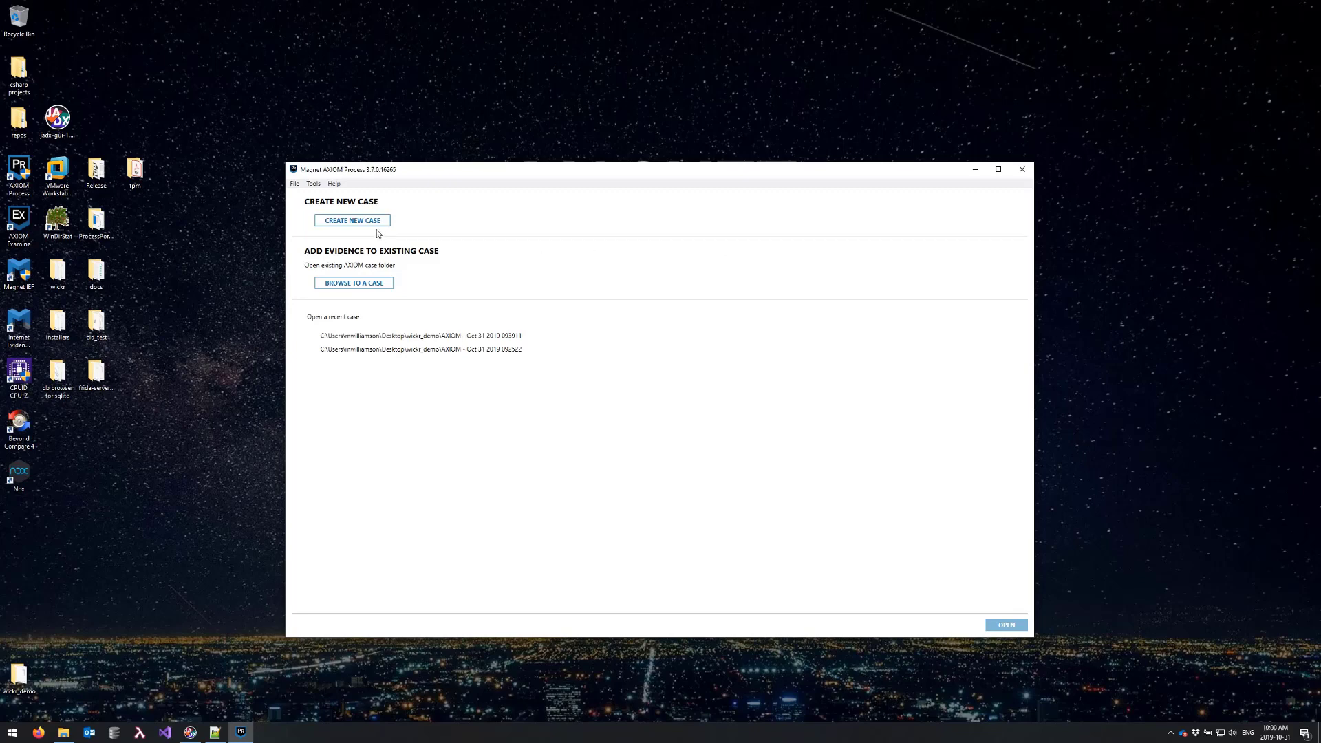
- Start a new case and enter case number 19-TEST with case type Other
{"action": "left_click", "coordinate": [353, 220]}
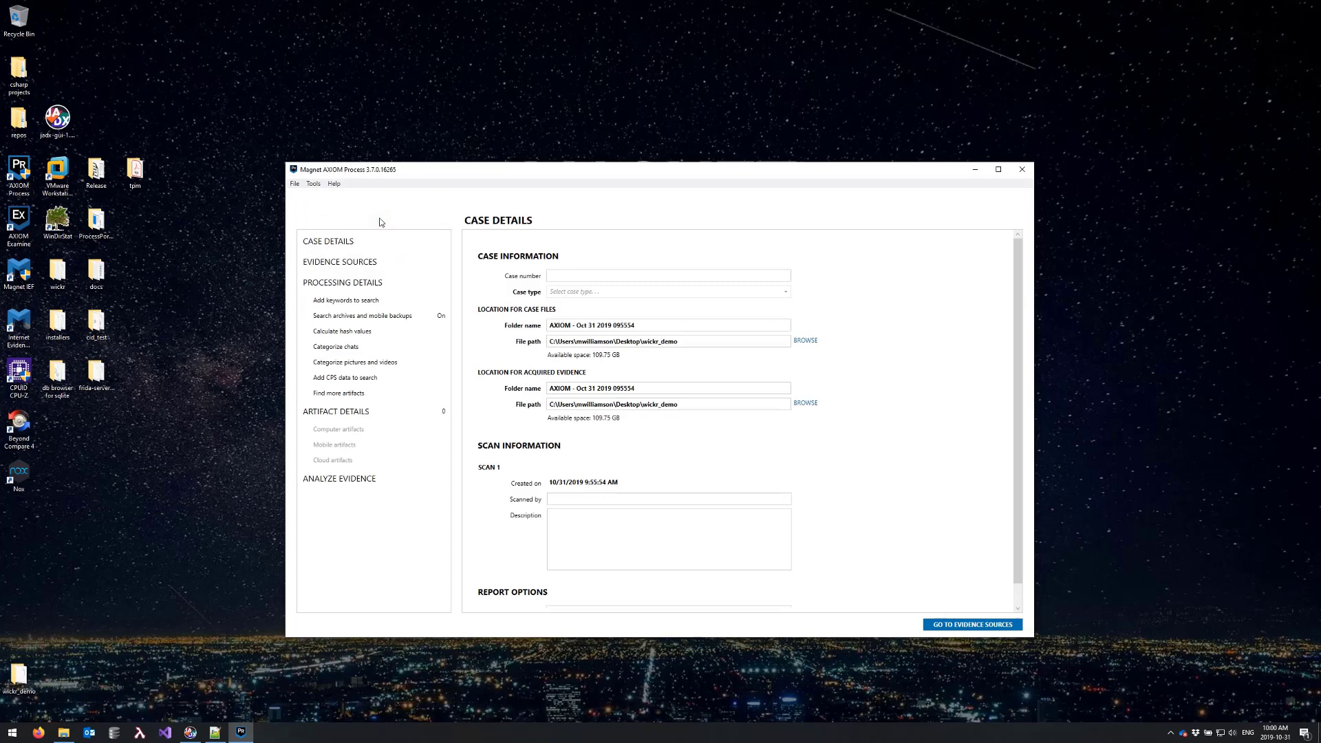
{"action": "left_click", "coordinate": [668, 275]}
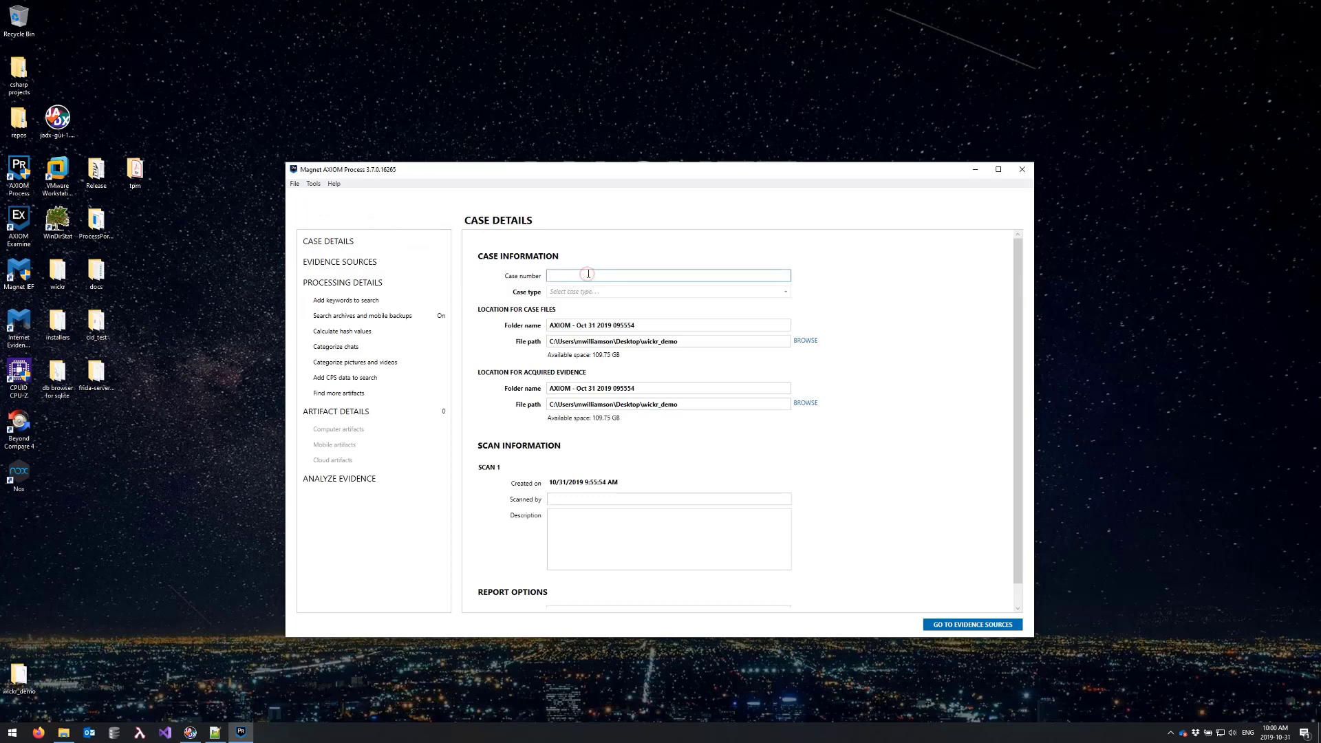
{"action": "type", "text": "19-TEST"}
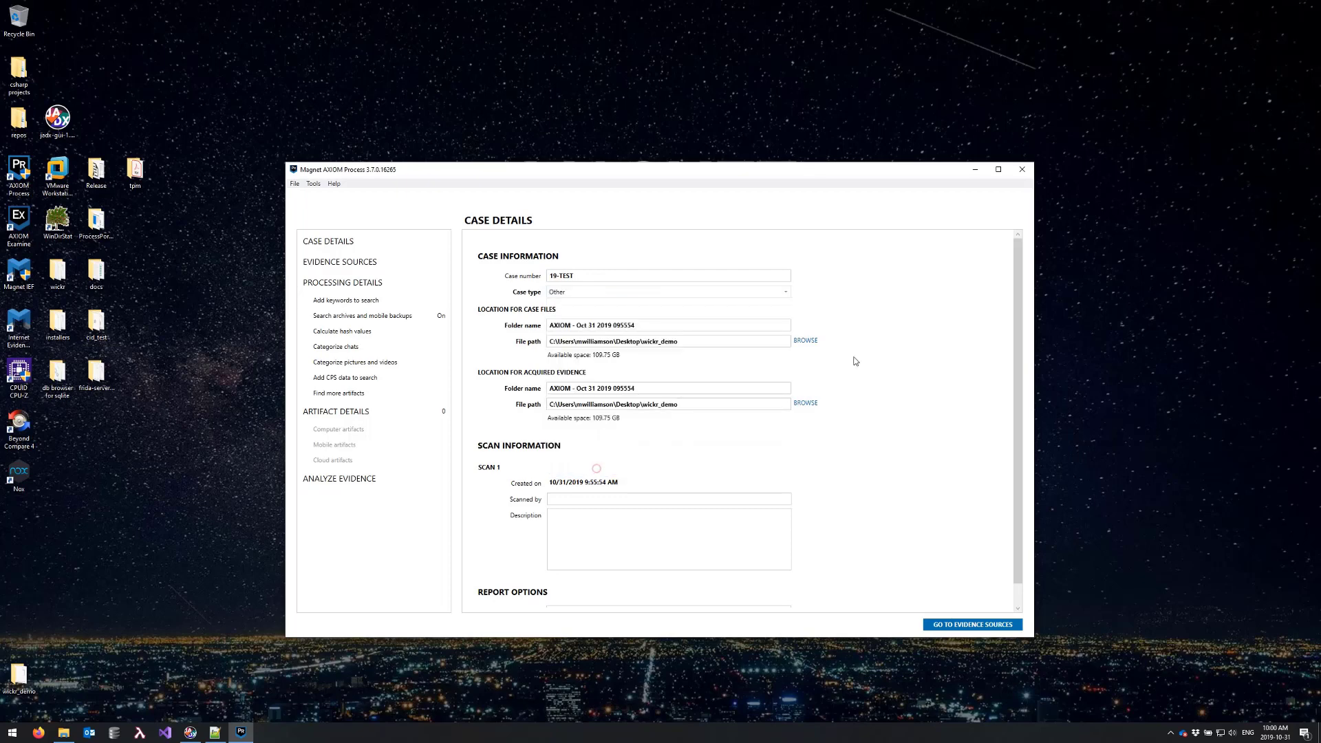
- Add a Mobile > iOS evidence source loaded from Files & Folders
{"action": "left_click", "coordinate": [971, 624]}
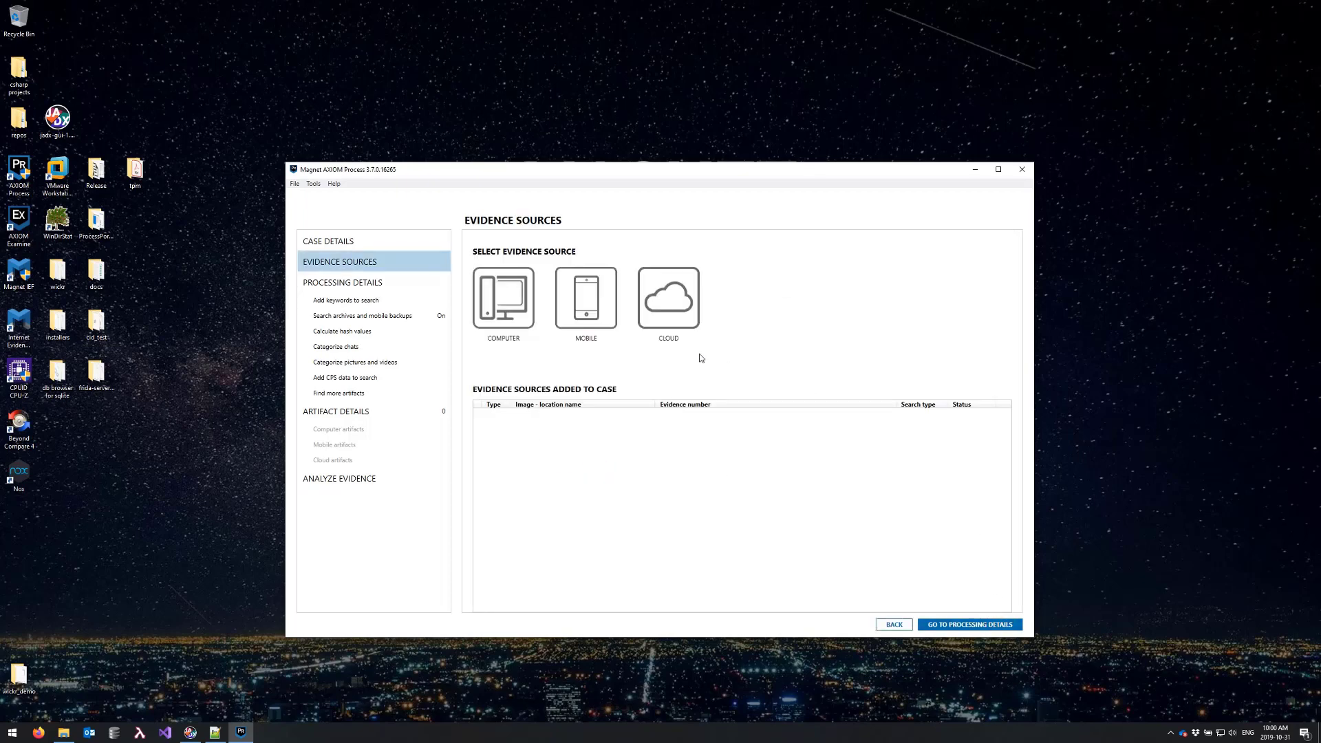
{"action": "left_click", "coordinate": [585, 300]}
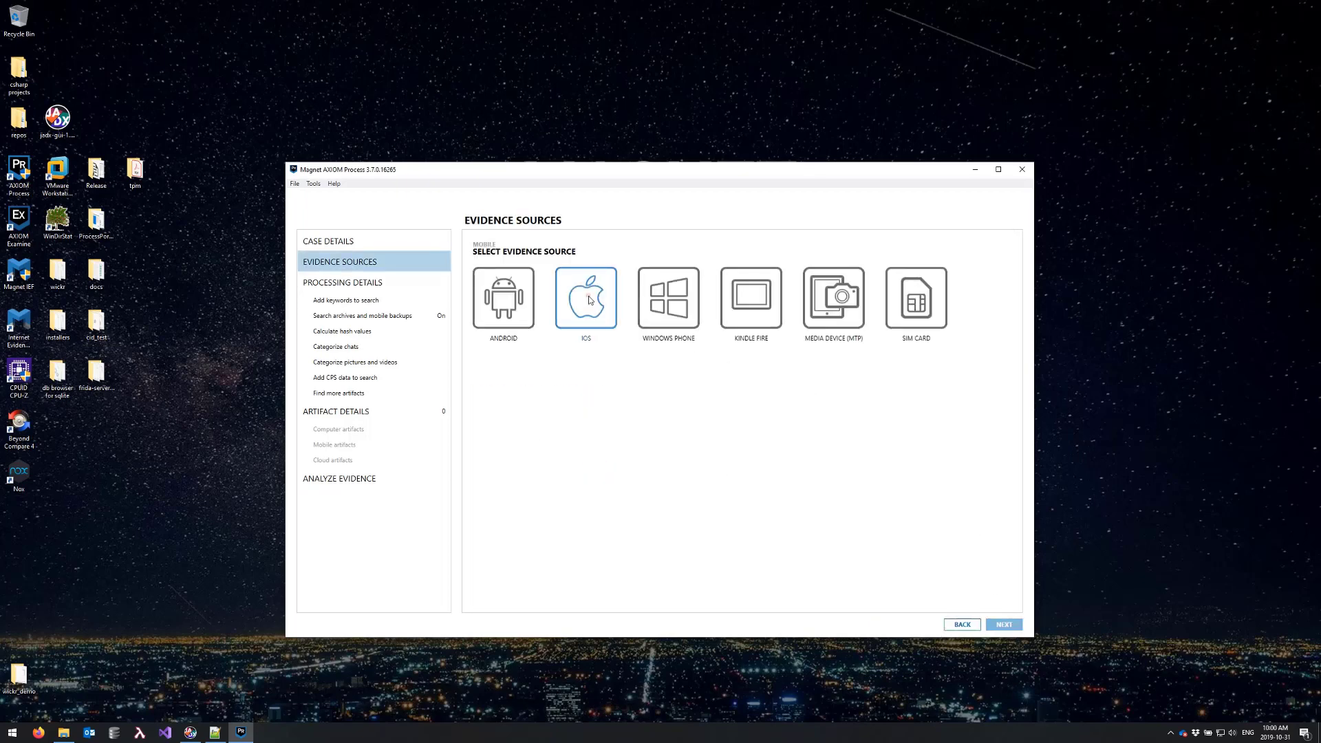
{"action": "left_click", "coordinate": [585, 300]}
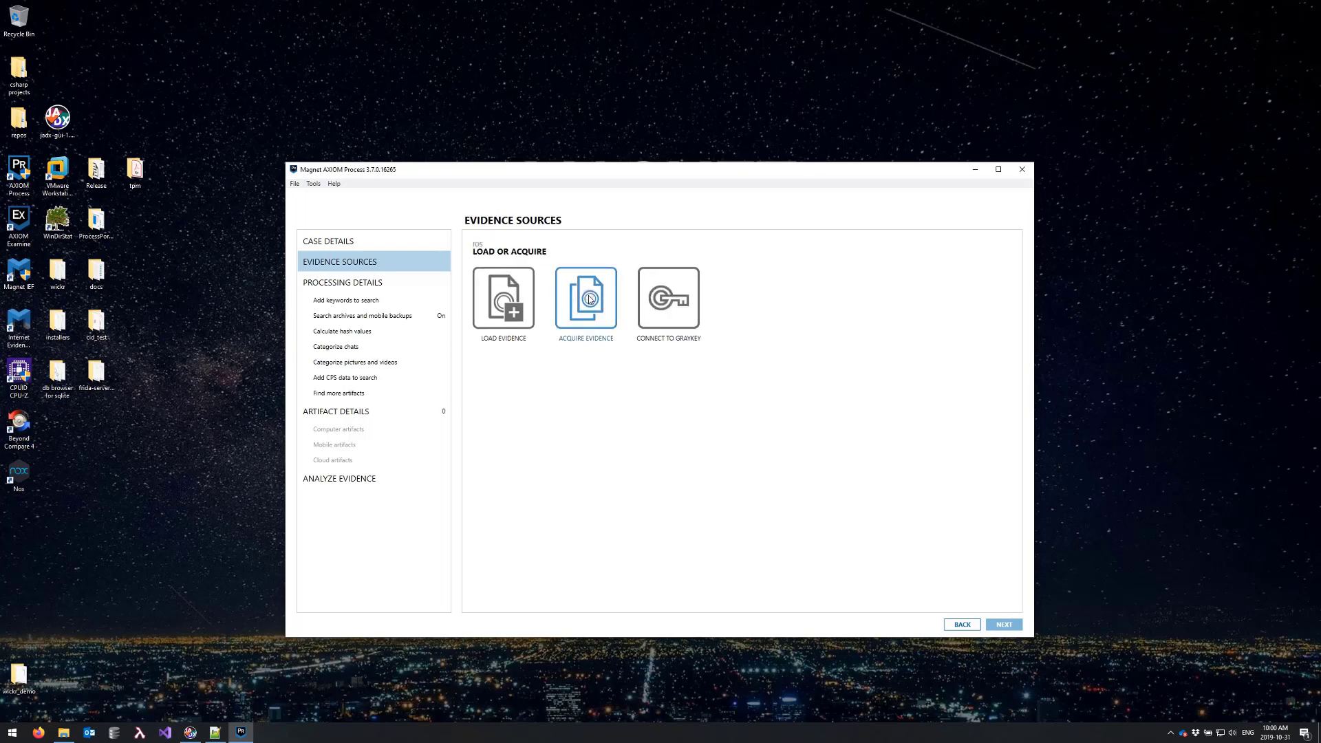
{"action": "left_click", "coordinate": [503, 300]}
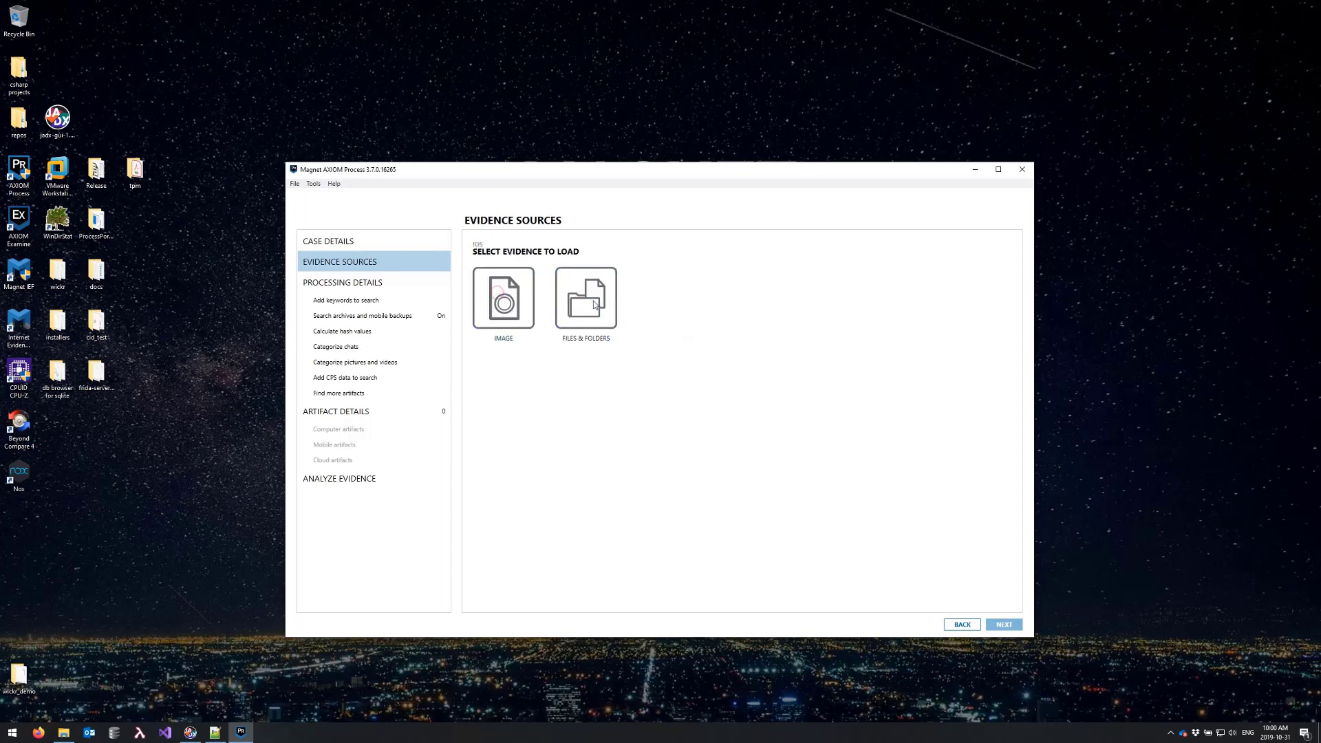
{"action": "left_click", "coordinate": [585, 299]}
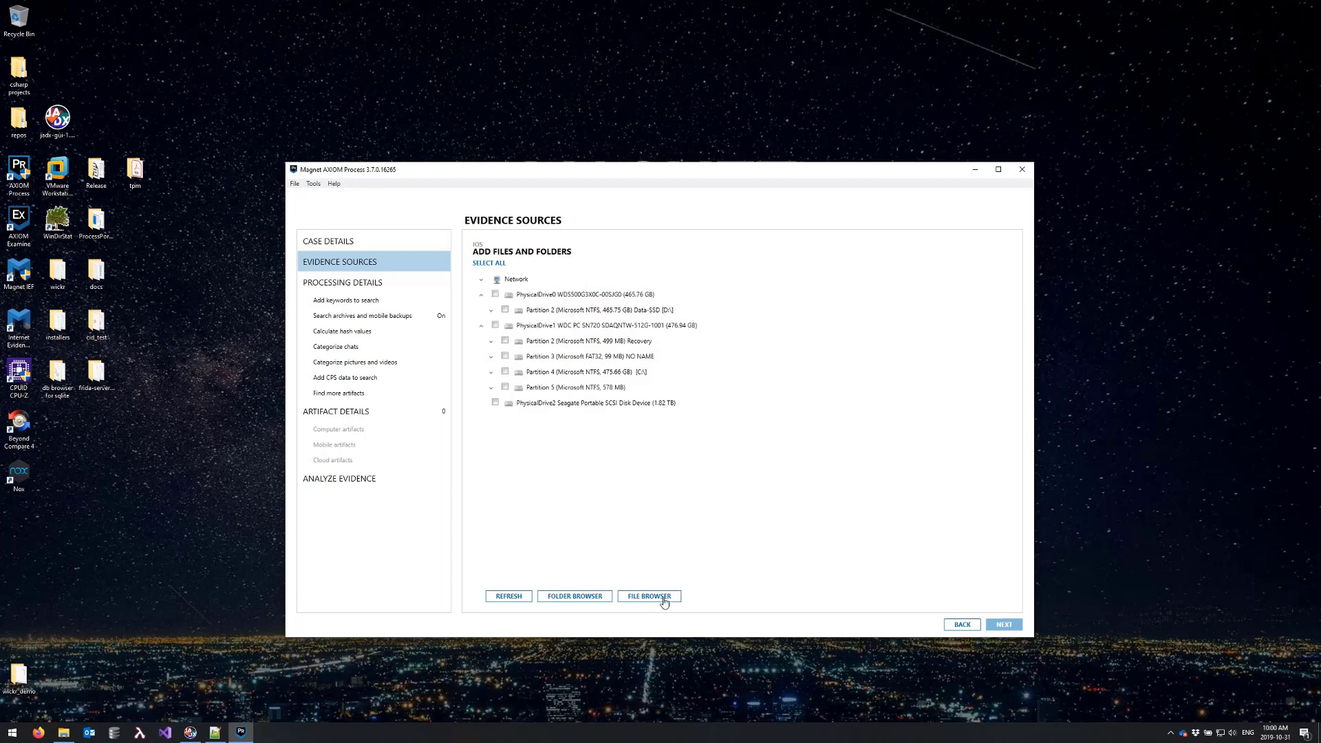
- Browse for a single file and choose the keychain .plist in the wickr_demo folder
{"action": "left_click", "coordinate": [649, 596]}
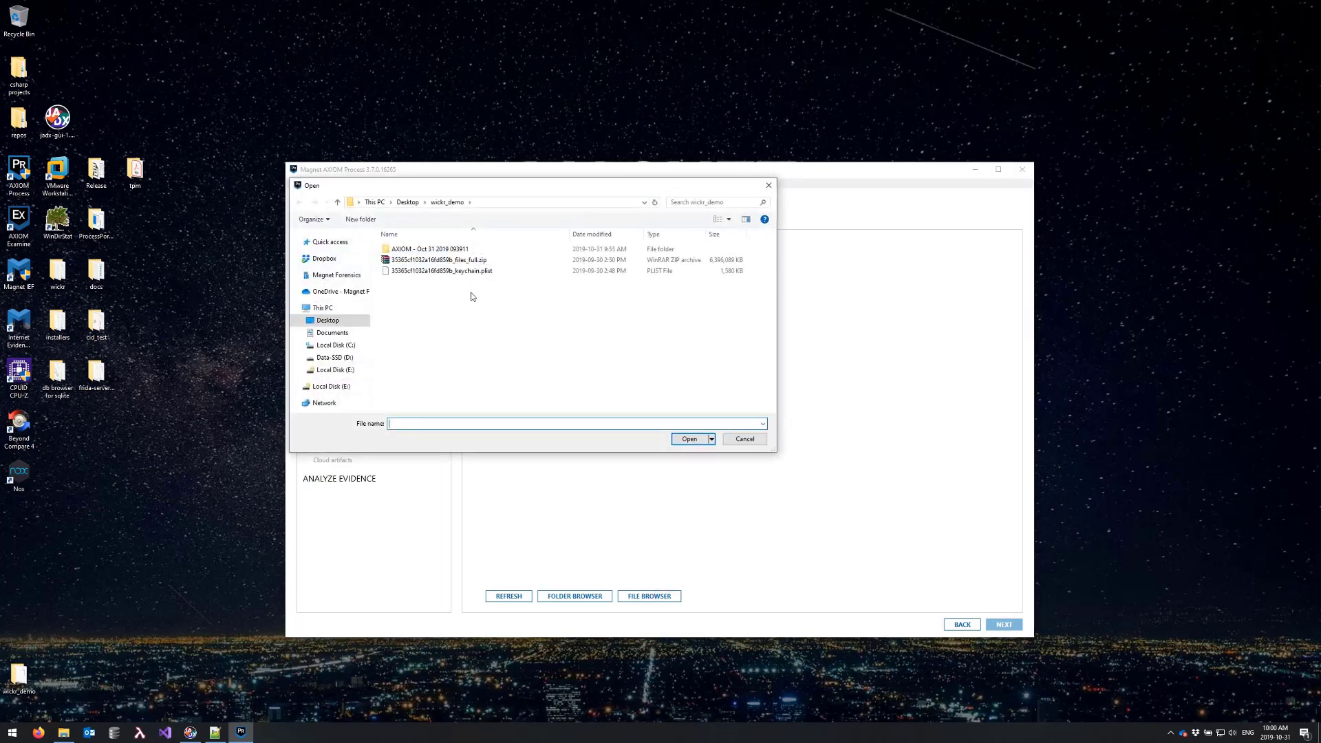
{"action": "left_click", "coordinate": [442, 271]}
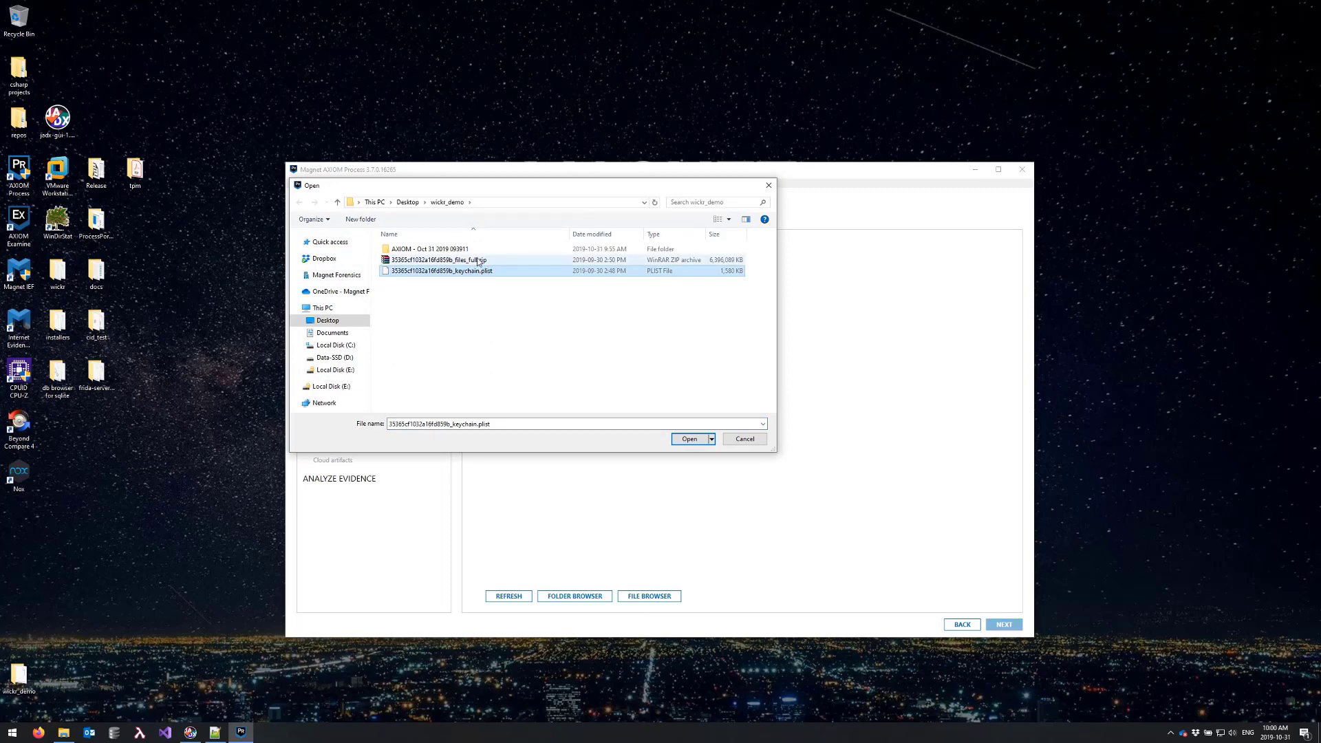
{"action": "mouse_move", "coordinate": [439, 259]}
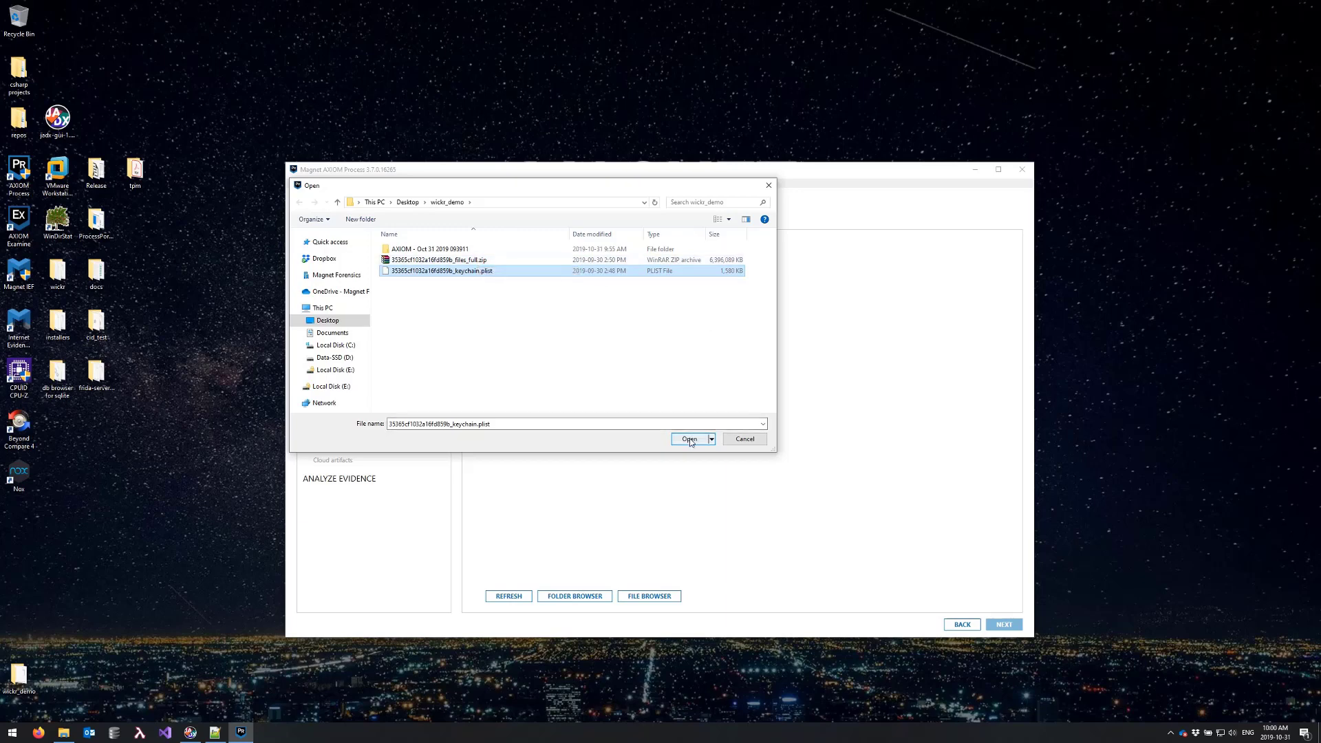
- Add the keychain file and include only the Apple Keychain mobile artifact
{"action": "left_click", "coordinate": [690, 439]}
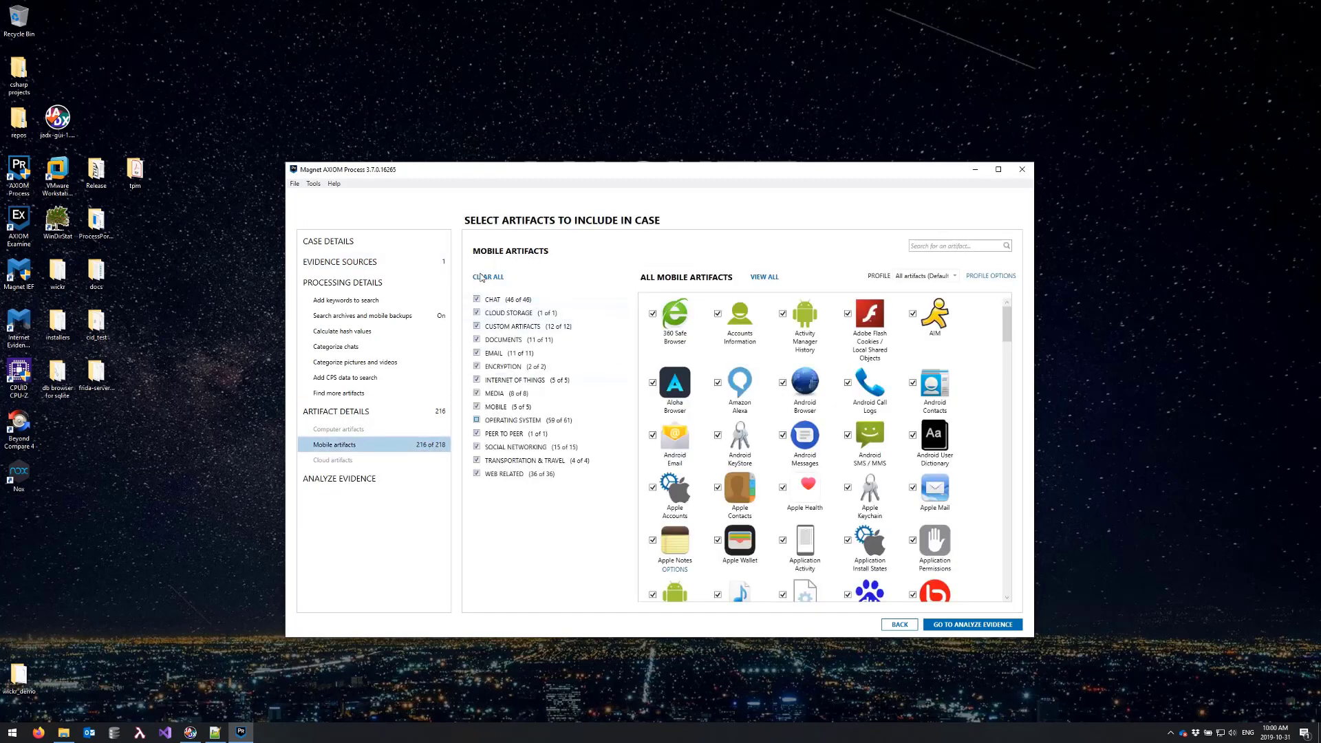
{"action": "left_click", "coordinate": [487, 277]}
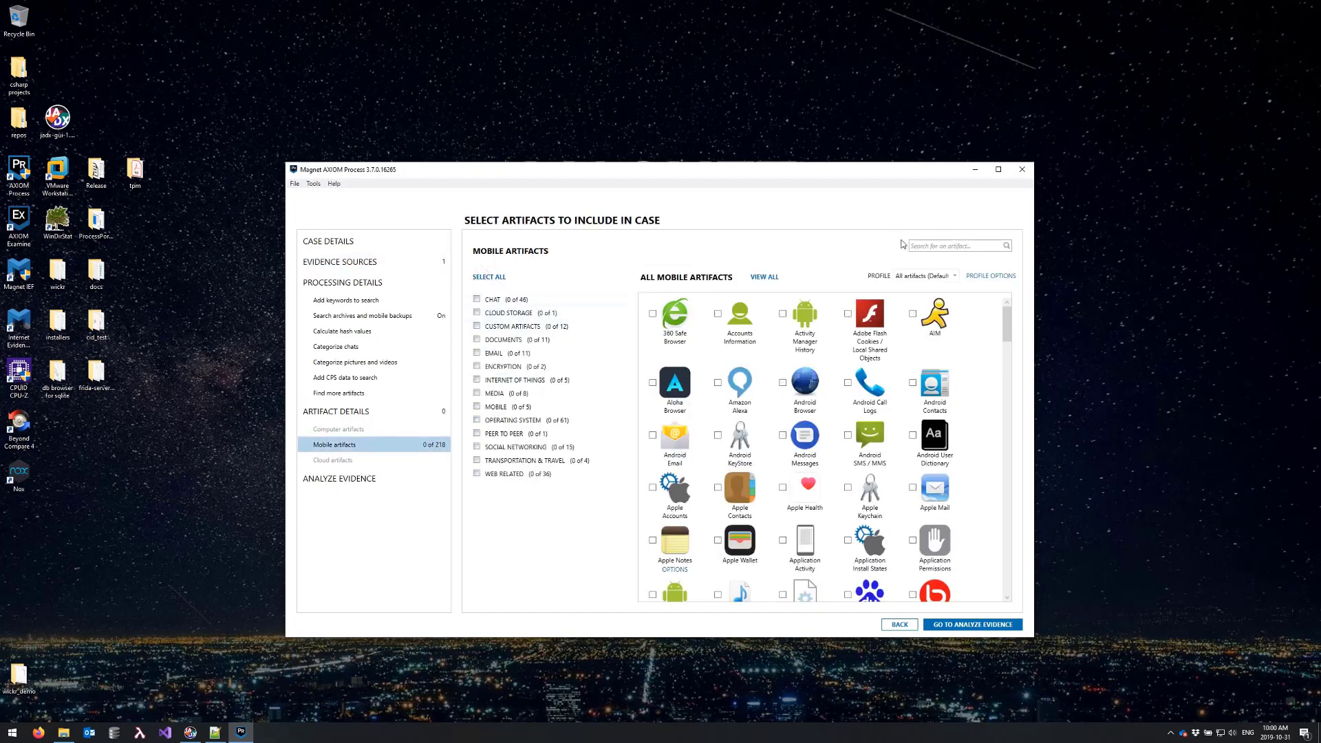
{"action": "type", "text": "keych"}
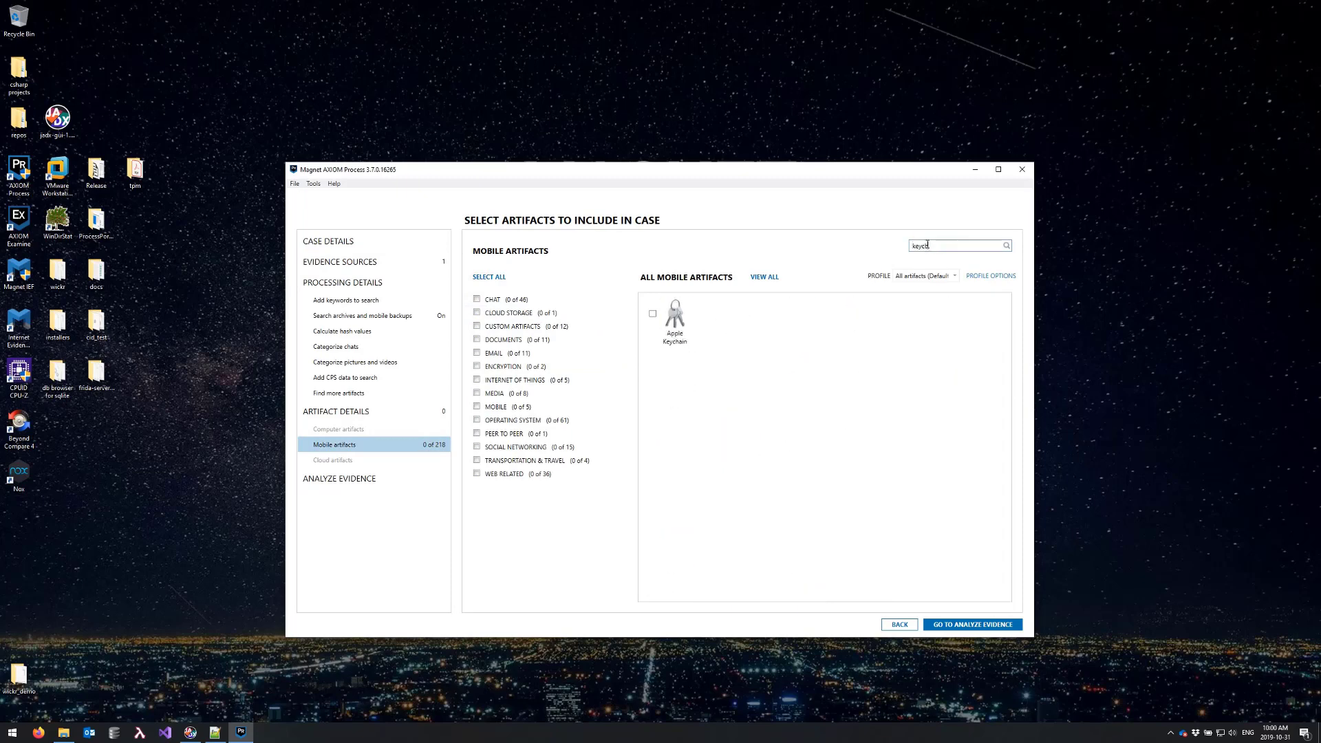
{"action": "left_click", "coordinate": [653, 312]}
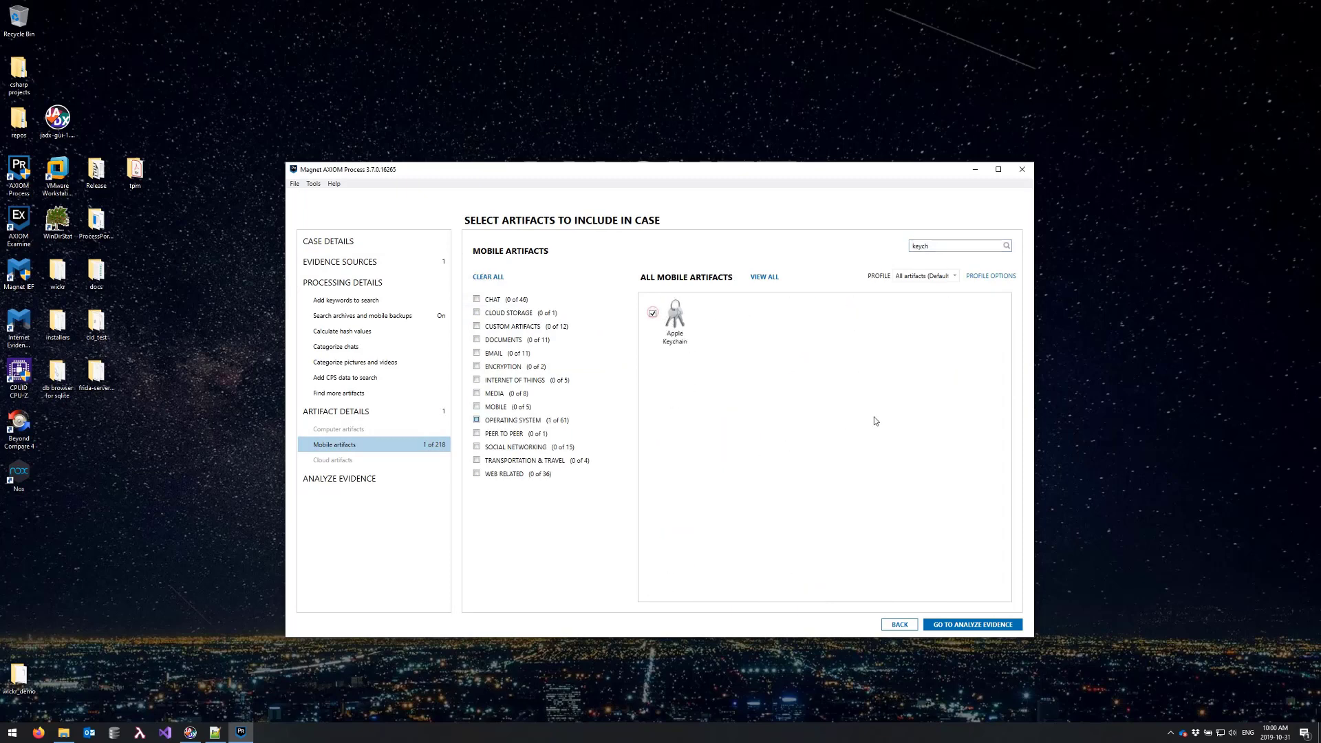
- Proceed to Analyze Evidence and start processing the source
{"action": "left_click", "coordinate": [972, 624]}
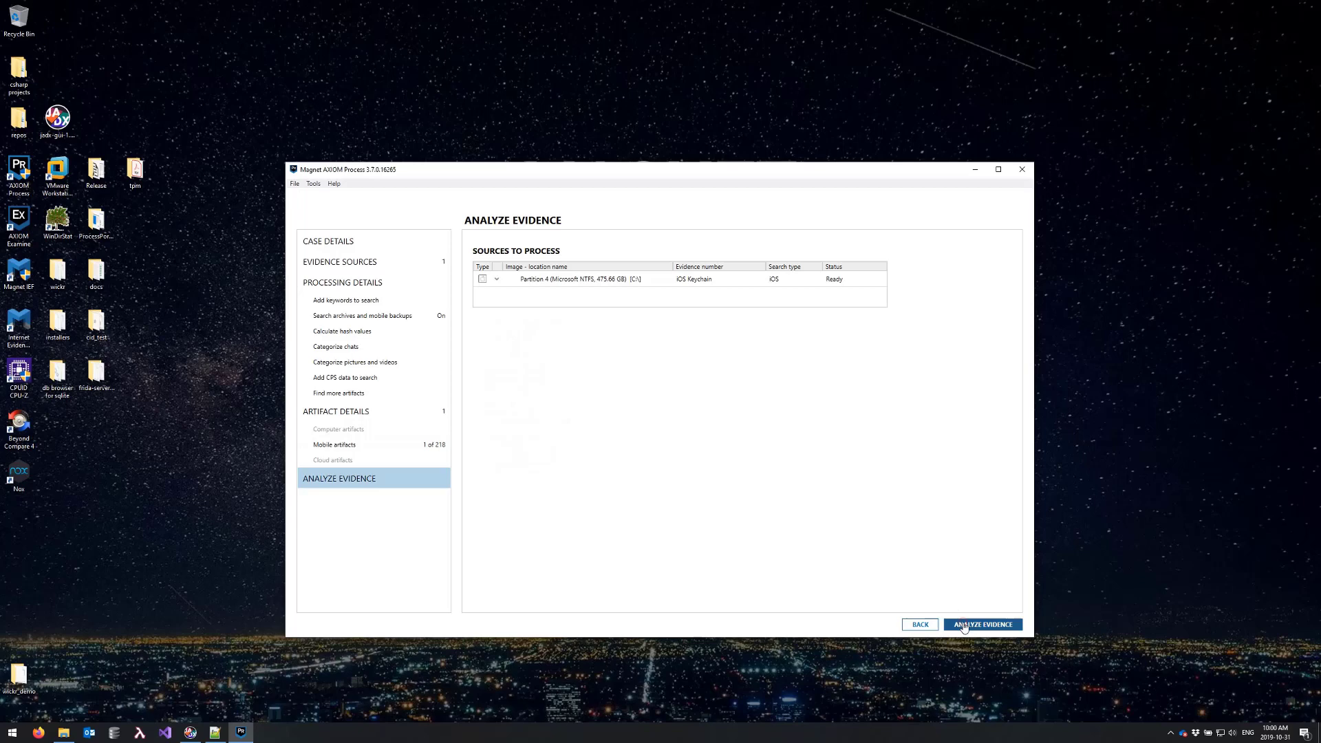
{"action": "mouse_move", "coordinate": [1042, 538]}
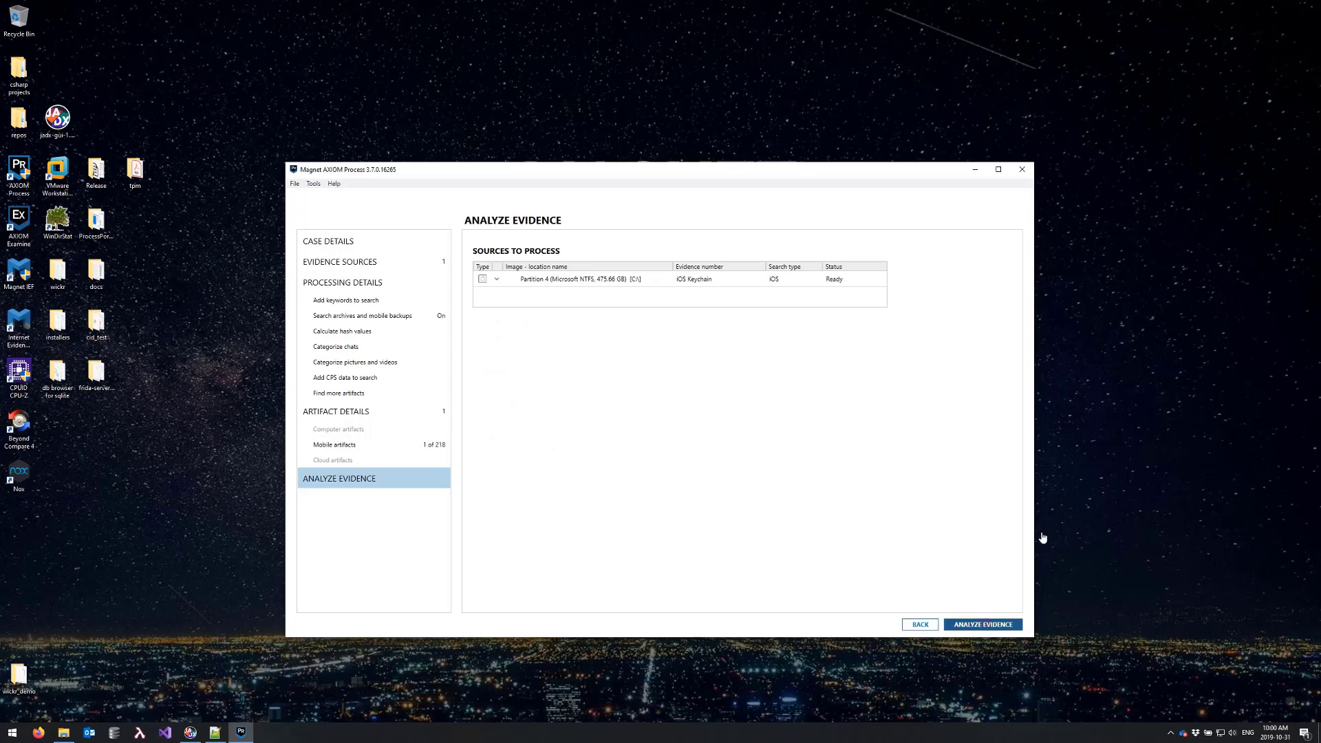
{"action": "left_click", "coordinate": [982, 624]}
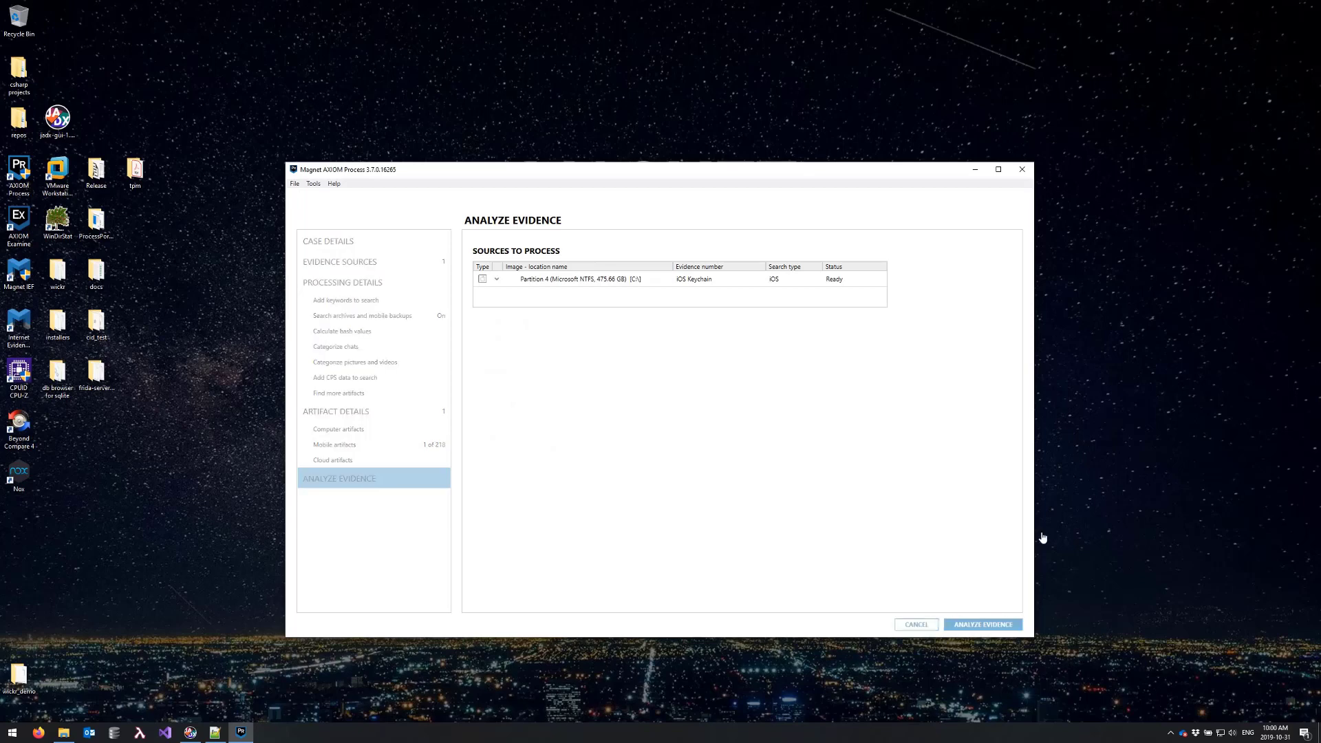
- Let processing finish so AXIOM Examine shows the 19-TEST dashboard with 427 iOS Keychain artifacts
{"action": "left_click", "coordinate": [982, 624]}
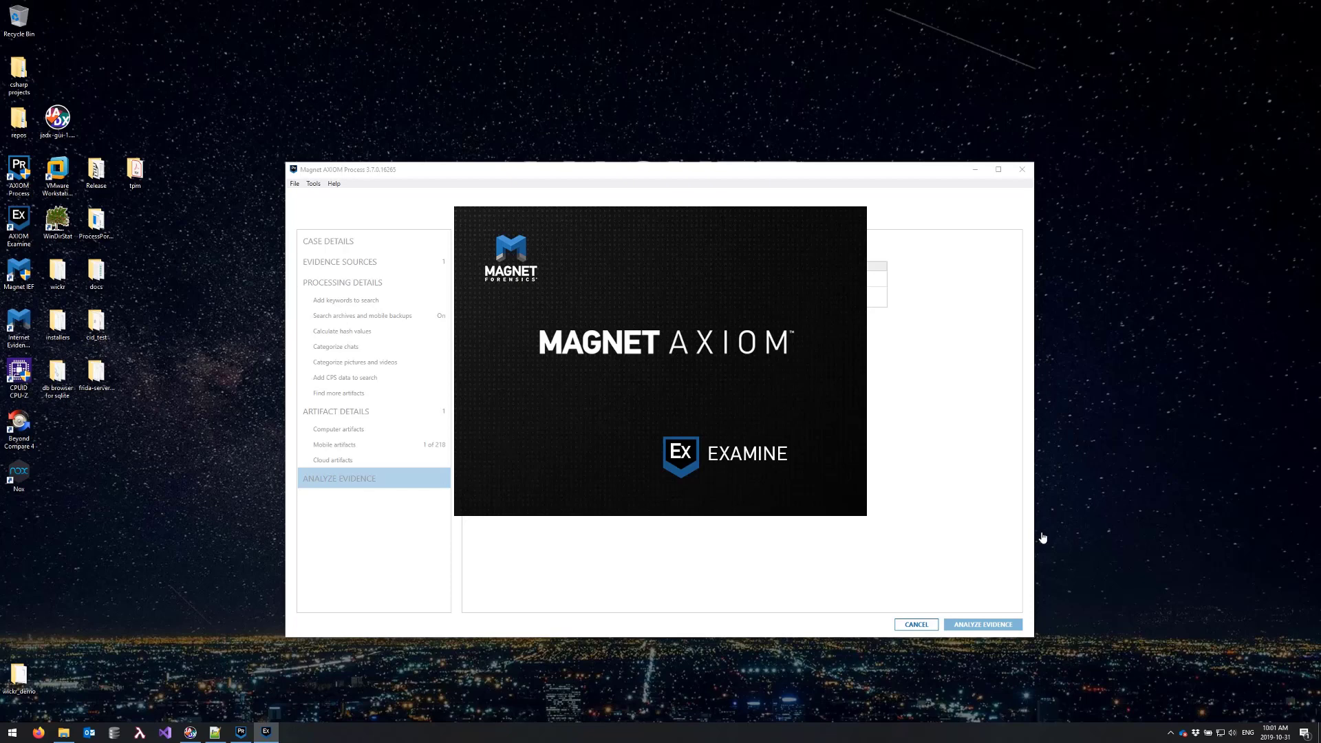
{"action": "left_click", "coordinate": [982, 624]}
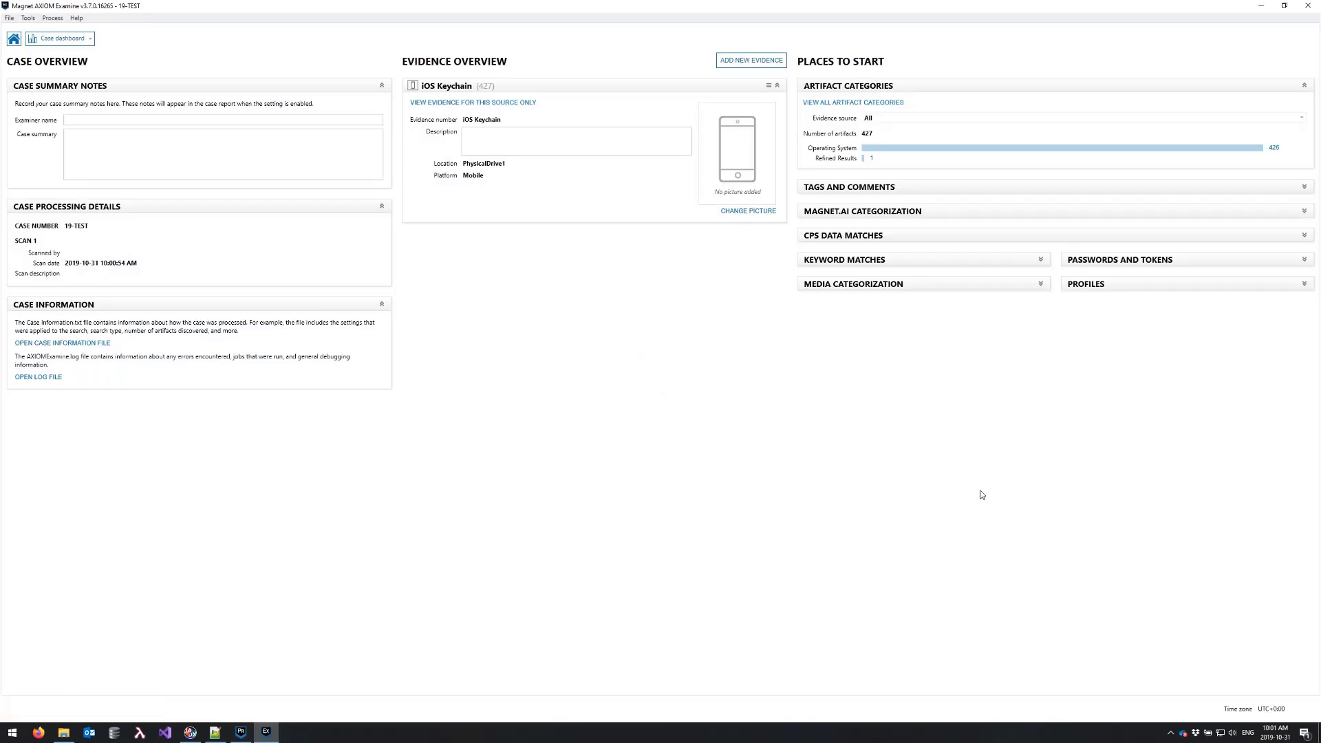
{"action": "mouse_move", "coordinate": [840, 159]}
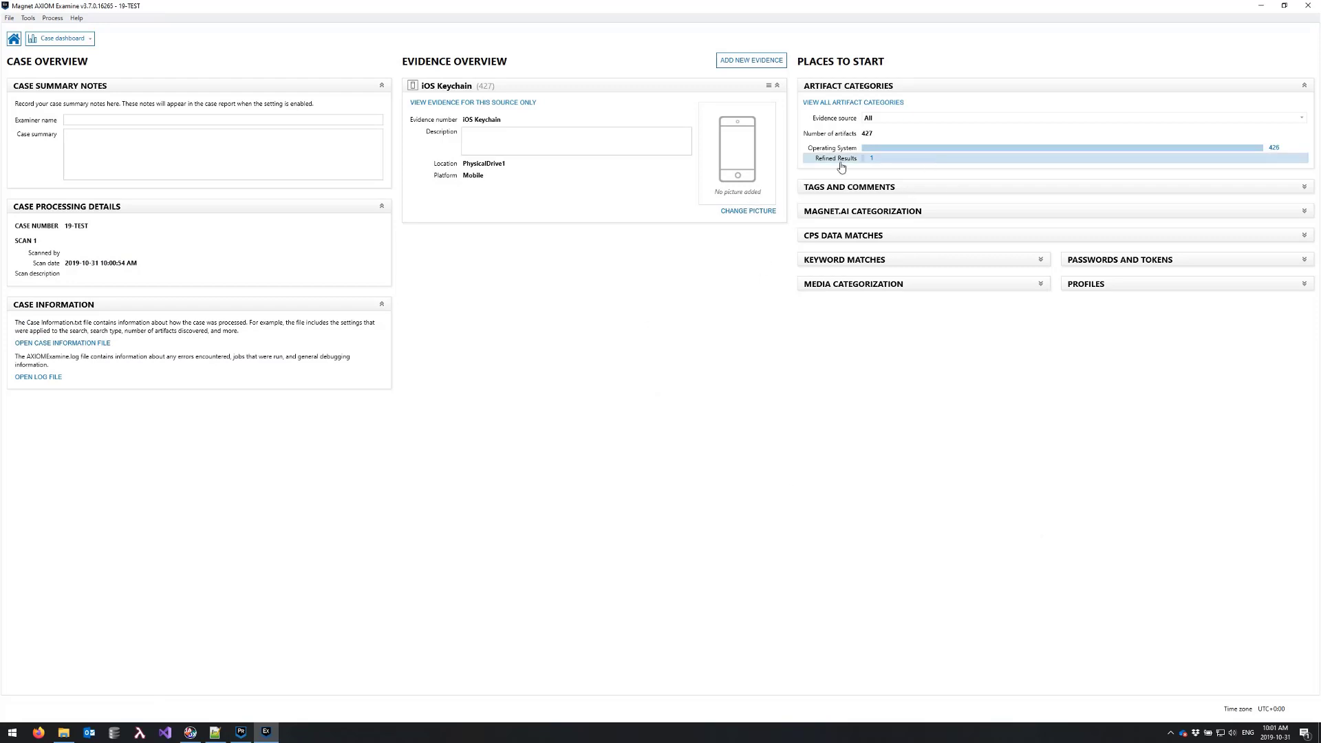
- Switch to the Artifacts view and show the Apple Keychain Generic Passwords
{"action": "left_click", "coordinate": [58, 38]}
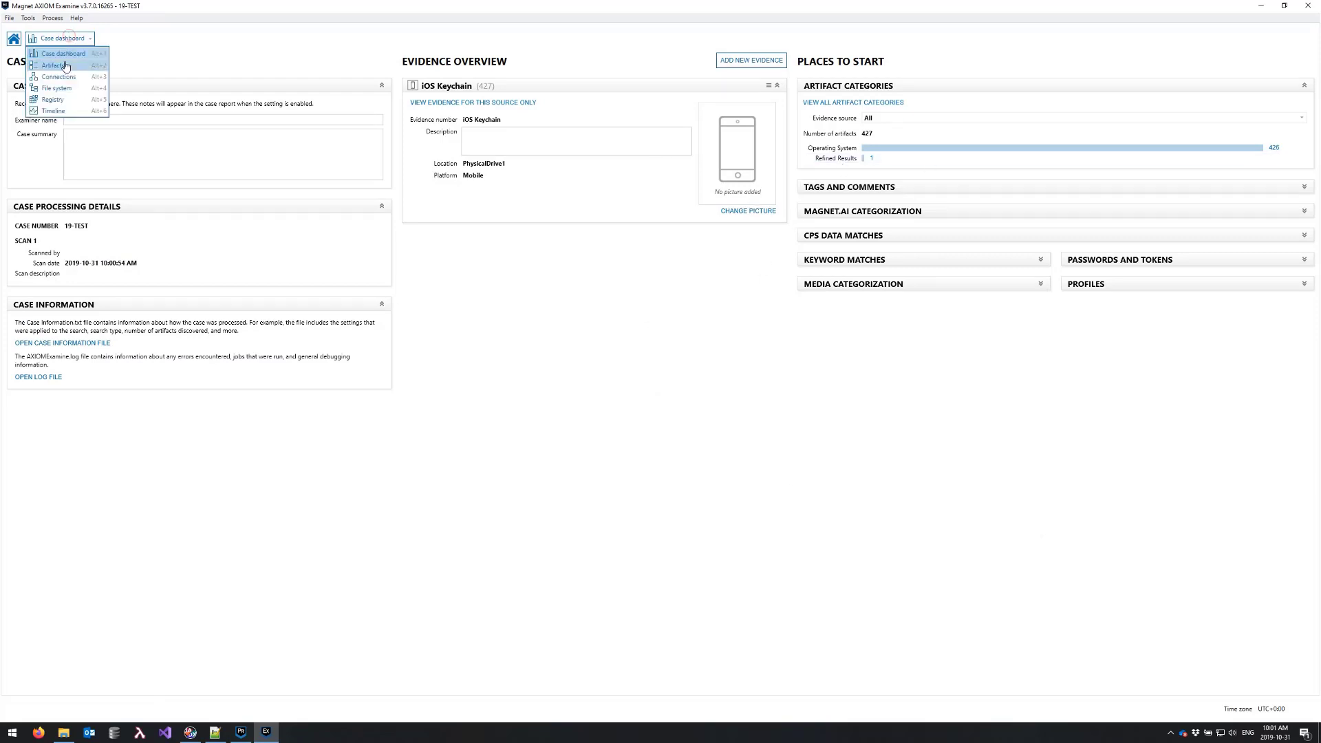
{"action": "left_click", "coordinate": [60, 65]}
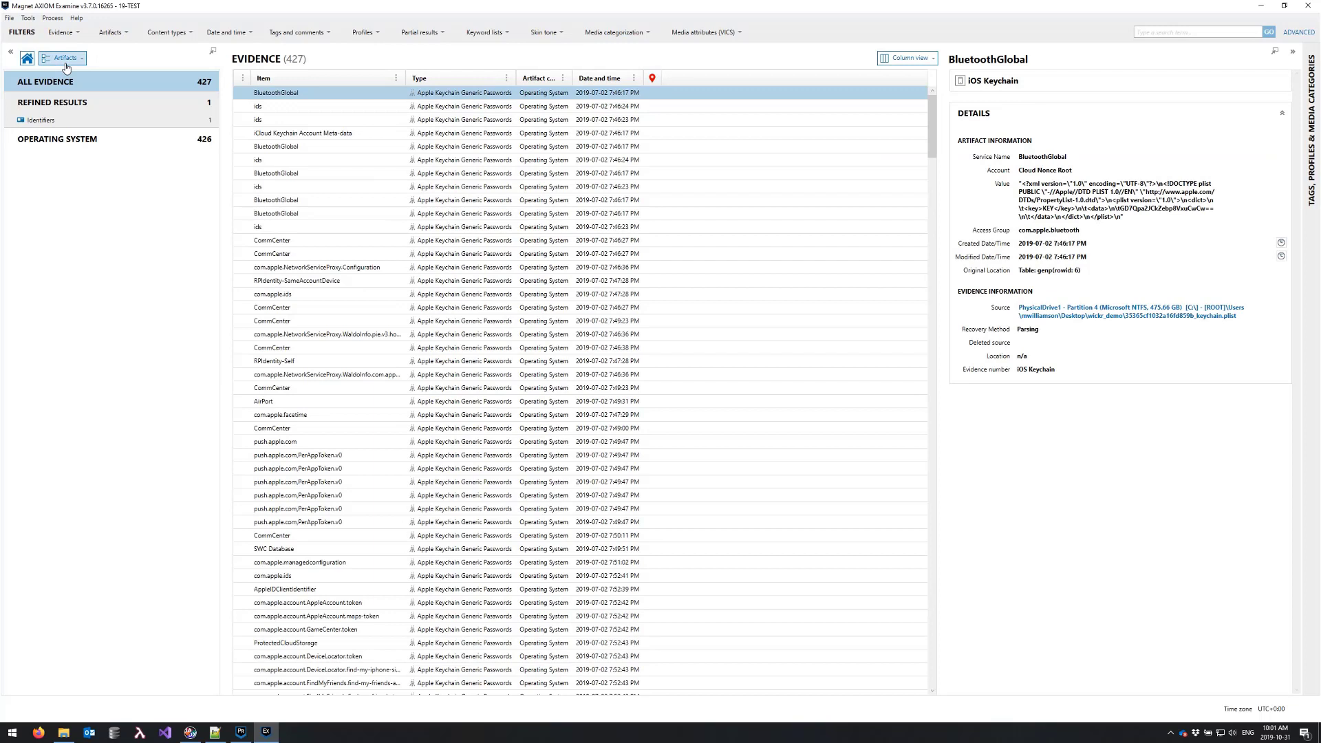
{"action": "left_click", "coordinate": [8, 138]}
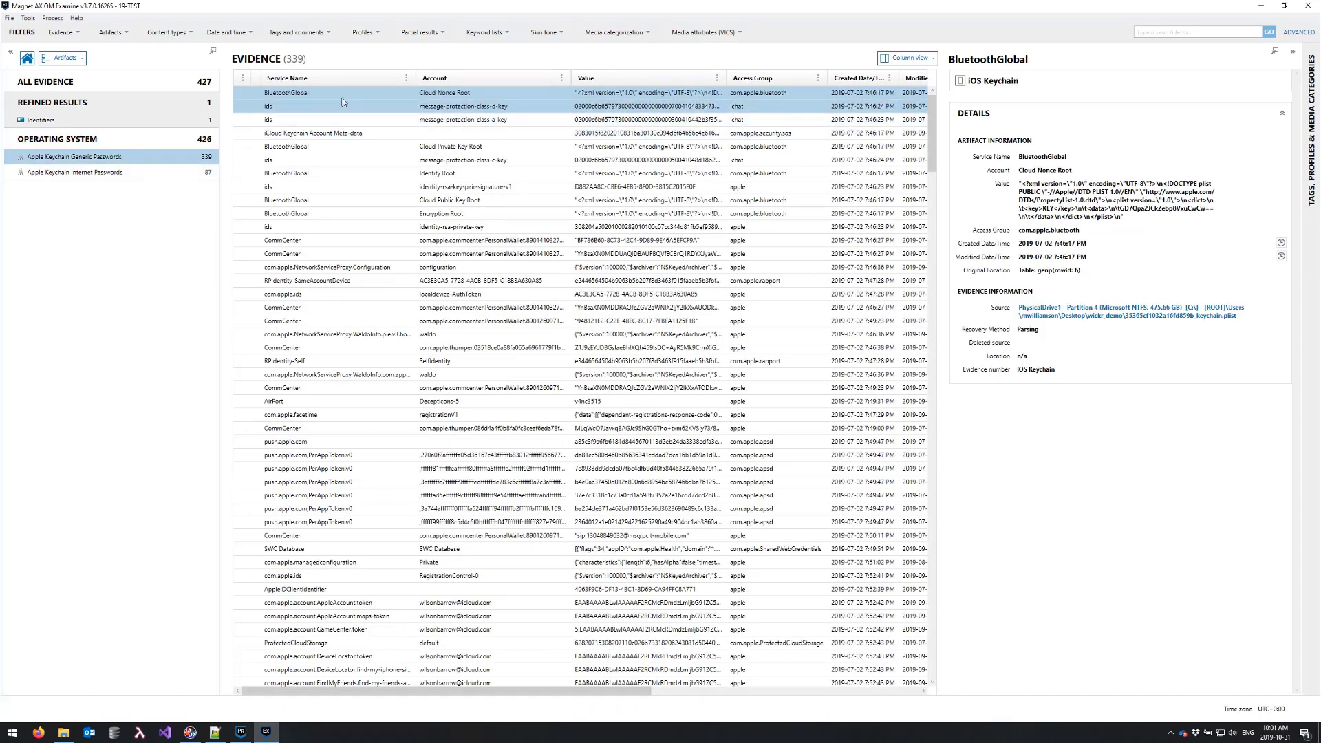
- Filter the Service Name column on 'wickr', leaving the three Wickr entries of 339
{"action": "left_click", "coordinate": [404, 76]}
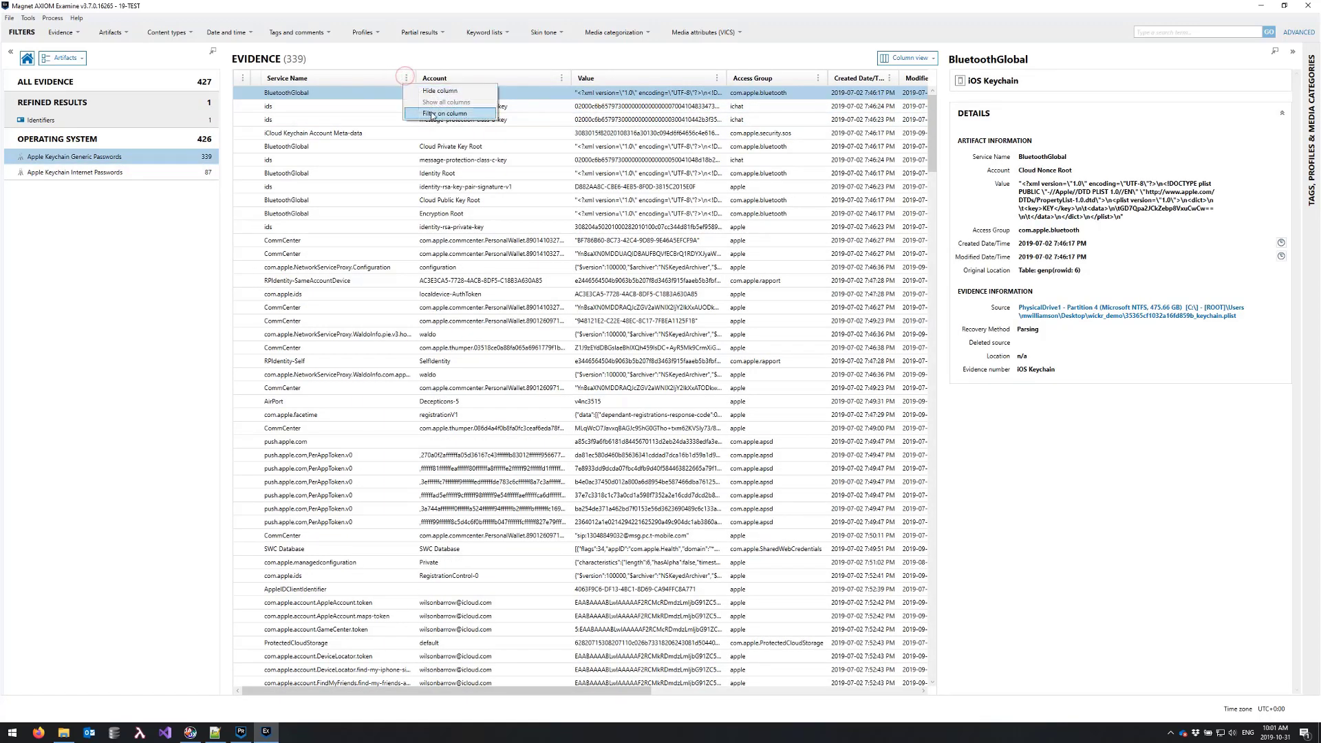
{"action": "left_click", "coordinate": [448, 114]}
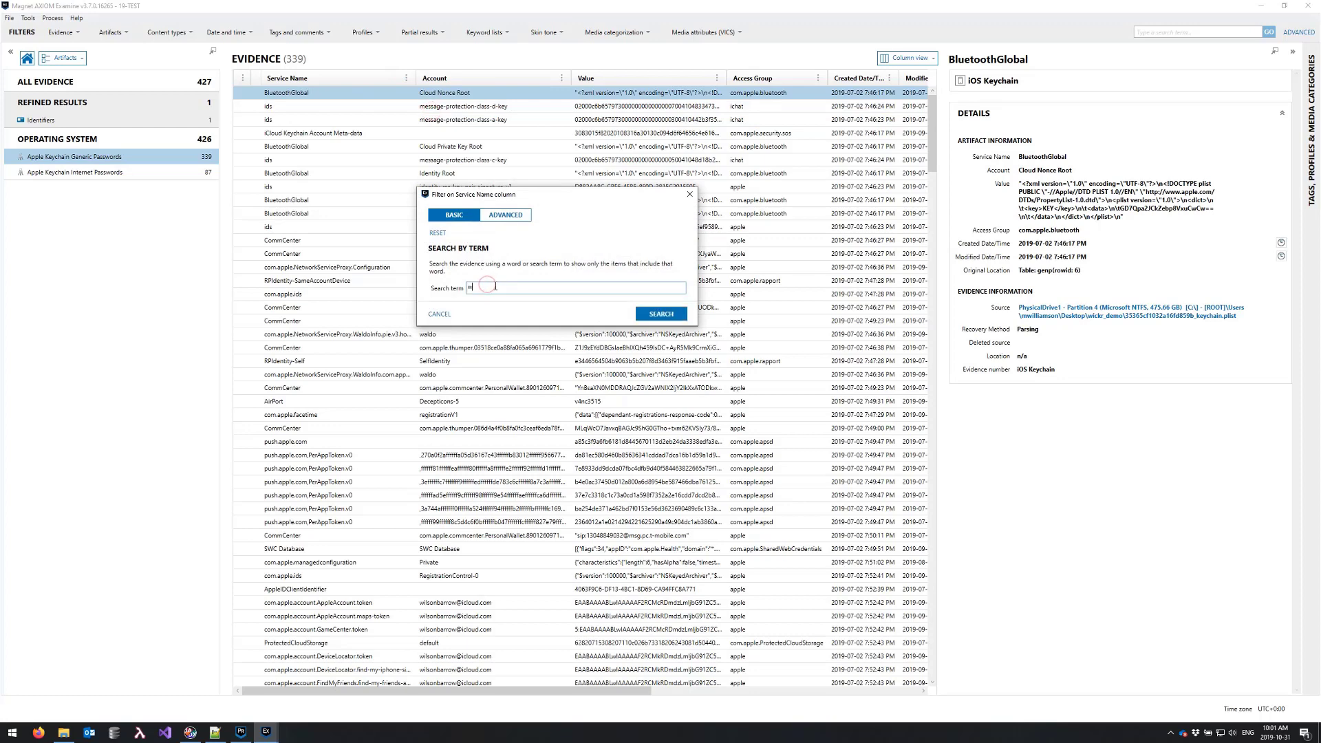
{"action": "left_click", "coordinate": [661, 314]}
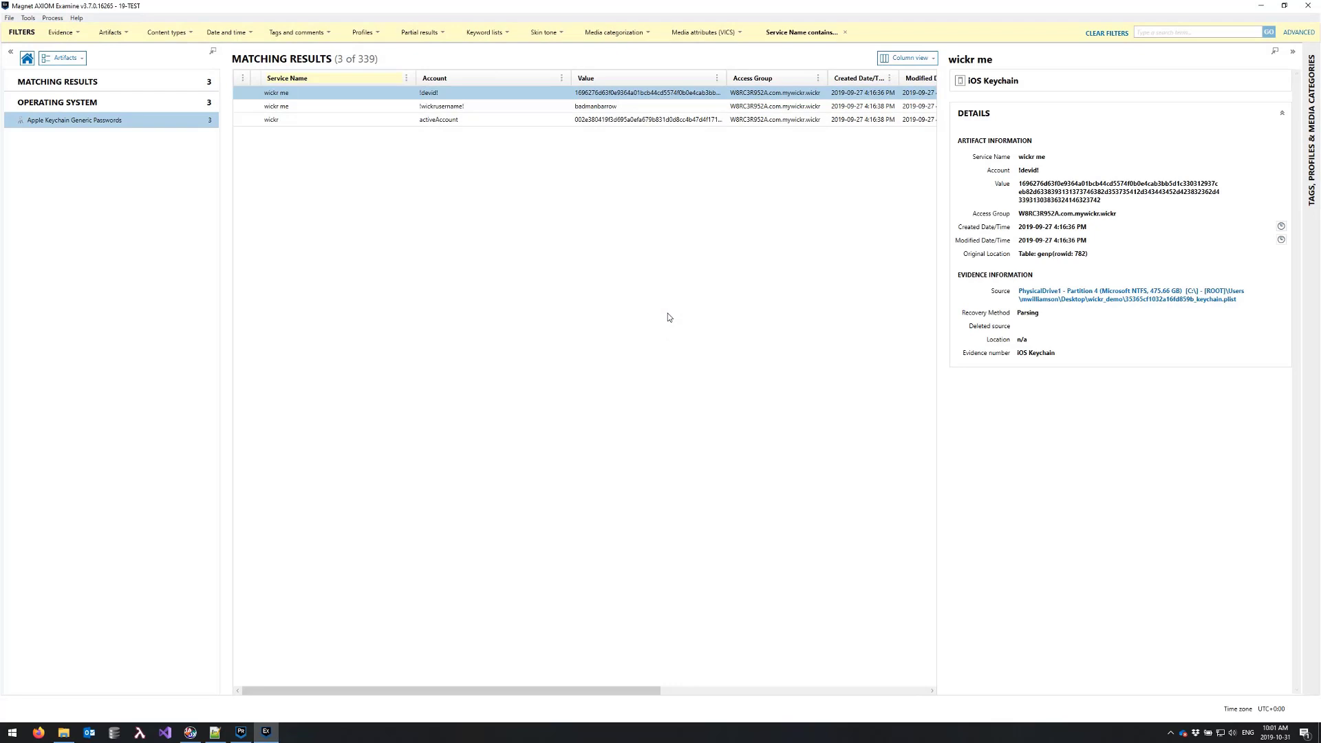
{"action": "mouse_move", "coordinate": [566, 282]}
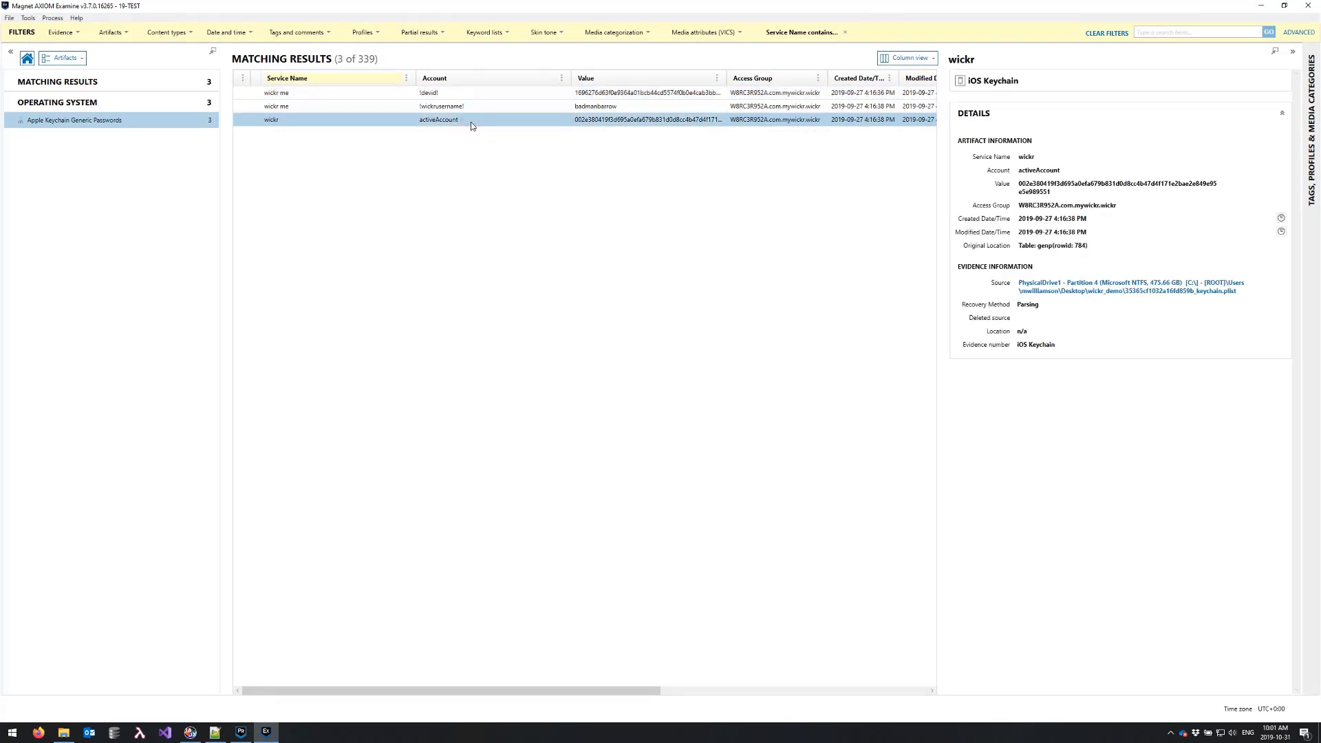
{"action": "mouse_move", "coordinate": [871, 168]}
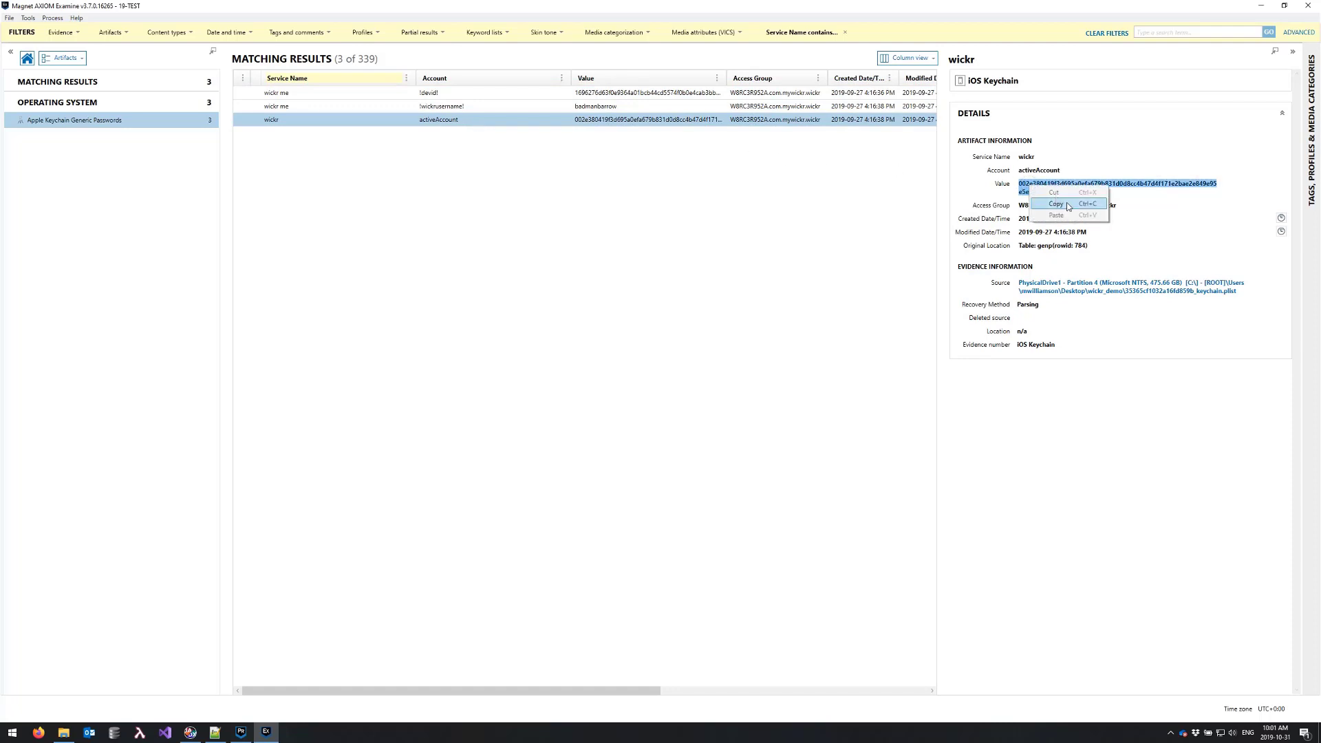
- Copy the activeAccount value into Notepad++ as the 64-character key and copy it again
{"action": "left_click", "coordinate": [1057, 203]}
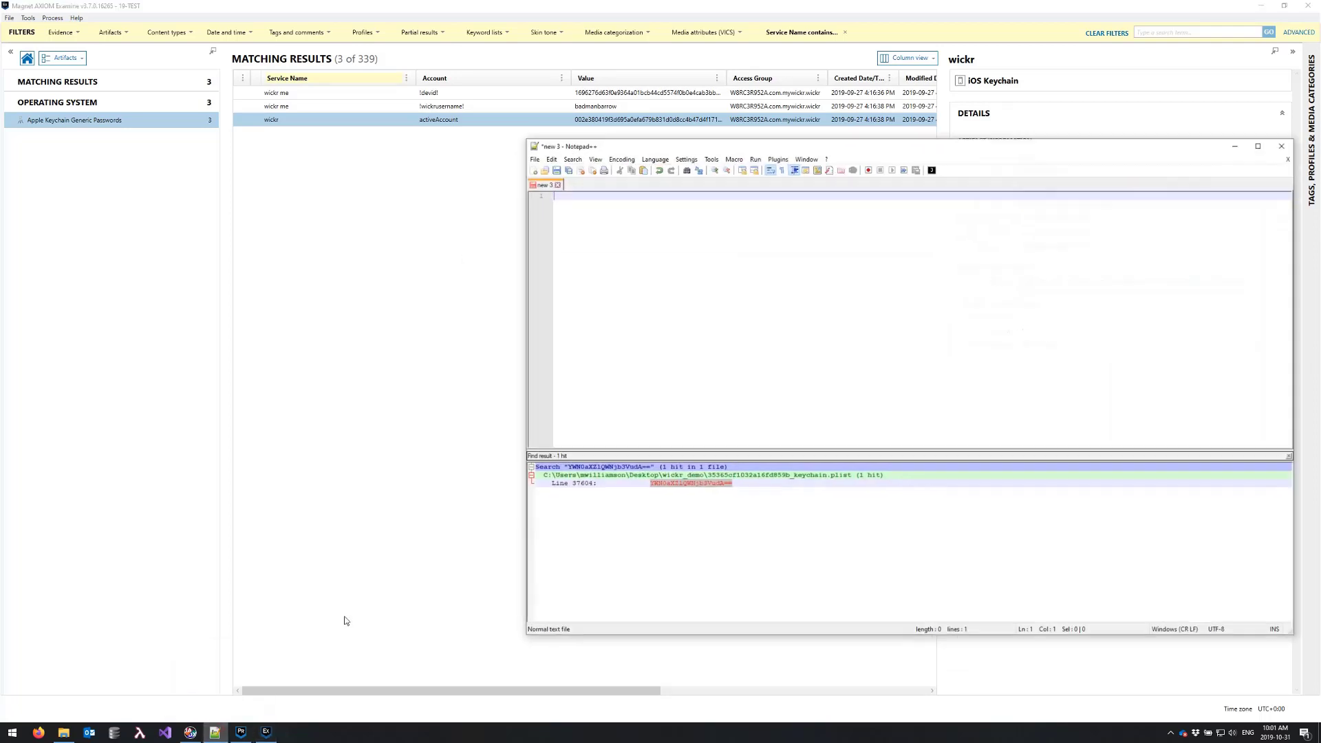
{"action": "left_click", "coordinate": [668, 267]}
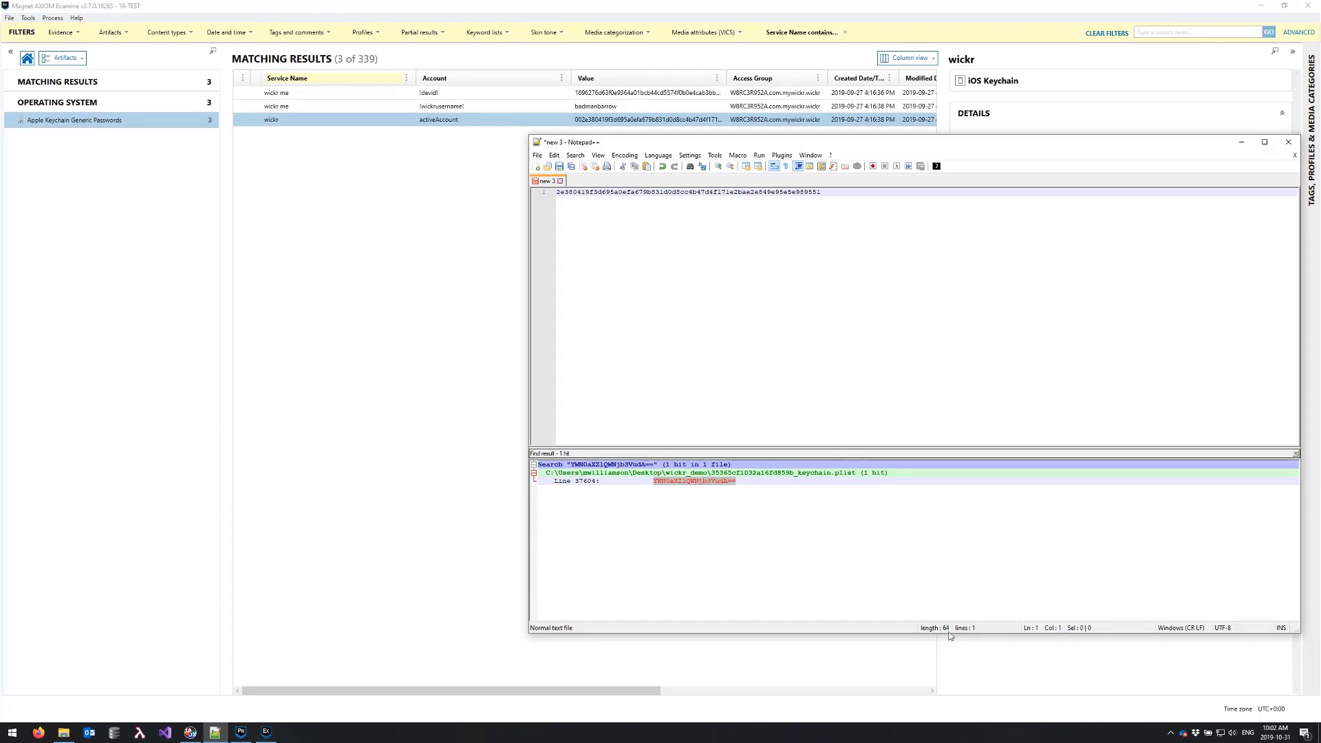
{"action": "mouse_move", "coordinate": [905, 228]}
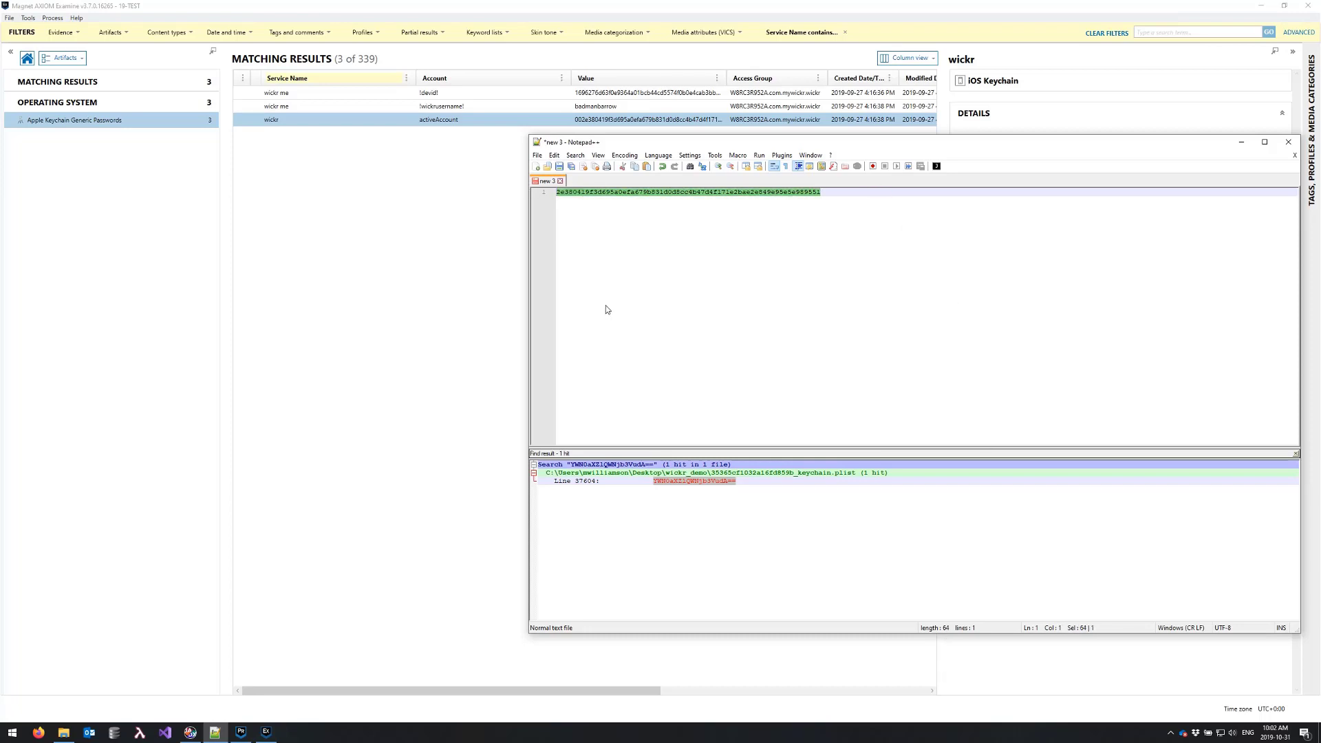
{"action": "right_click", "coordinate": [672, 201]}
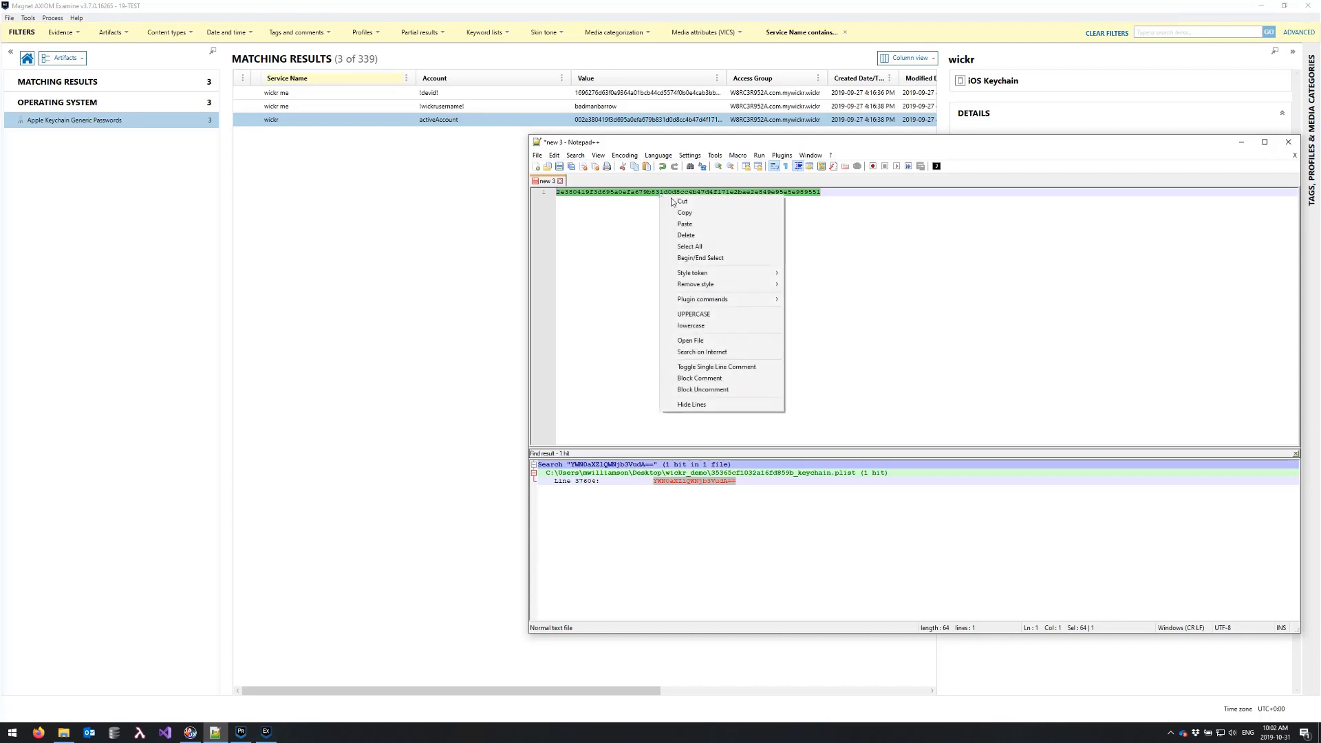
{"action": "left_click", "coordinate": [714, 214]}
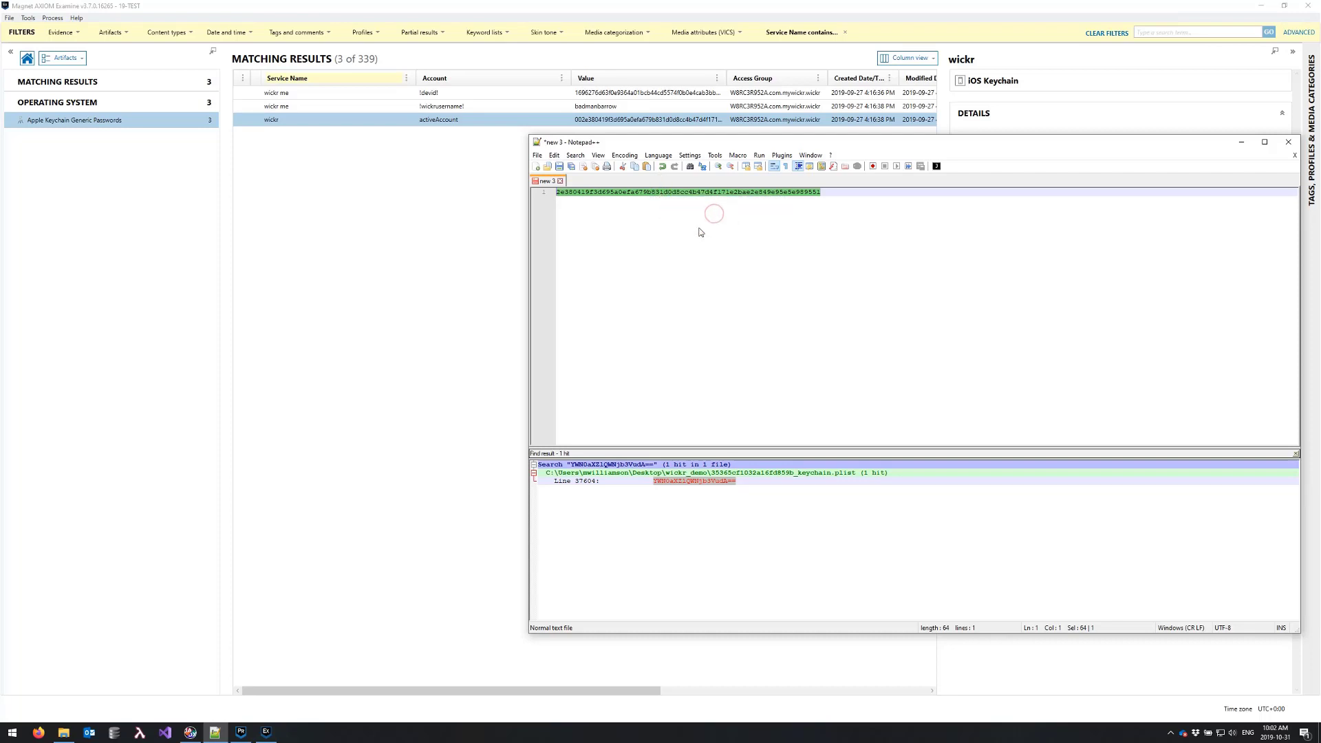
- Return to AXIOM Examine and go back to the case dashboard
{"action": "left_click", "coordinate": [1294, 142]}
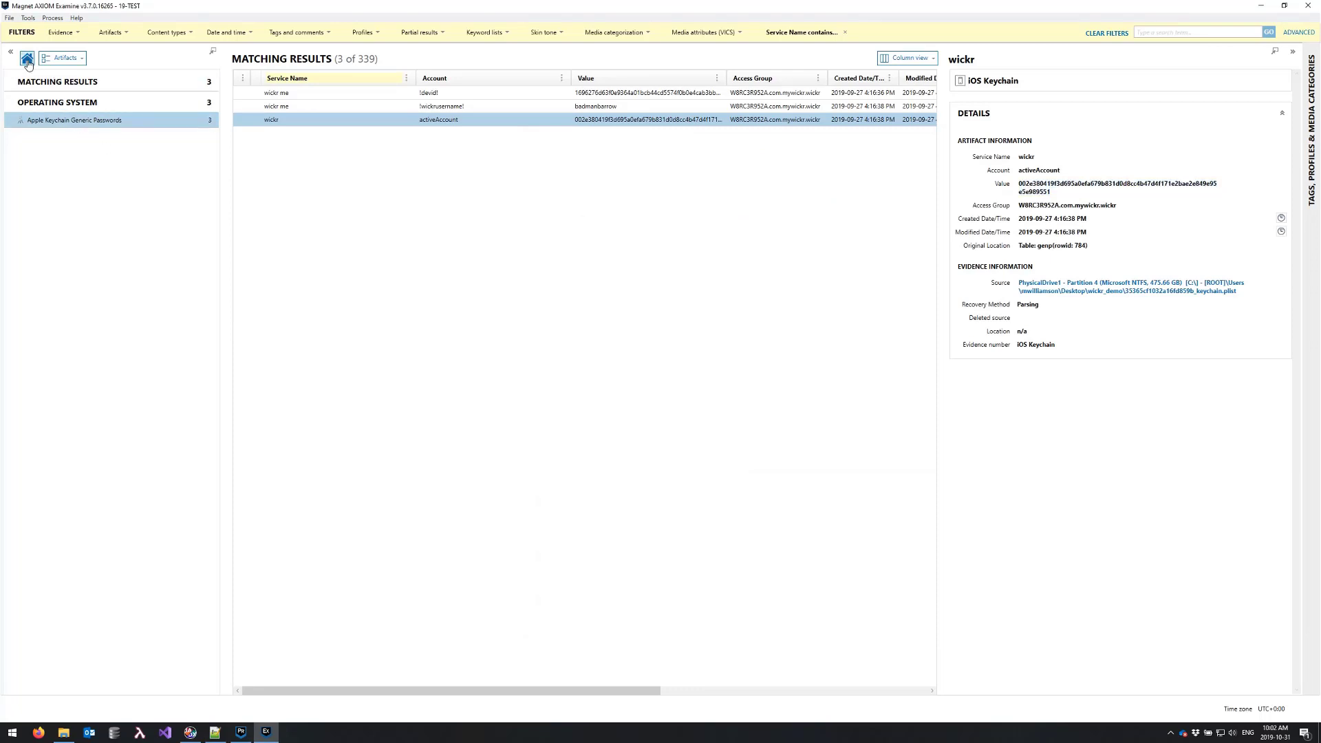
{"action": "left_click", "coordinate": [15, 38]}
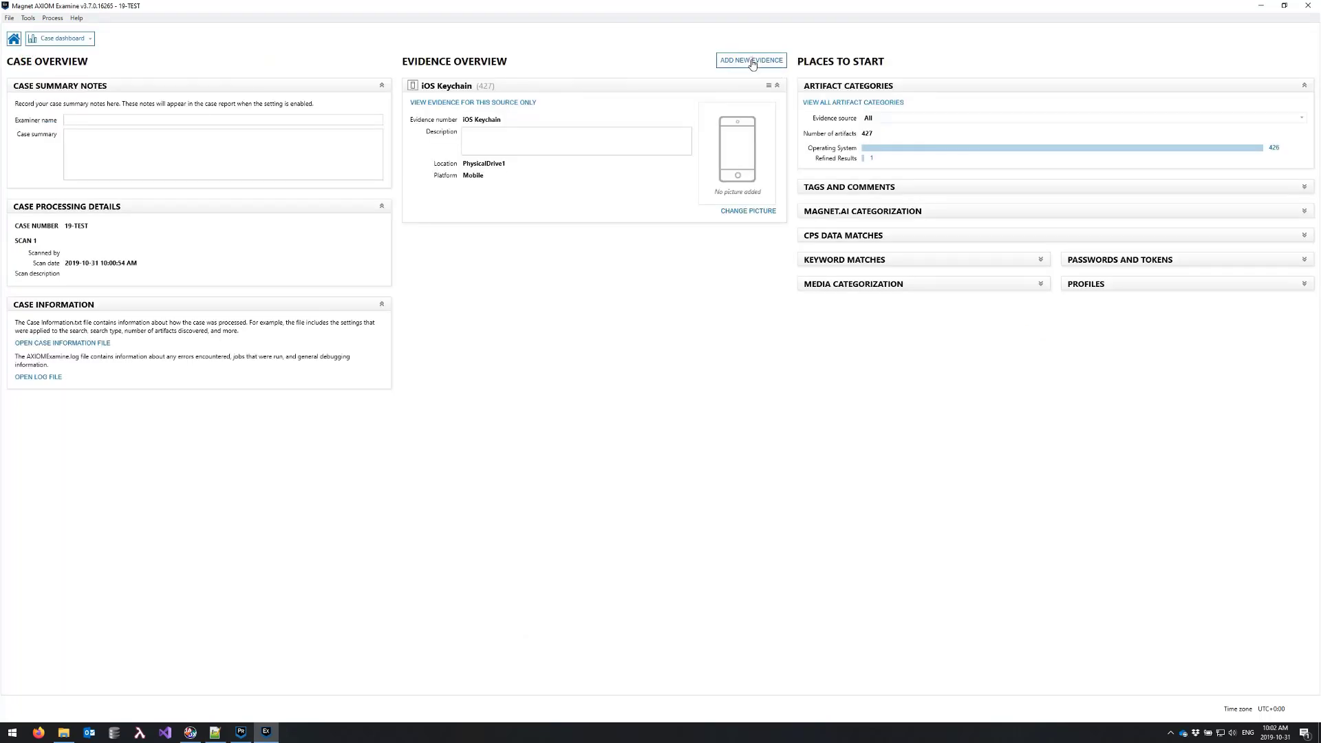
- Add New Evidence from the dashboard, reopening the 19-TEST case in AXIOM Process
{"action": "left_click", "coordinate": [750, 60]}
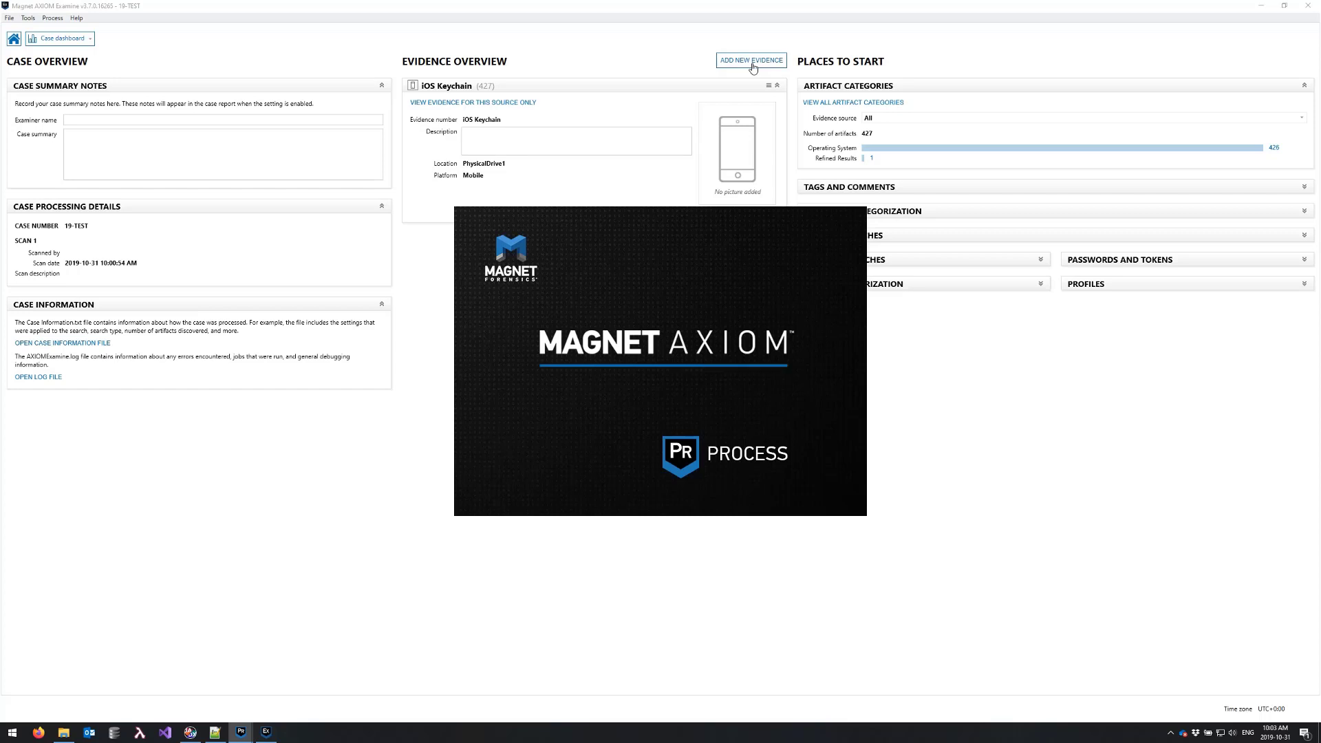
{"action": "left_click", "coordinate": [749, 60]}
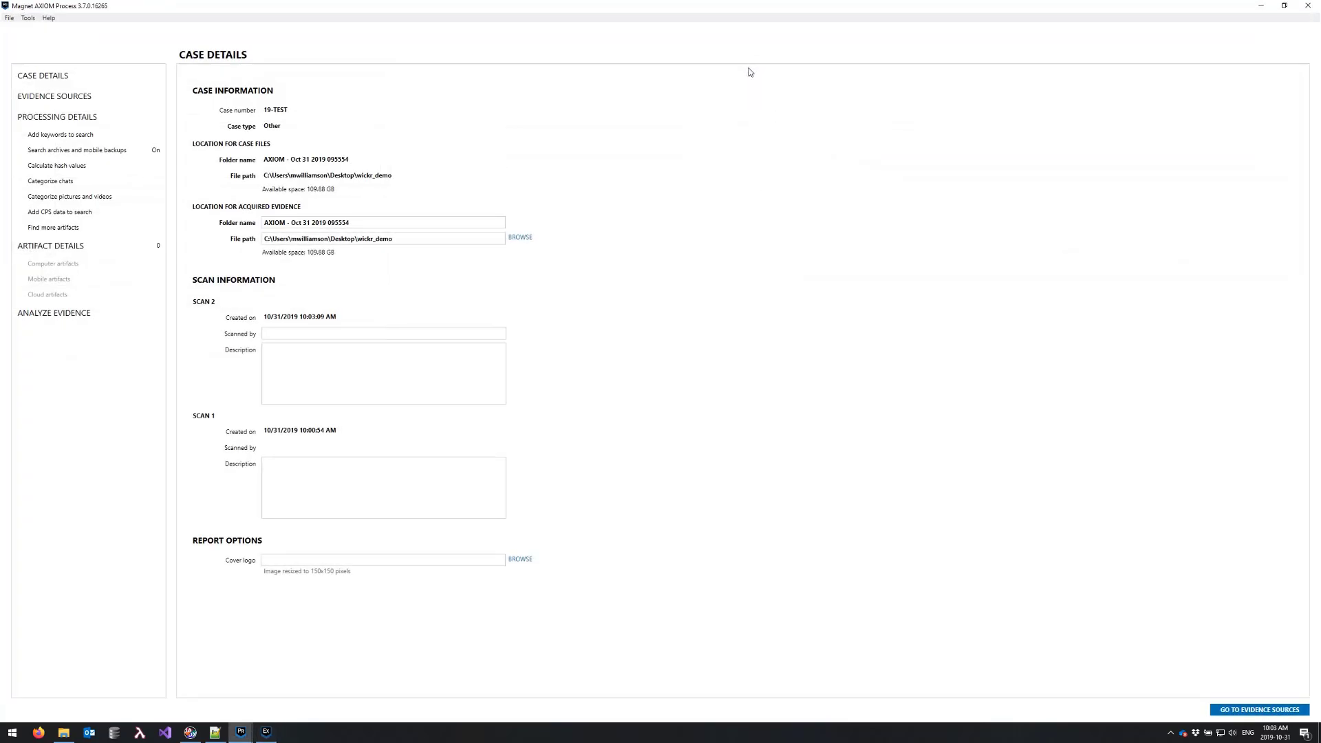
- Add files_full.zip as an iOS mobile evidence source and accept its files and folders
{"action": "left_click", "coordinate": [54, 96]}
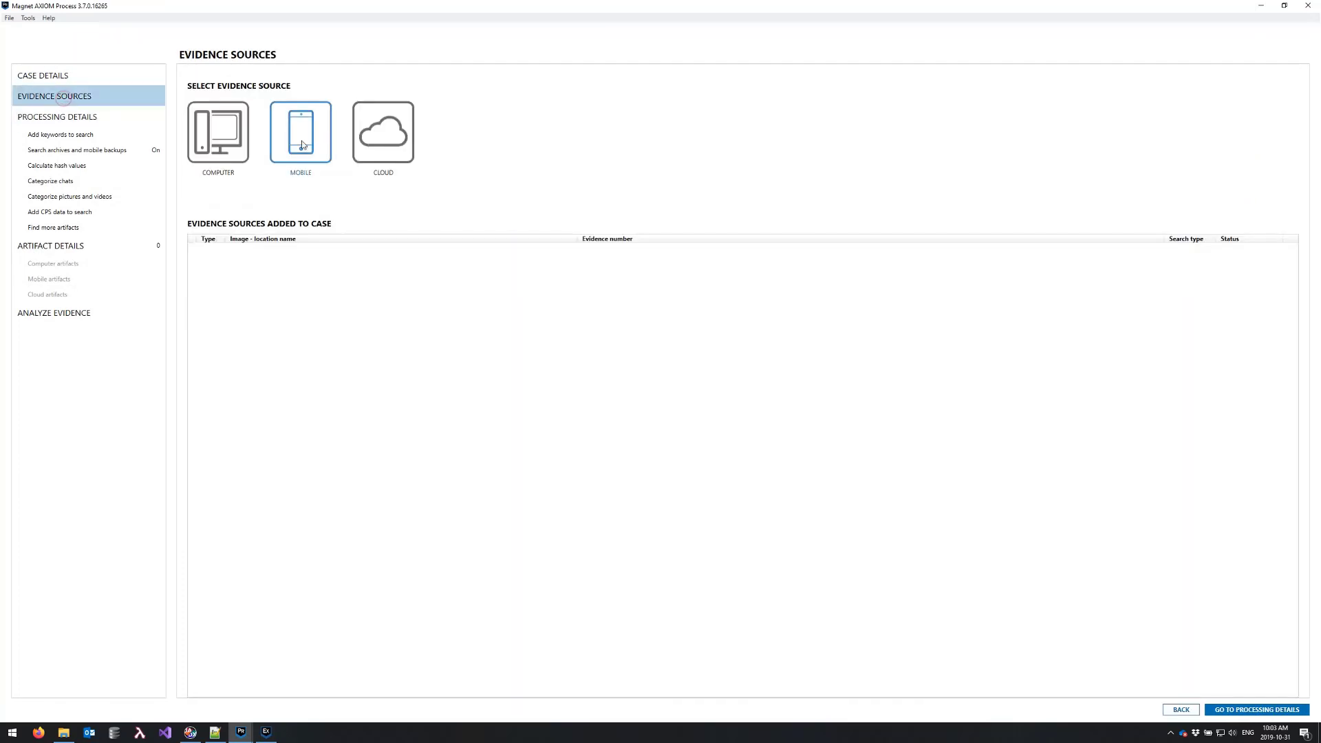
{"action": "left_click", "coordinate": [300, 132]}
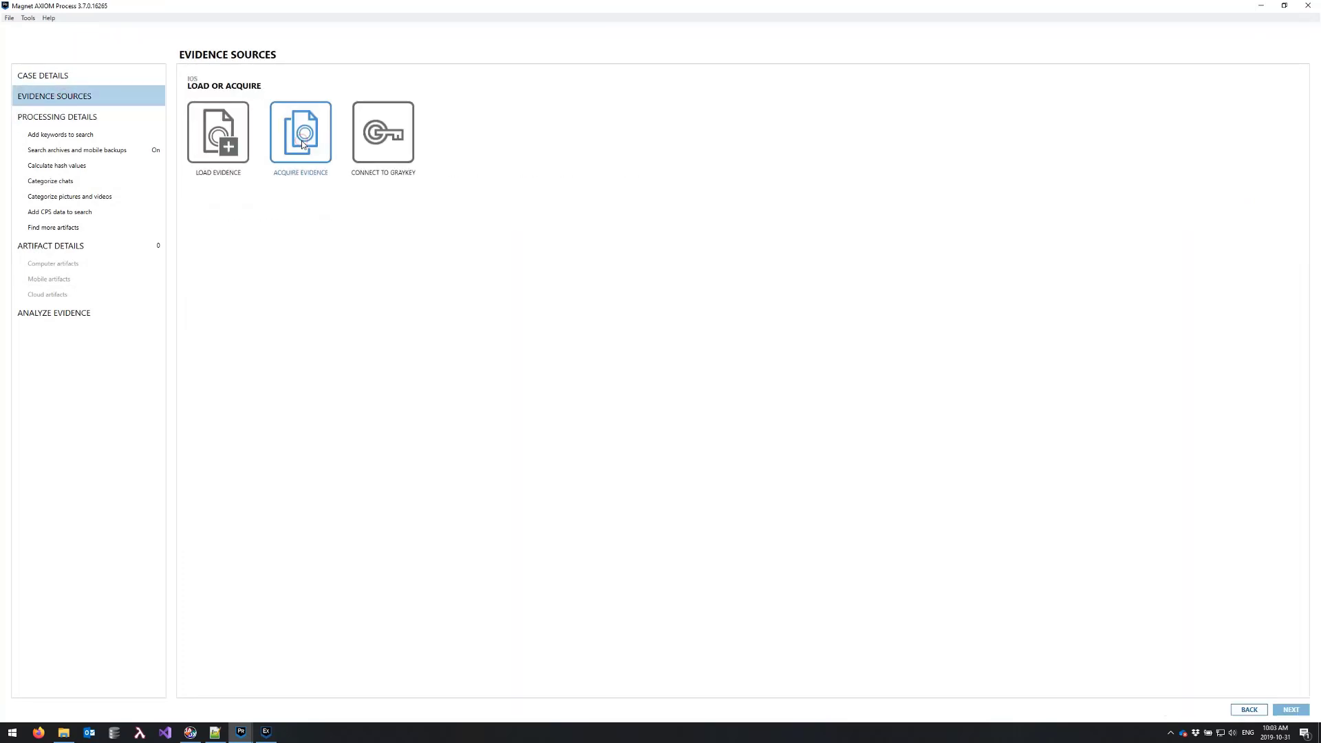
{"action": "left_click", "coordinate": [217, 135]}
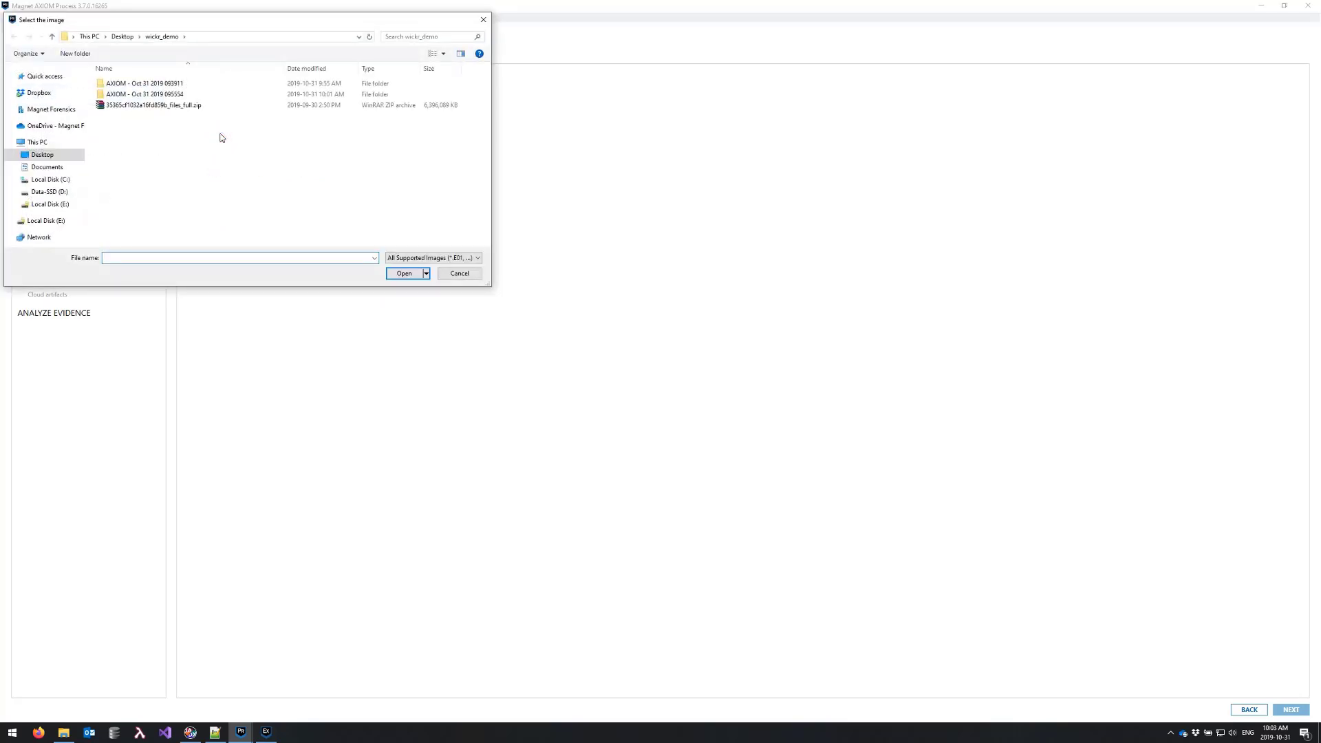
{"action": "left_click", "coordinate": [151, 105]}
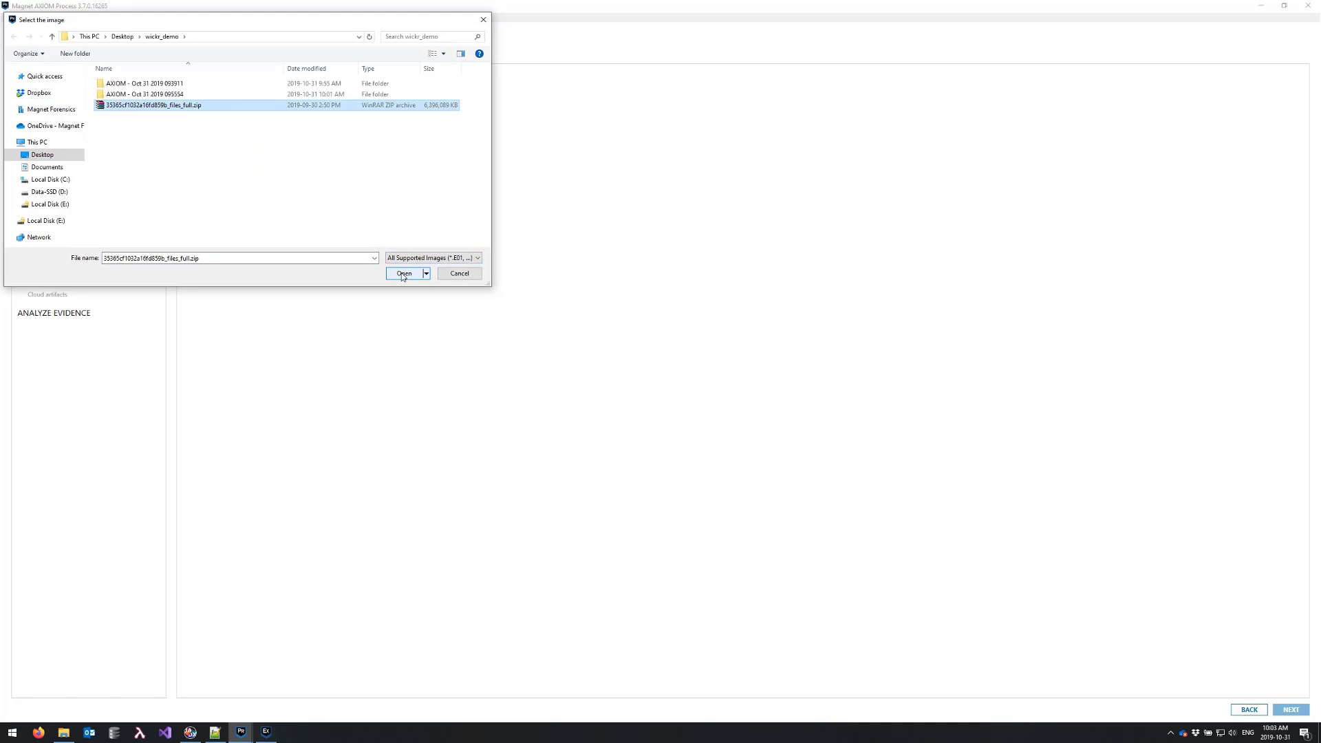
{"action": "left_click", "coordinate": [404, 273]}
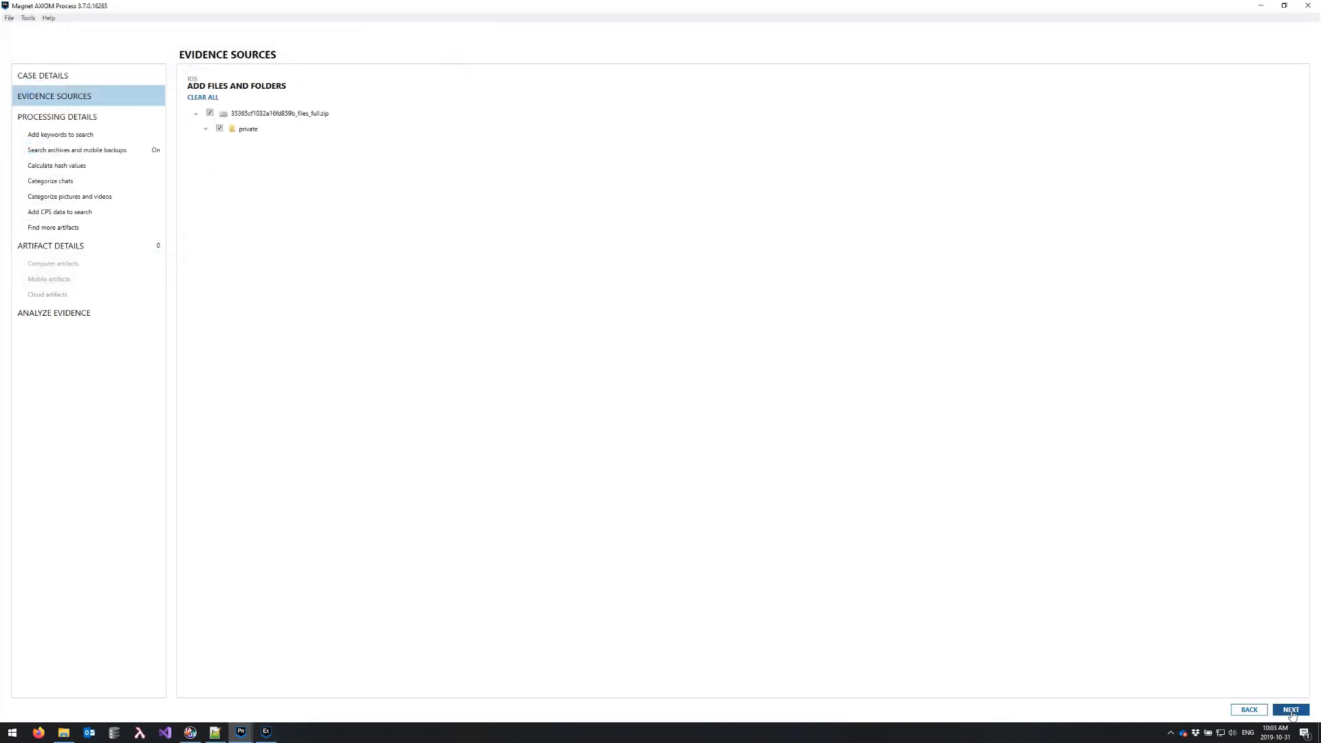
{"action": "left_click", "coordinate": [1290, 709]}
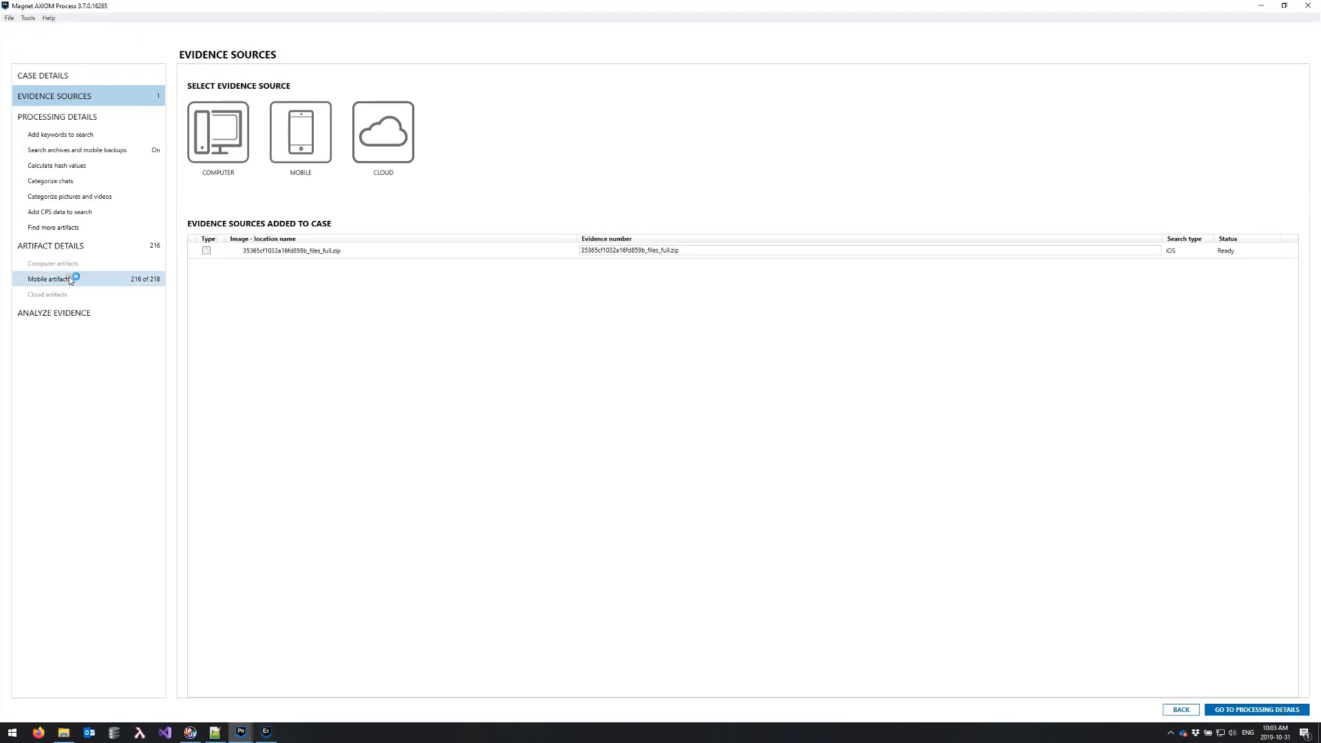
- Show the mobile artifacts to process (216 of 218 selected)
{"action": "left_click", "coordinate": [49, 279]}
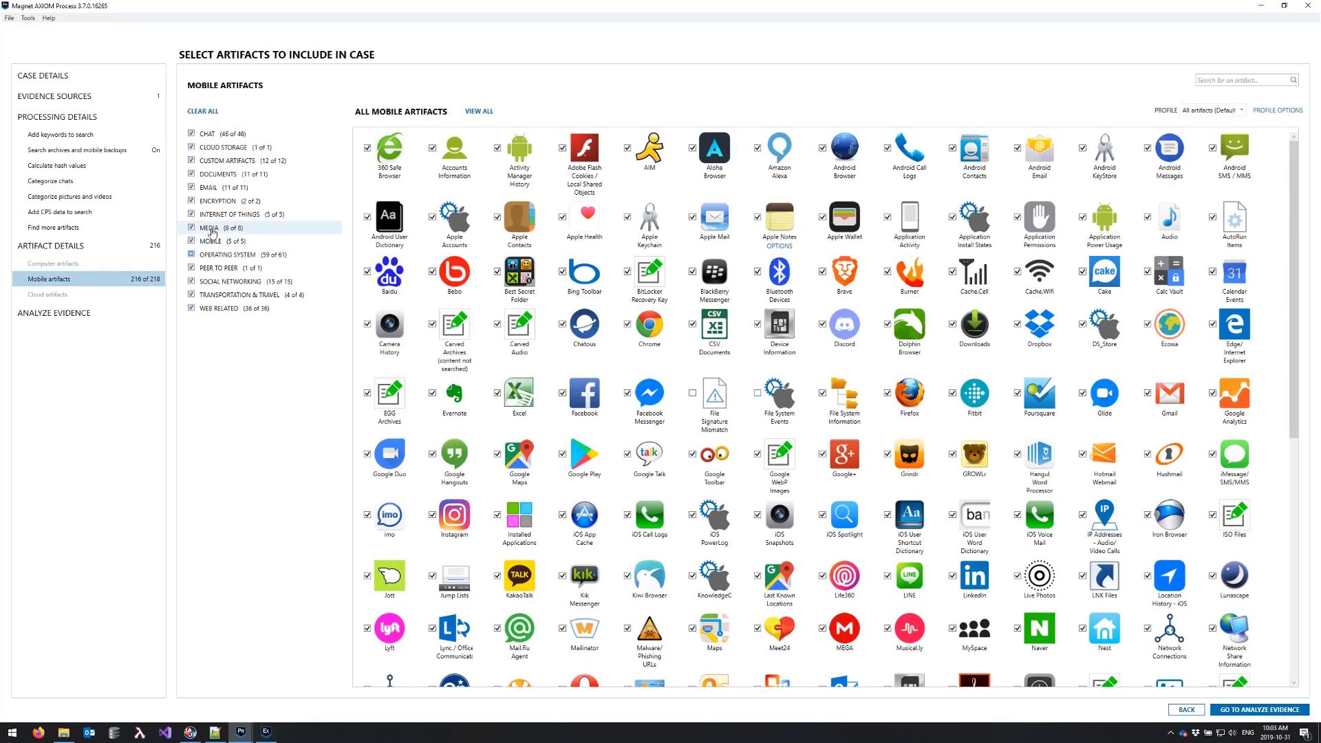
- Select only the Wickr Me artifact and bring up its Wickr Decryption key box
{"action": "left_click", "coordinate": [202, 110]}
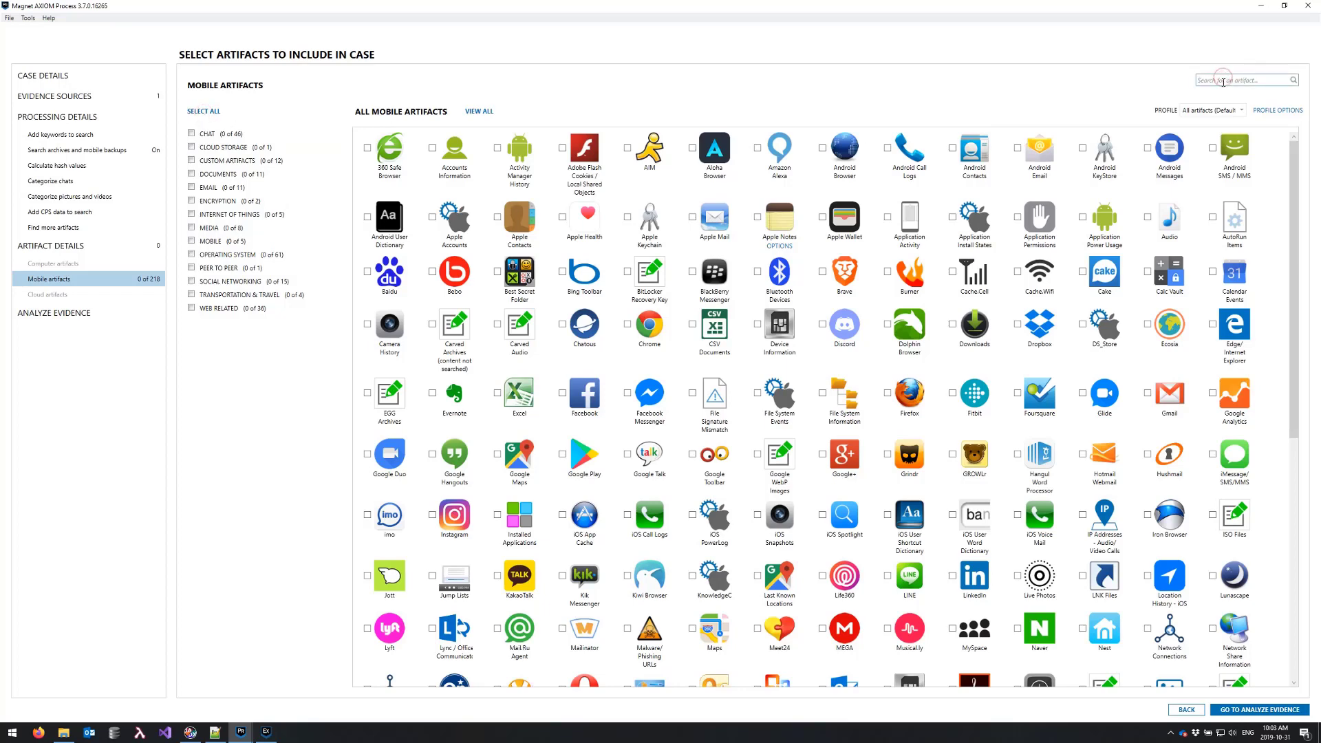
{"action": "type", "text": "wickr"}
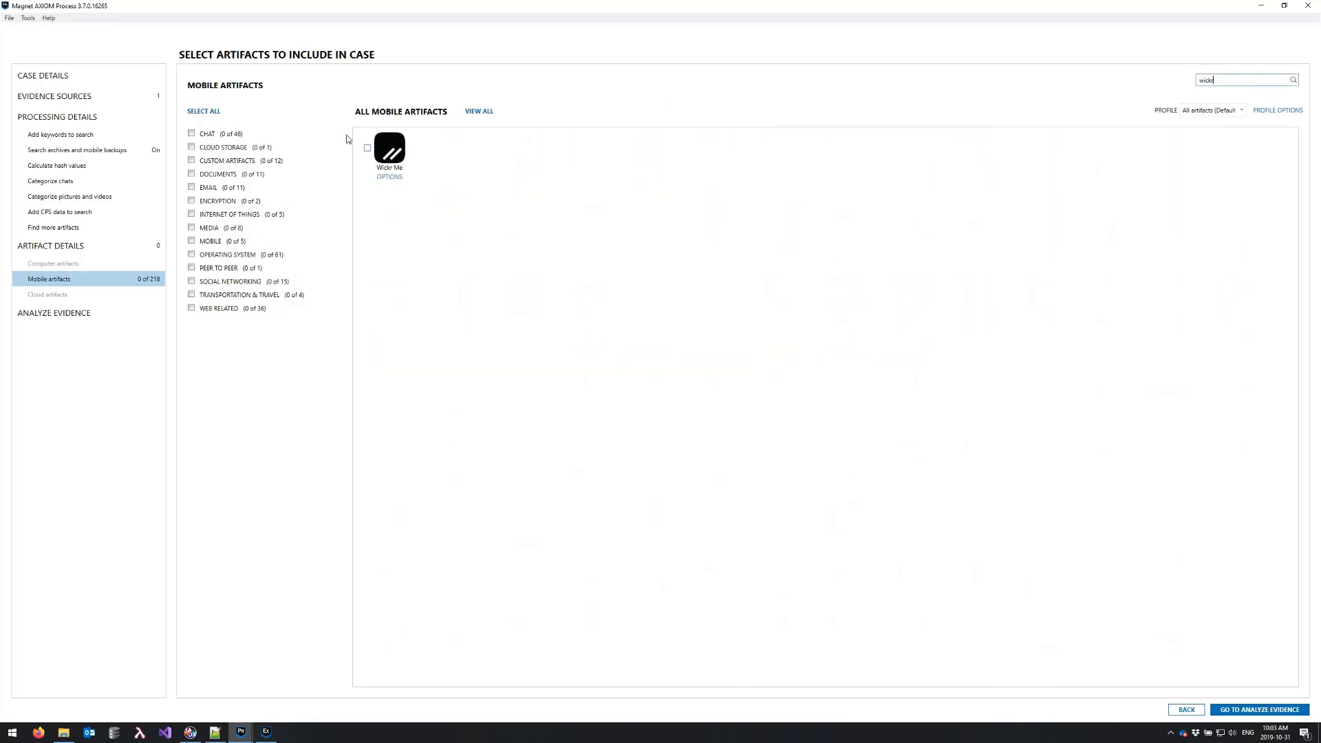
{"action": "left_click", "coordinate": [367, 148]}
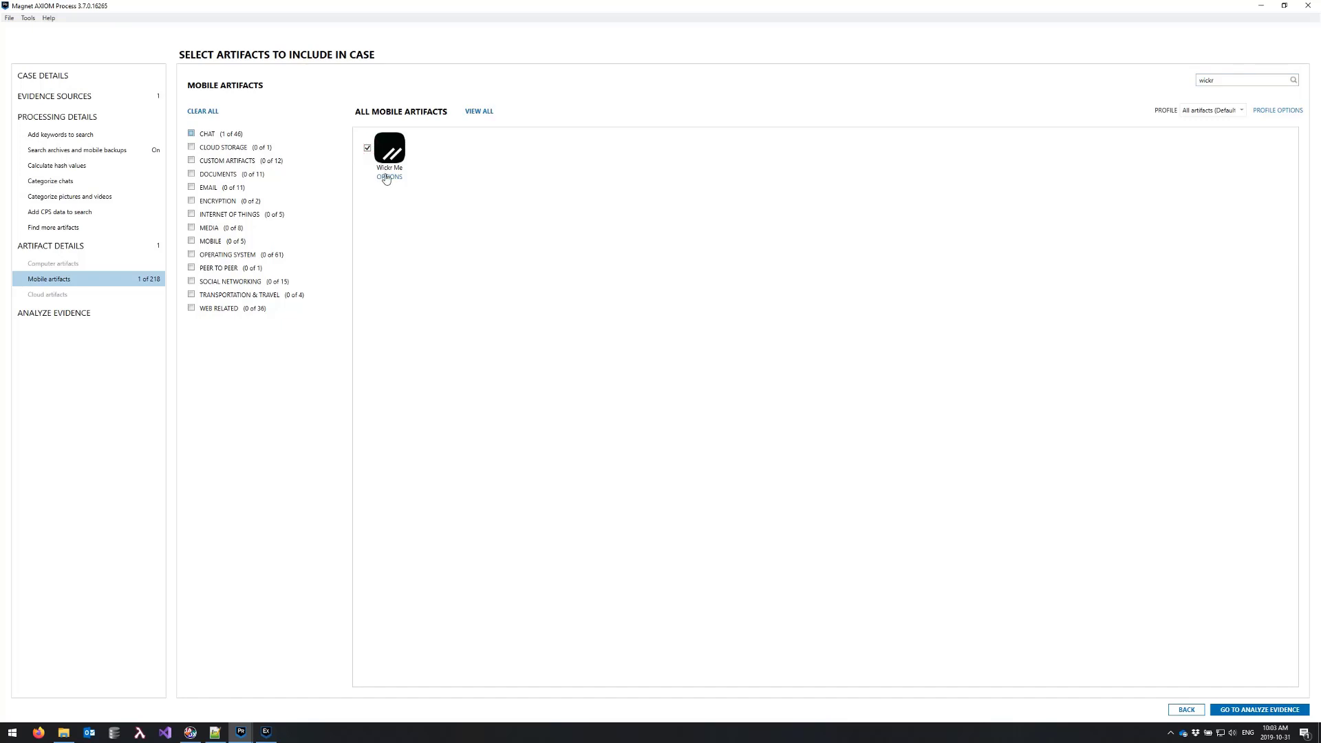
{"action": "left_click", "coordinate": [388, 179]}
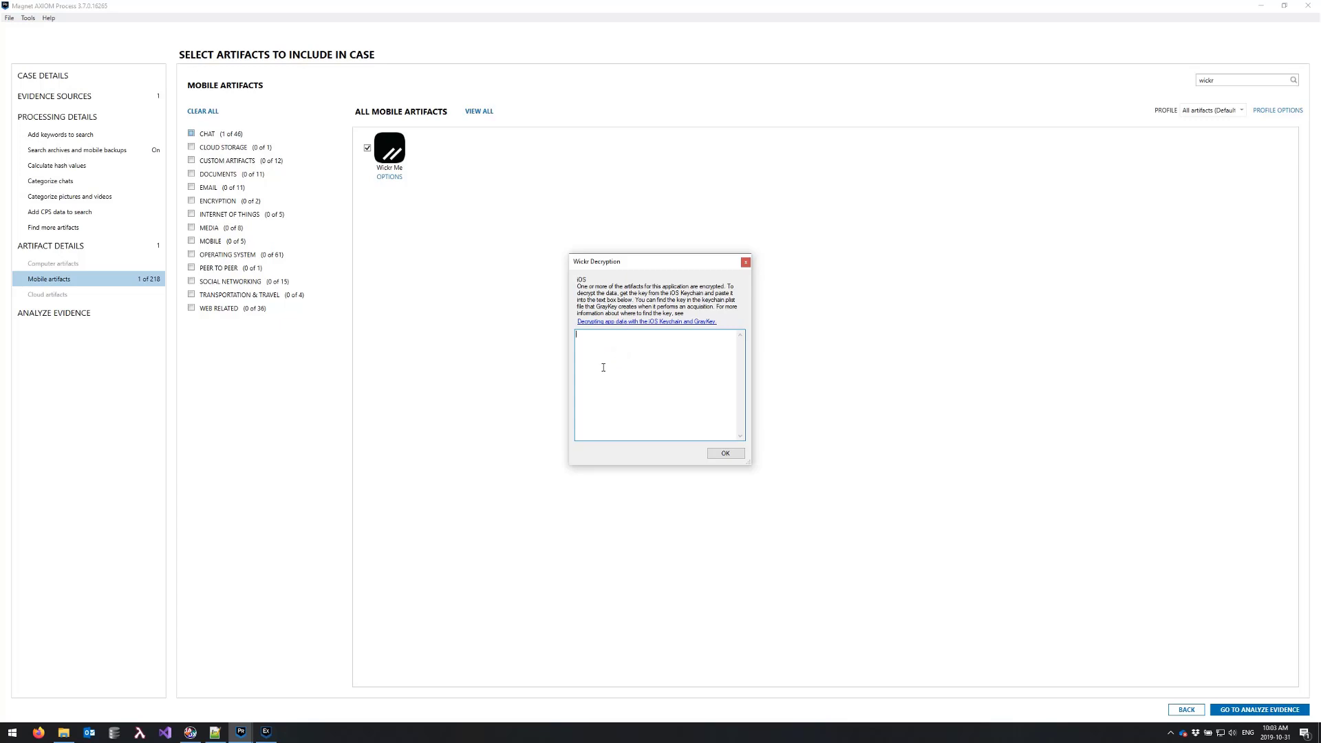
{"action": "mouse_move", "coordinate": [604, 360]}
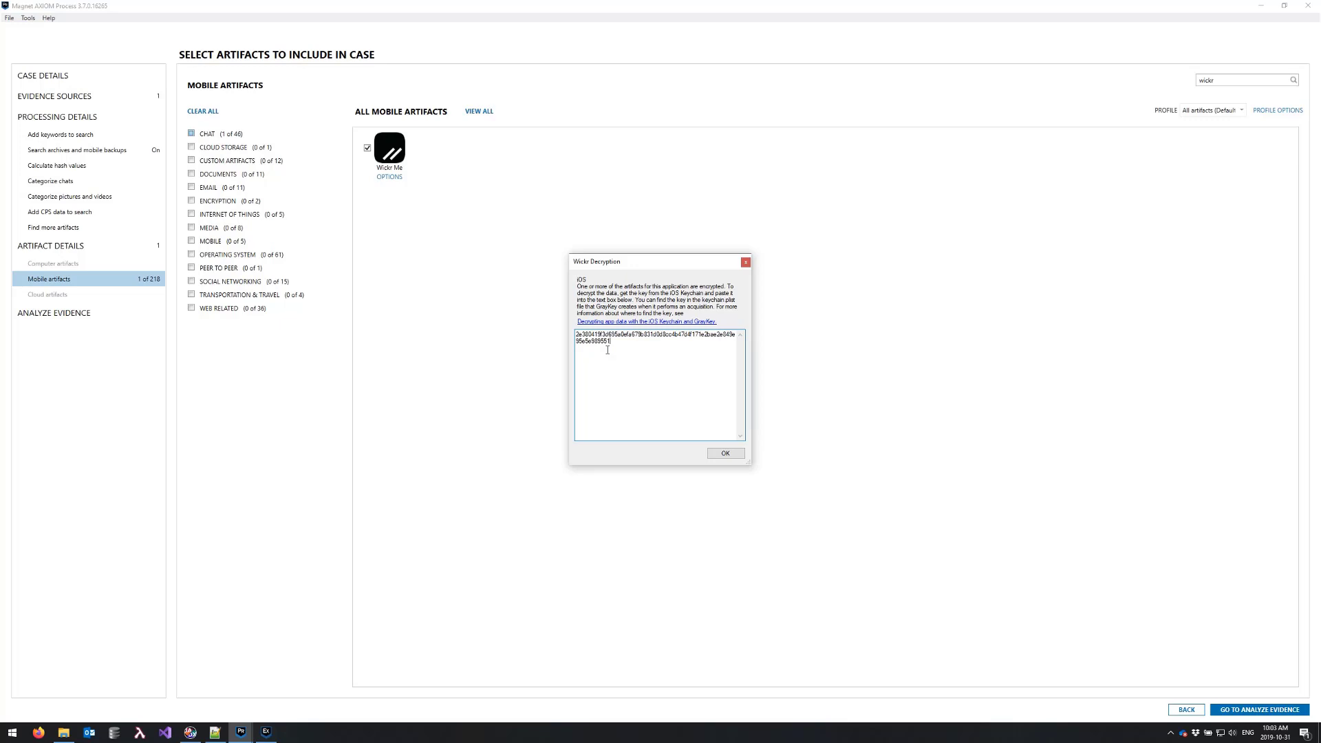
- Accept the pasted Wickr key and move to Analyze Evidence with the zip source ready
{"action": "left_click", "coordinate": [725, 453]}
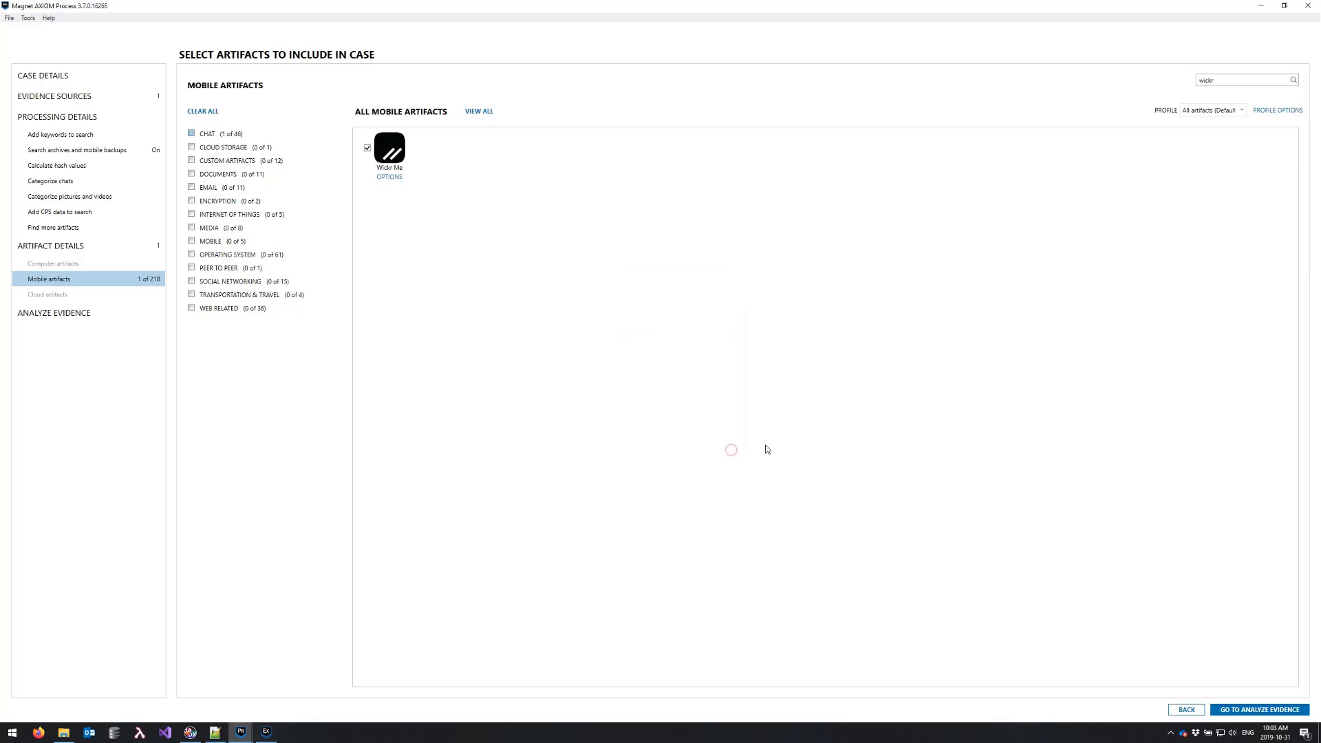
{"action": "left_click", "coordinate": [1258, 708]}
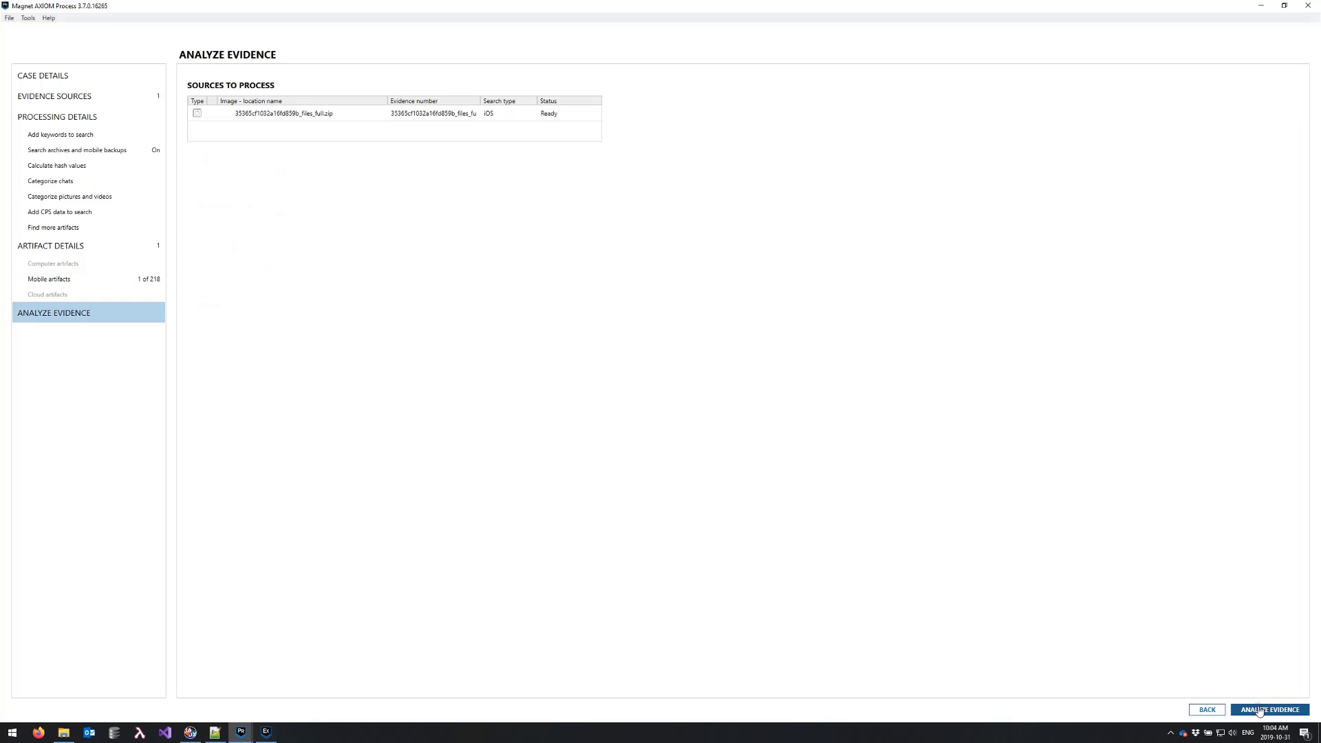
- Begin analyzing the iOS zip source so its status becomes Searching
{"action": "left_click", "coordinate": [1271, 708]}
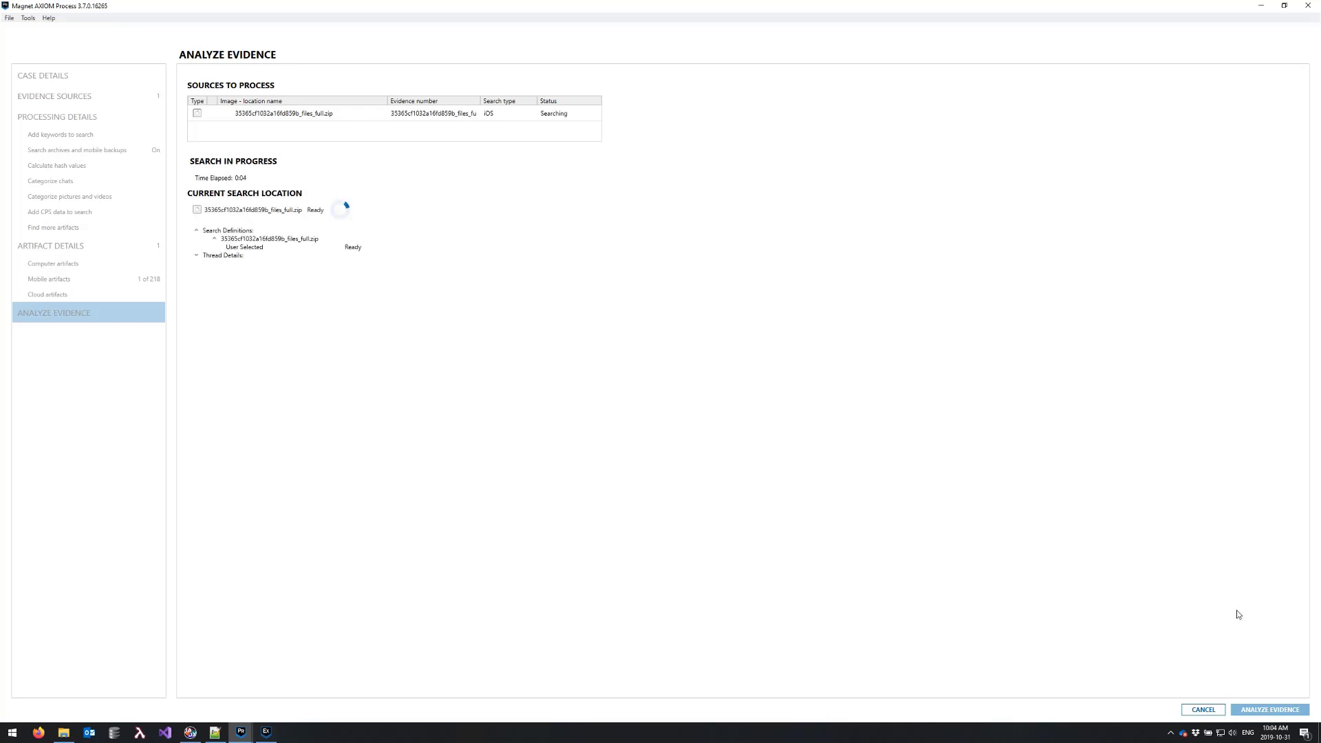
{"action": "mouse_move", "coordinate": [142, 667]}
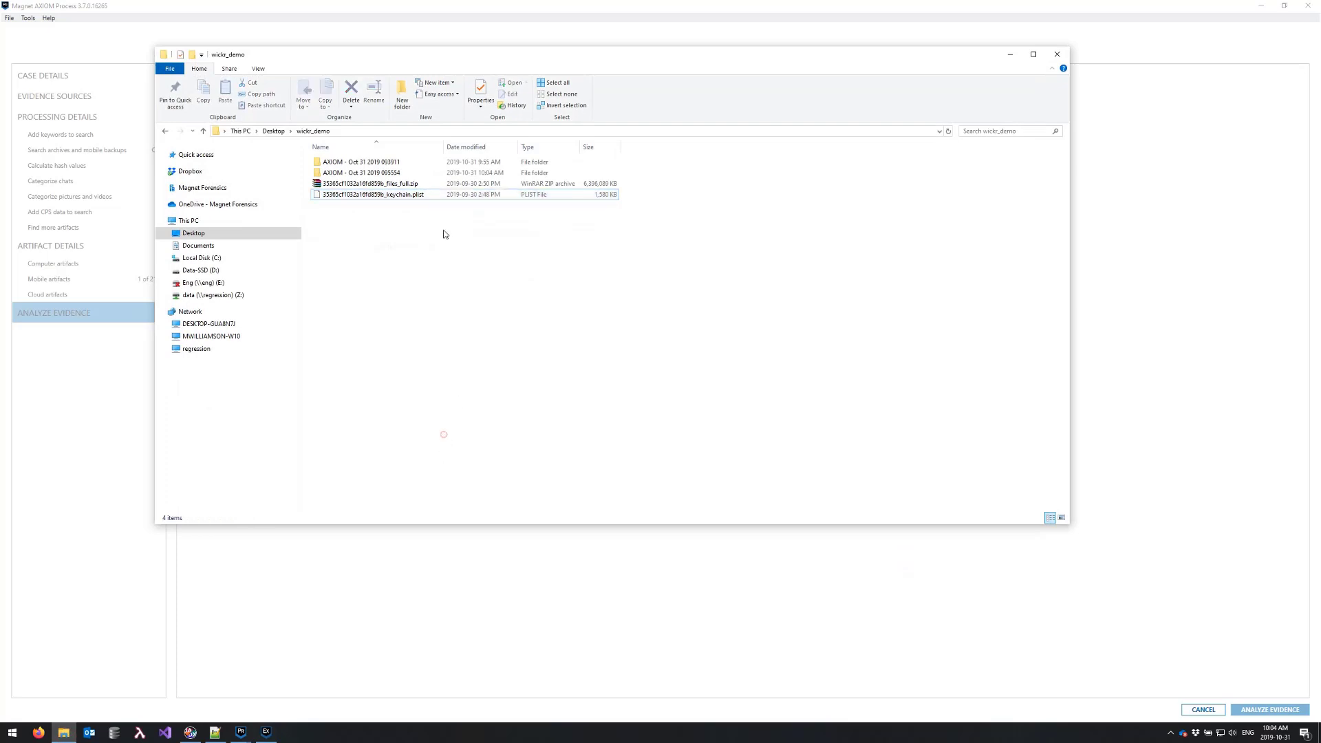
- Edit the keychain.plist from wickr_demo in Notepad++ via its context menu
{"action": "right_click", "coordinate": [375, 195]}
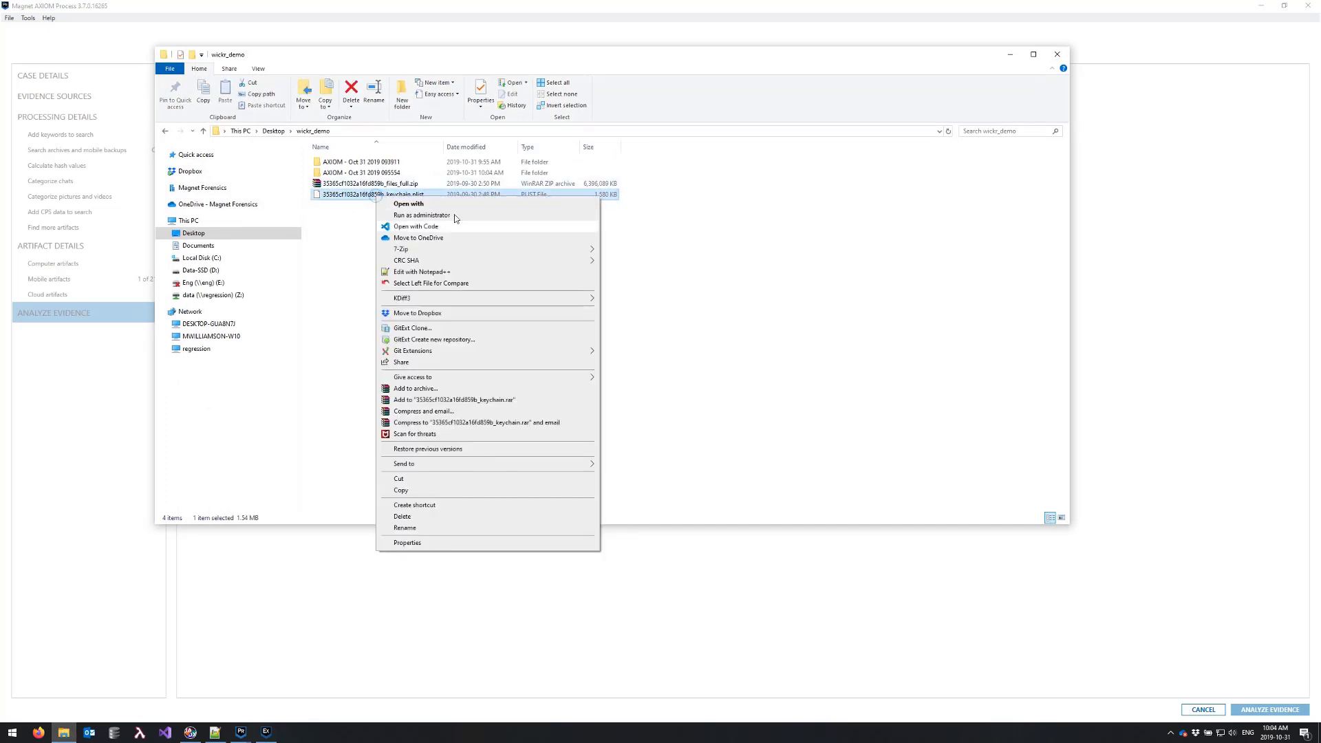
{"action": "left_click", "coordinate": [421, 271]}
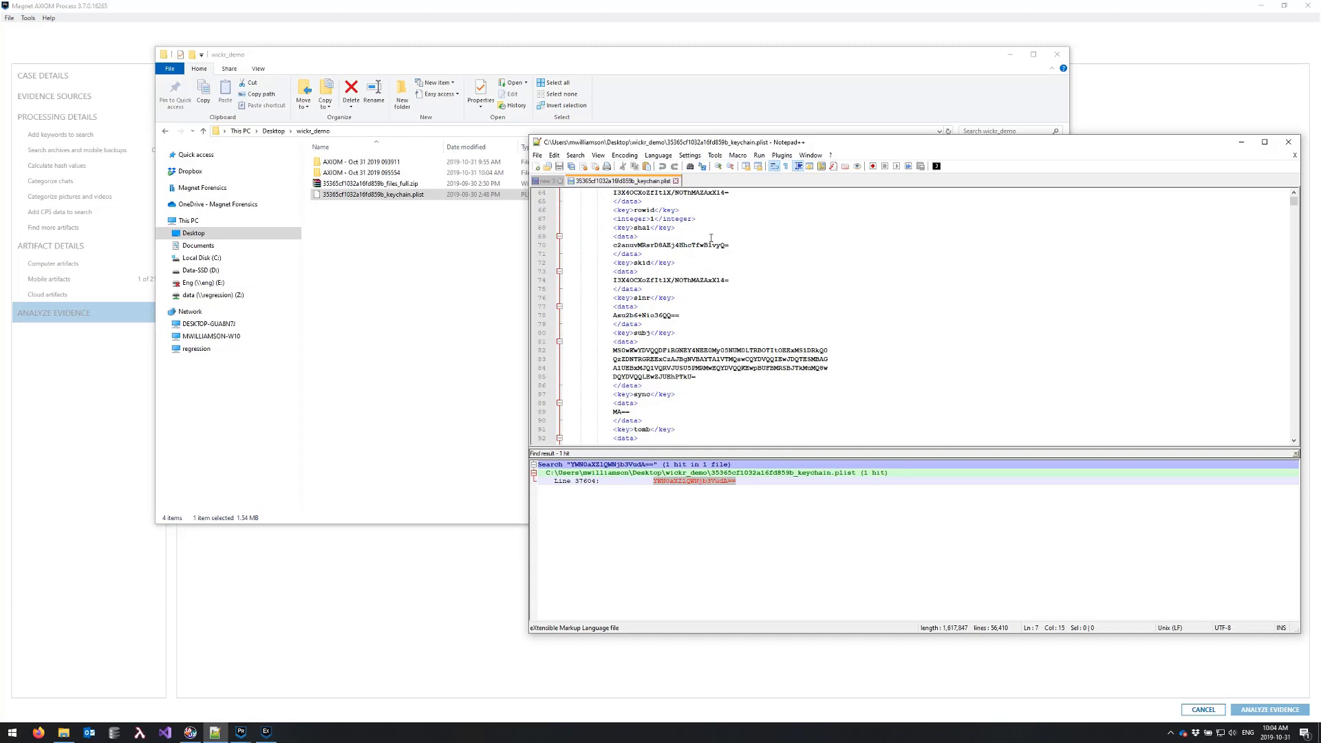
- Jump to the Line 37604 Wickr keychain hit, inspect it, and return to AXIOM Process
{"action": "left_click", "coordinate": [729, 279]}
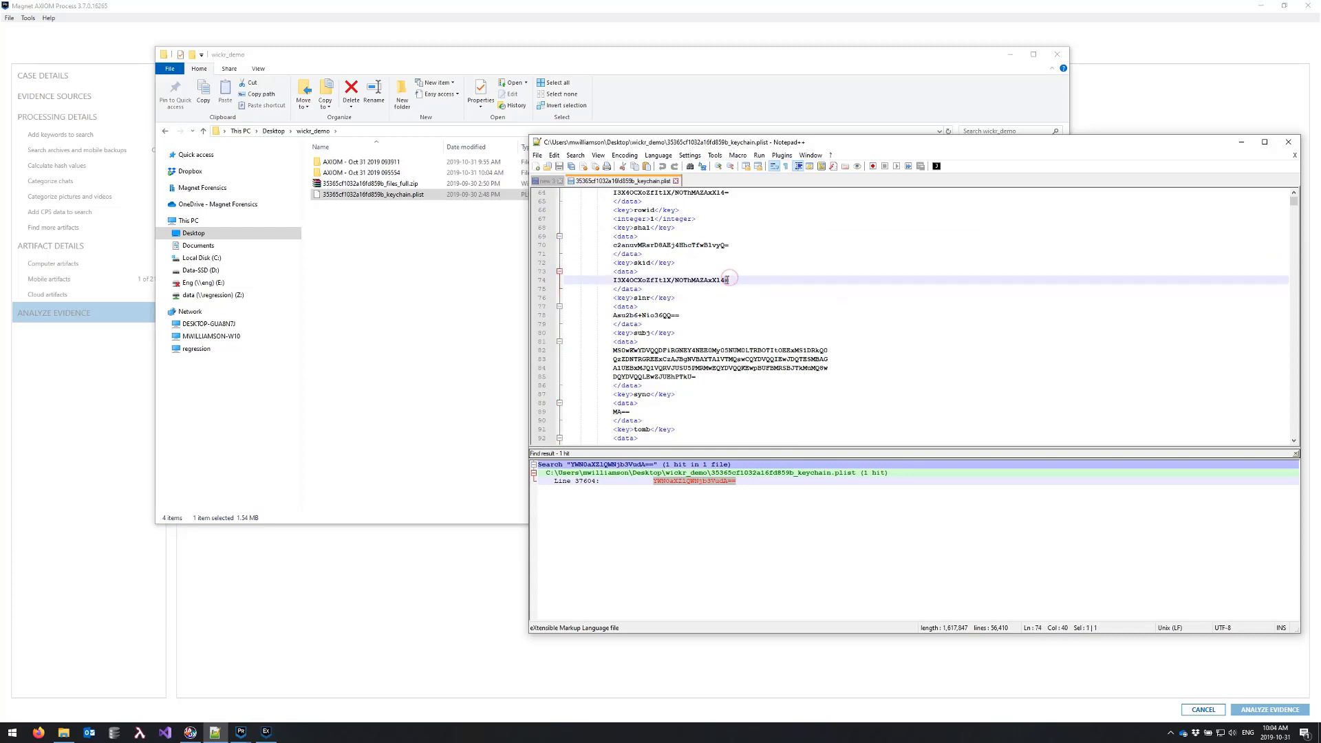
{"action": "scroll", "scroll_direction": "down", "scroll_amount": 3}
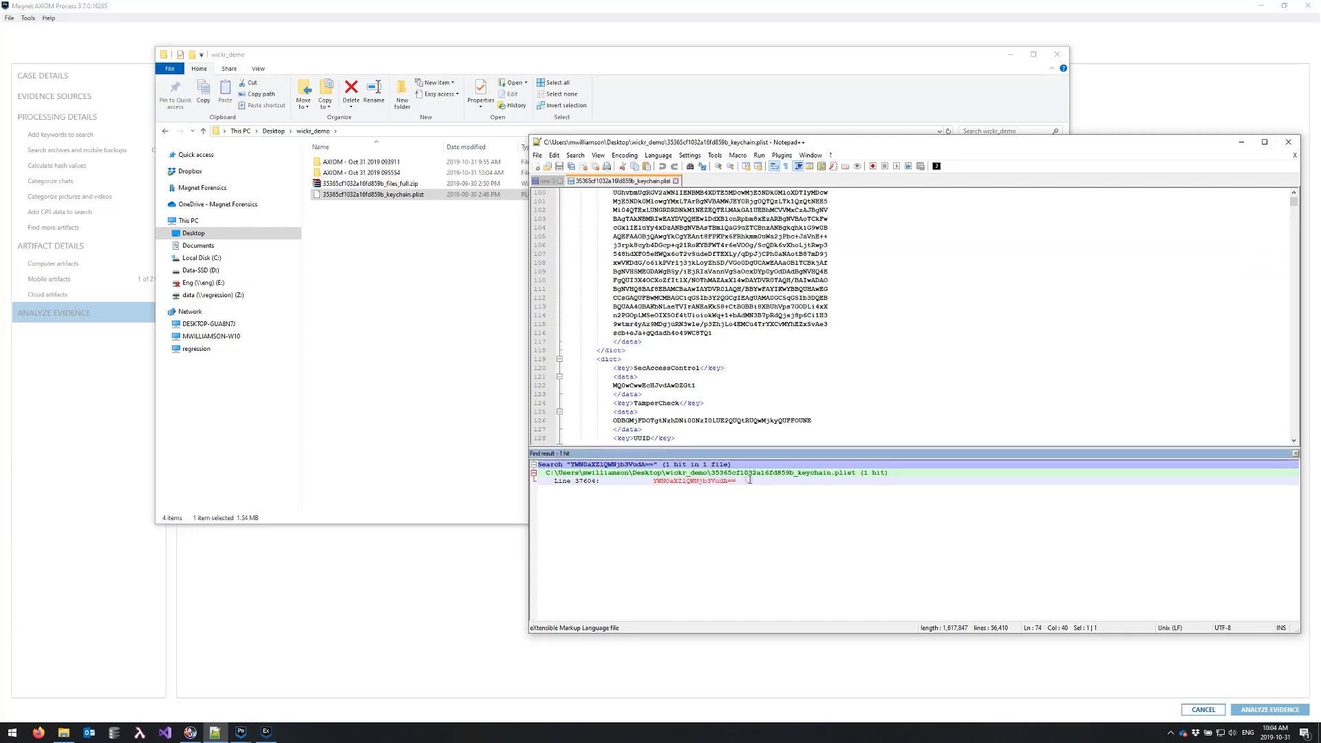
{"action": "double_click", "coordinate": [693, 482]}
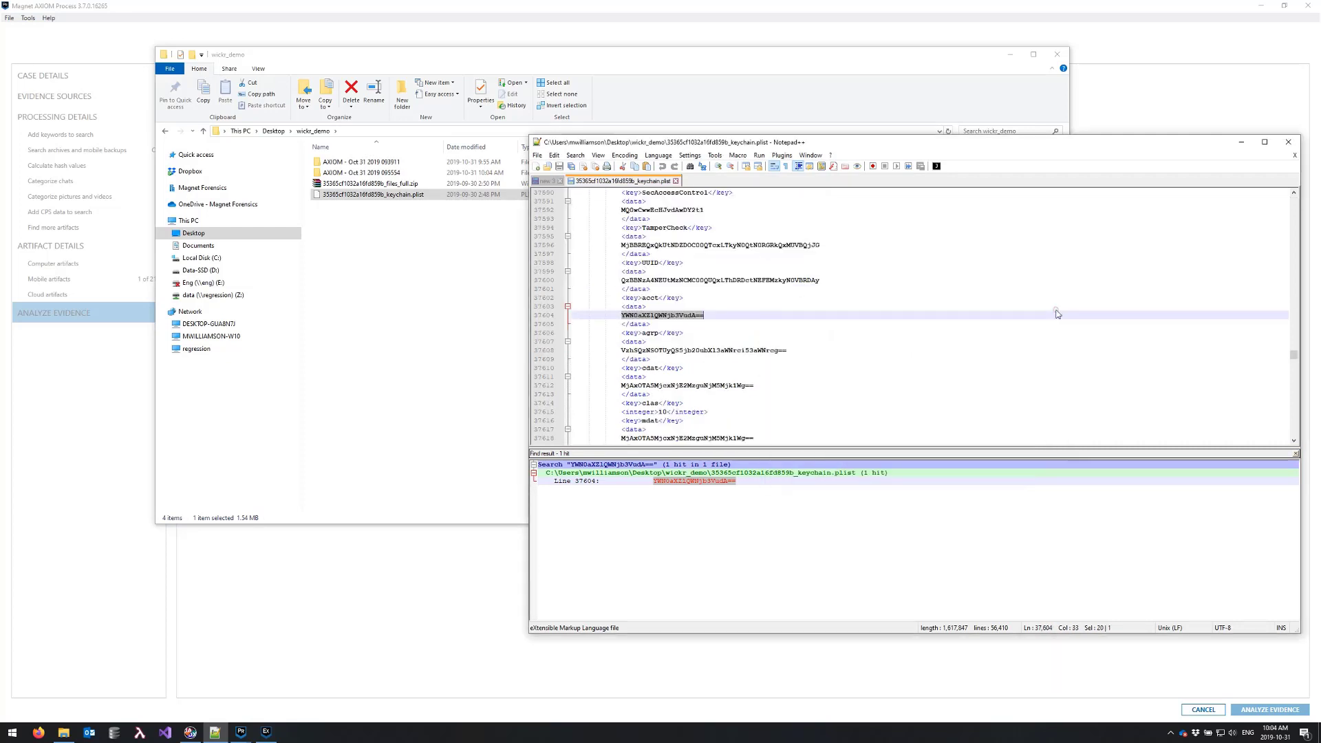
{"action": "mouse_move", "coordinate": [854, 285]}
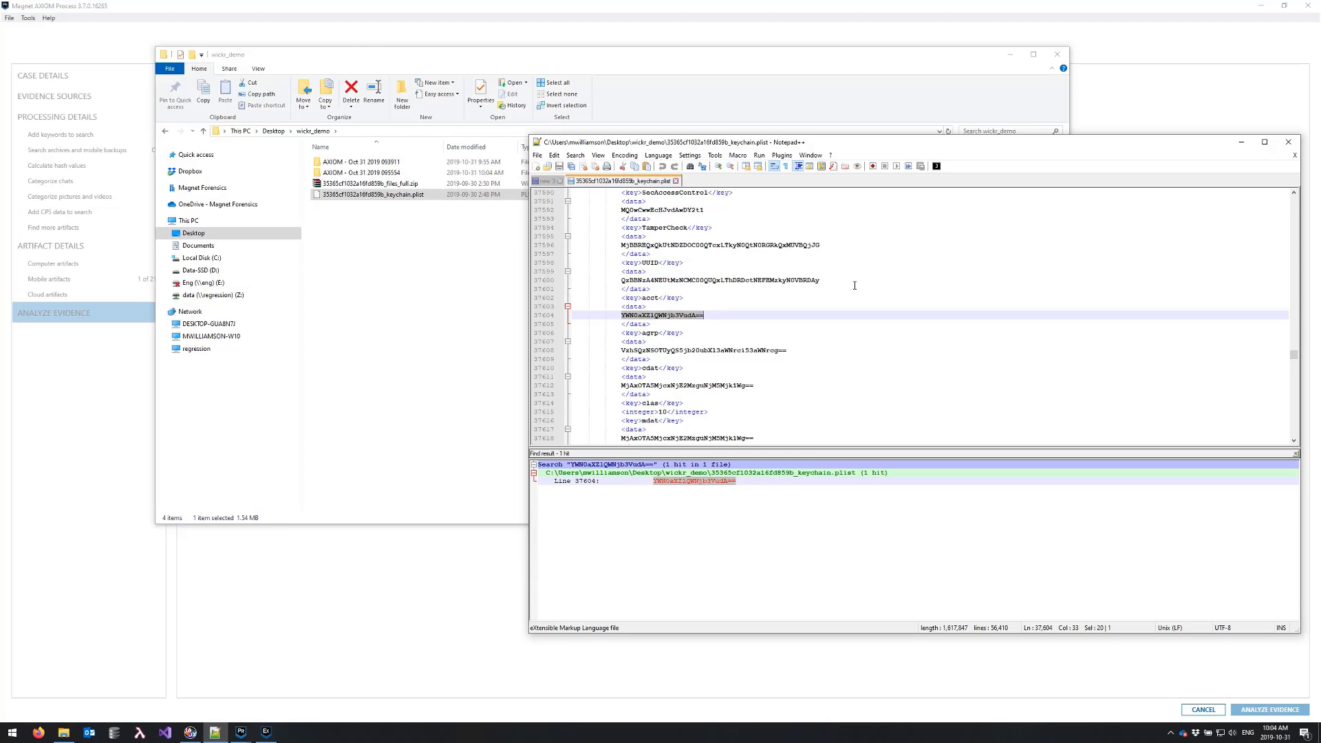
{"action": "mouse_move", "coordinate": [511, 318]}
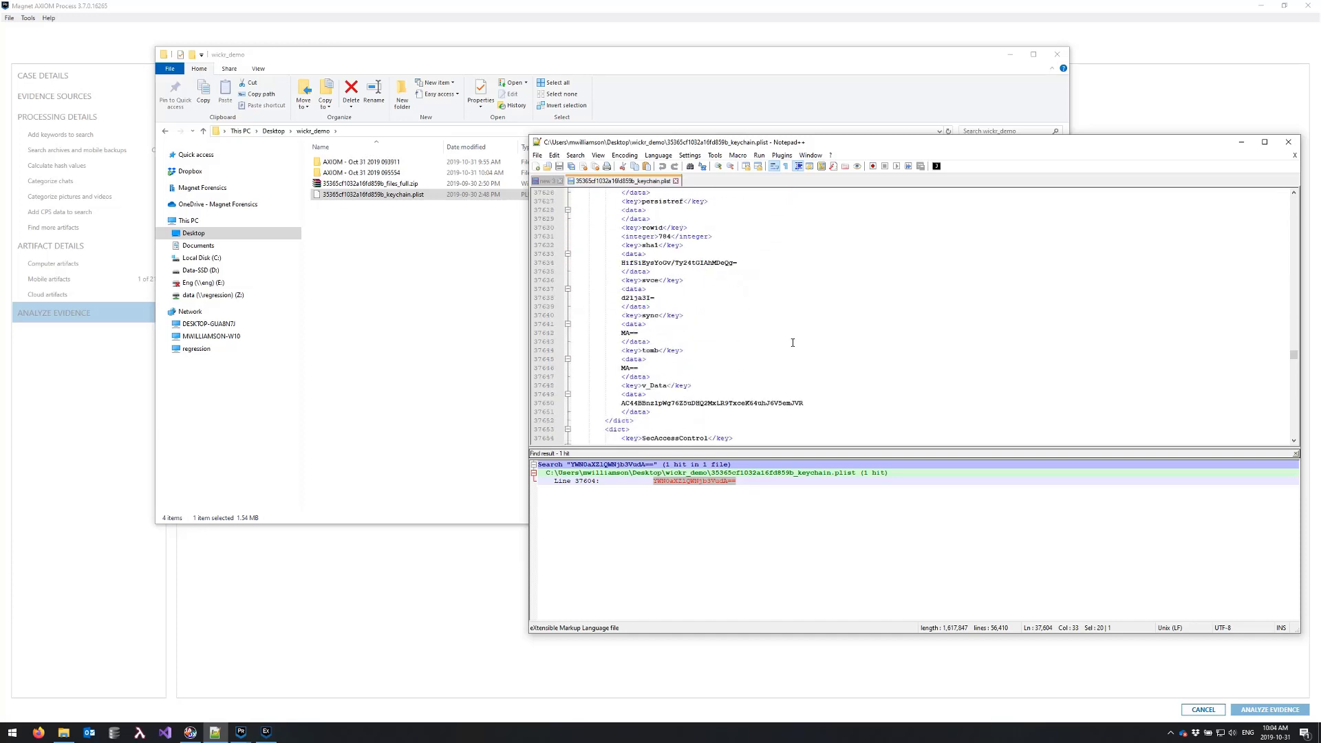
{"action": "double_click", "coordinate": [648, 332]}
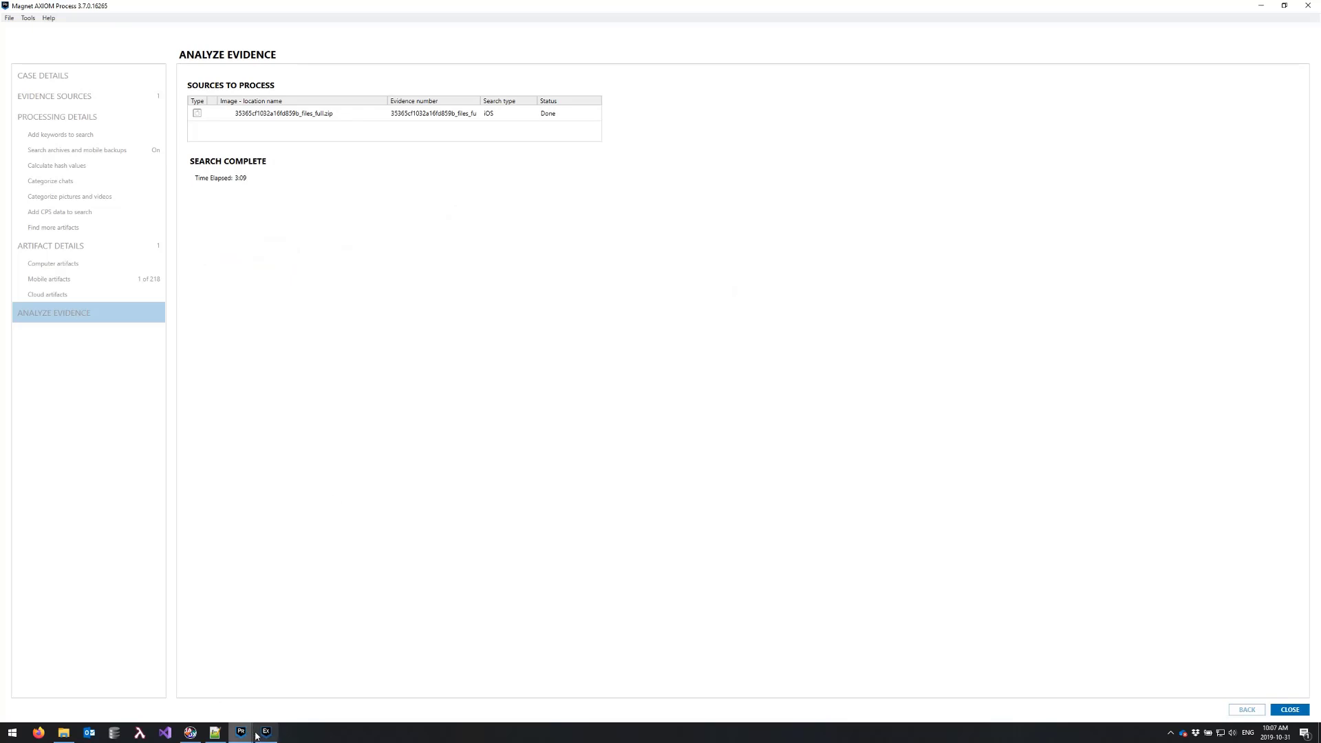
- Switch to the AXIOM Examine case and list its 20 Chat artifacts from the dashboard
{"action": "left_click", "coordinate": [264, 731]}
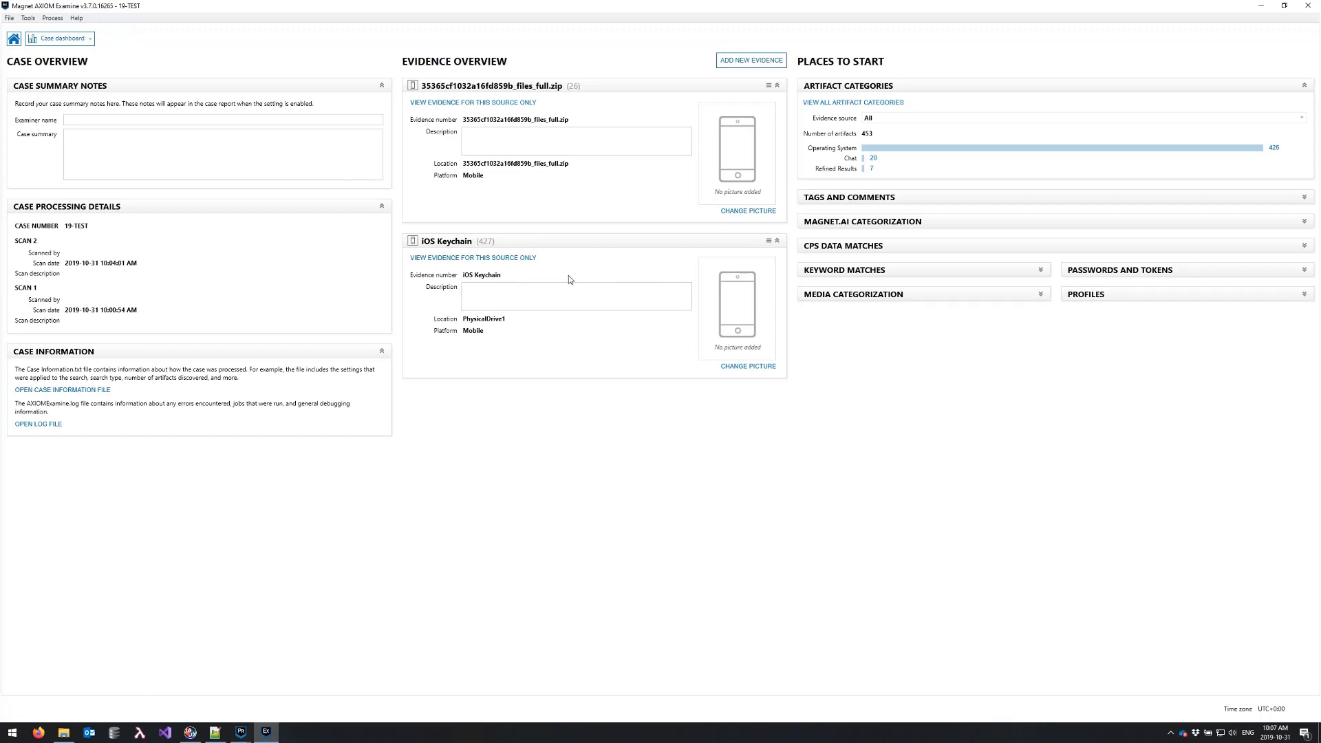
{"action": "left_click", "coordinate": [577, 296]}
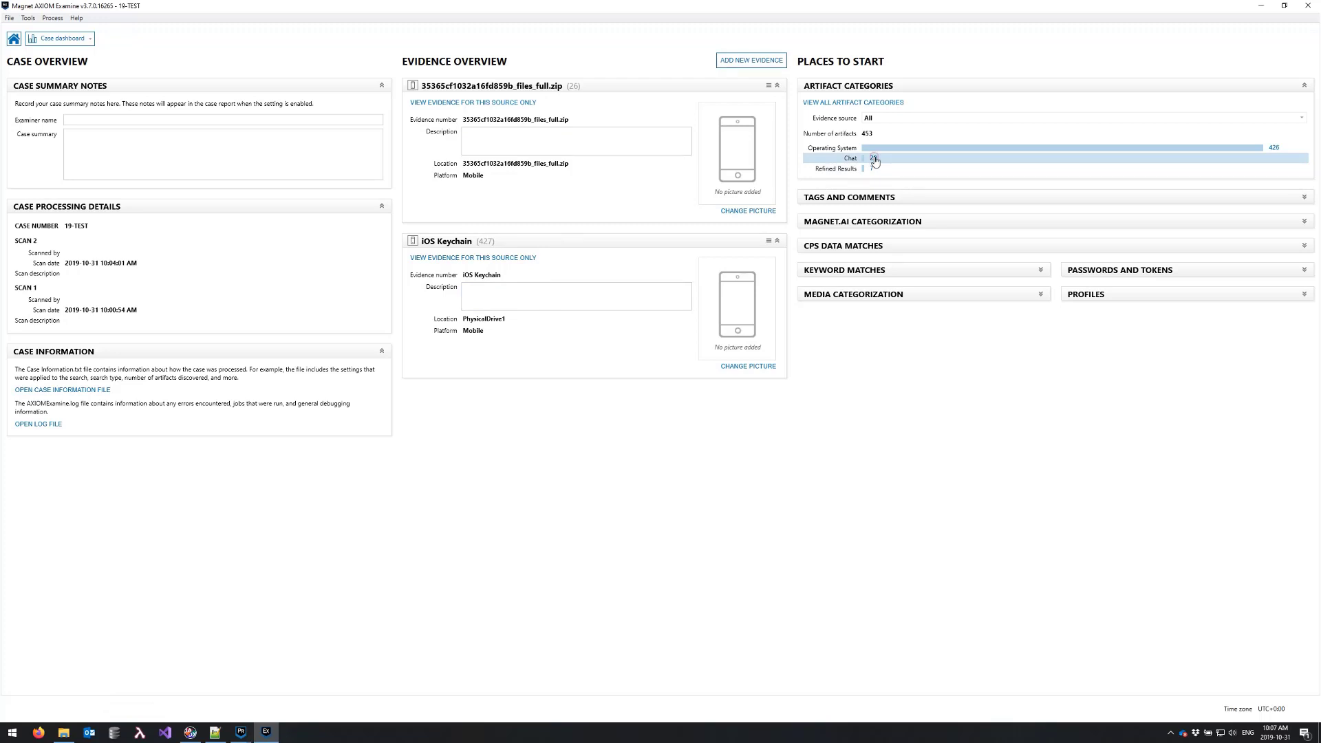
{"action": "left_click", "coordinate": [851, 158]}
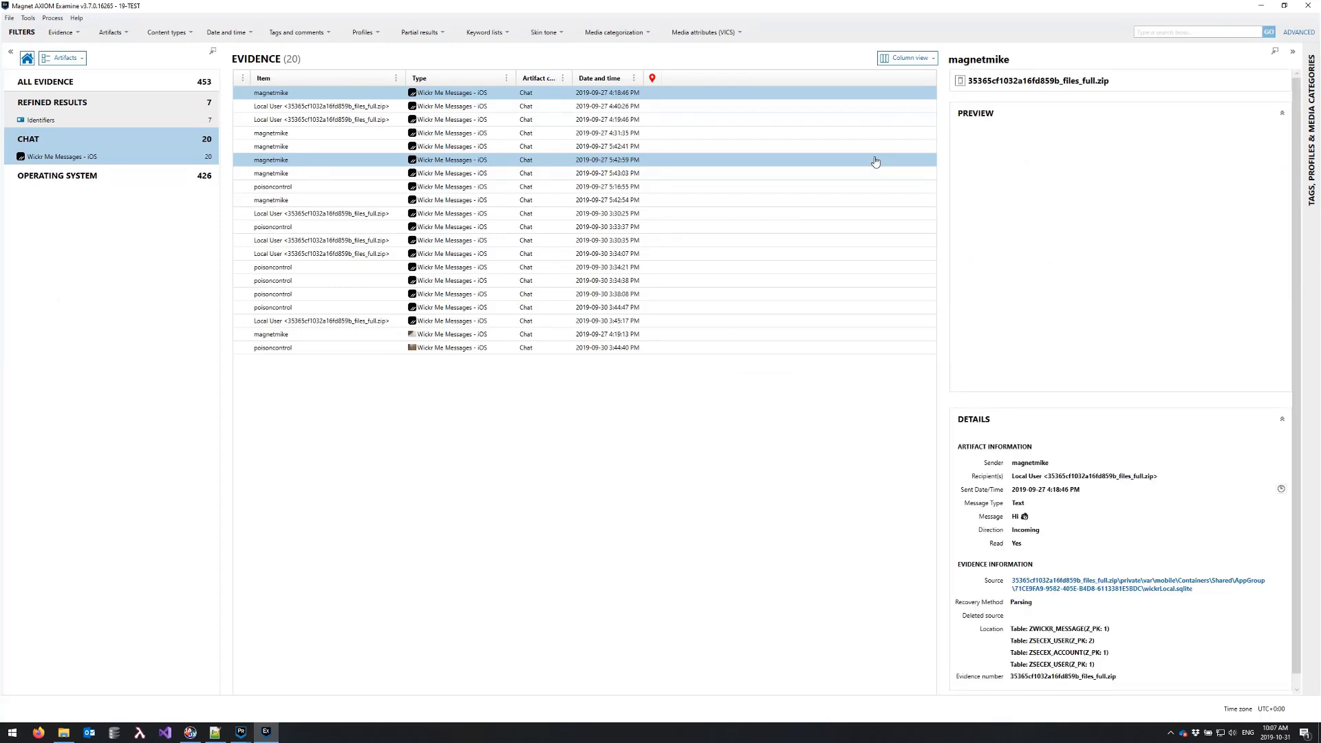
{"action": "left_click", "coordinate": [271, 93]}
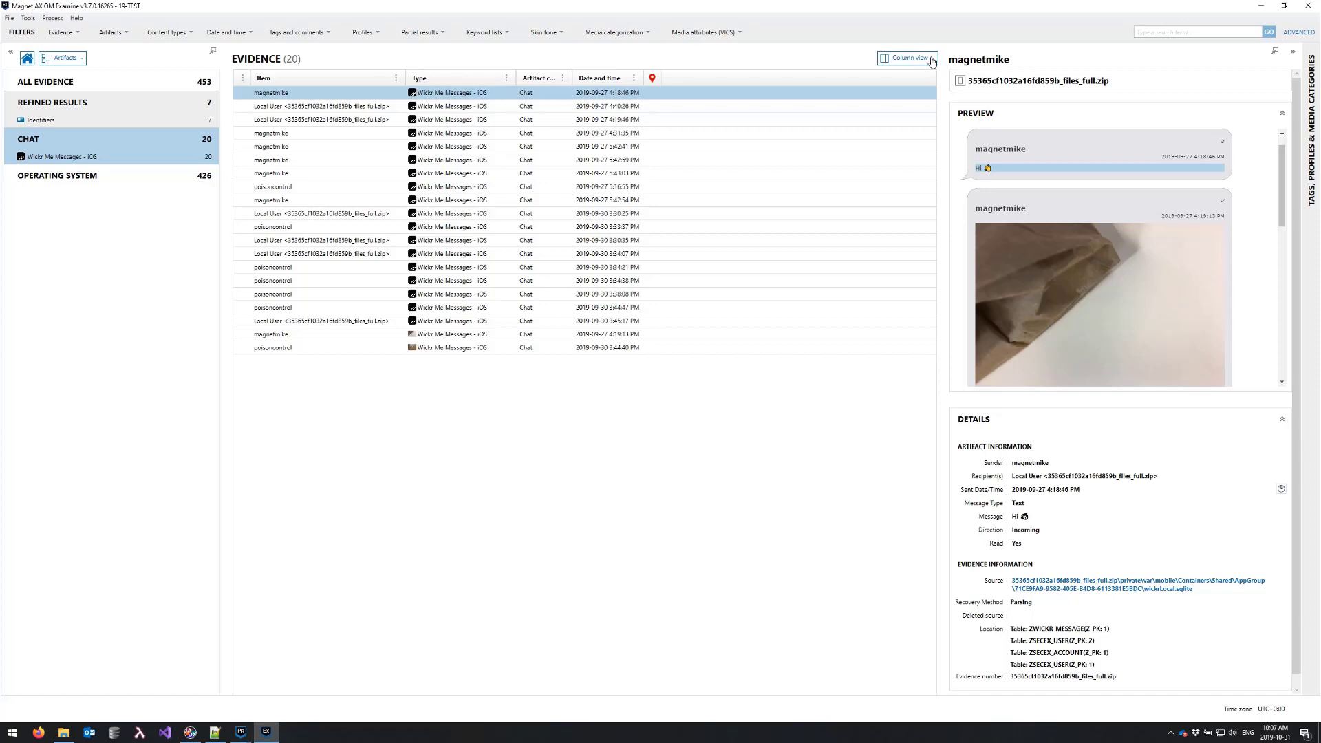
{"action": "mouse_move", "coordinate": [923, 60]}
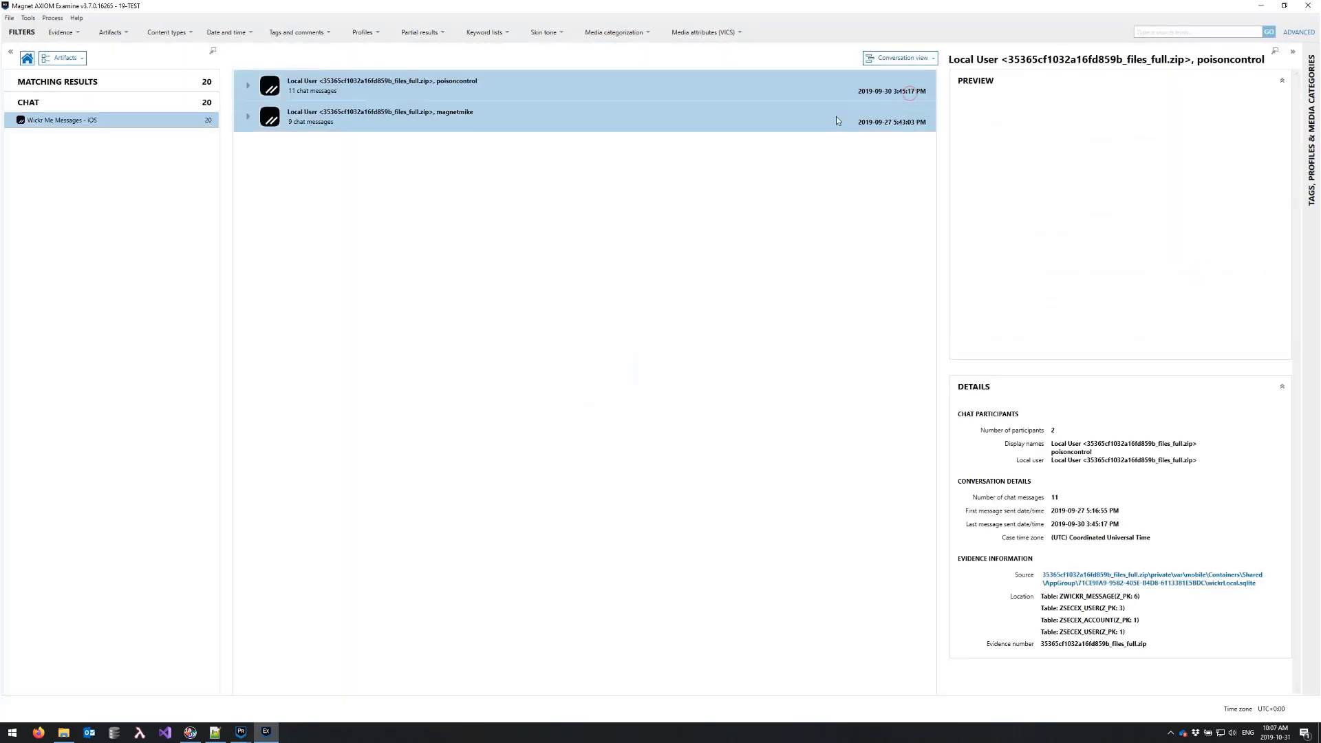
- Expand the 11-message poisoncontrol thread and scroll its preview to the first message
{"action": "left_click", "coordinate": [248, 85]}
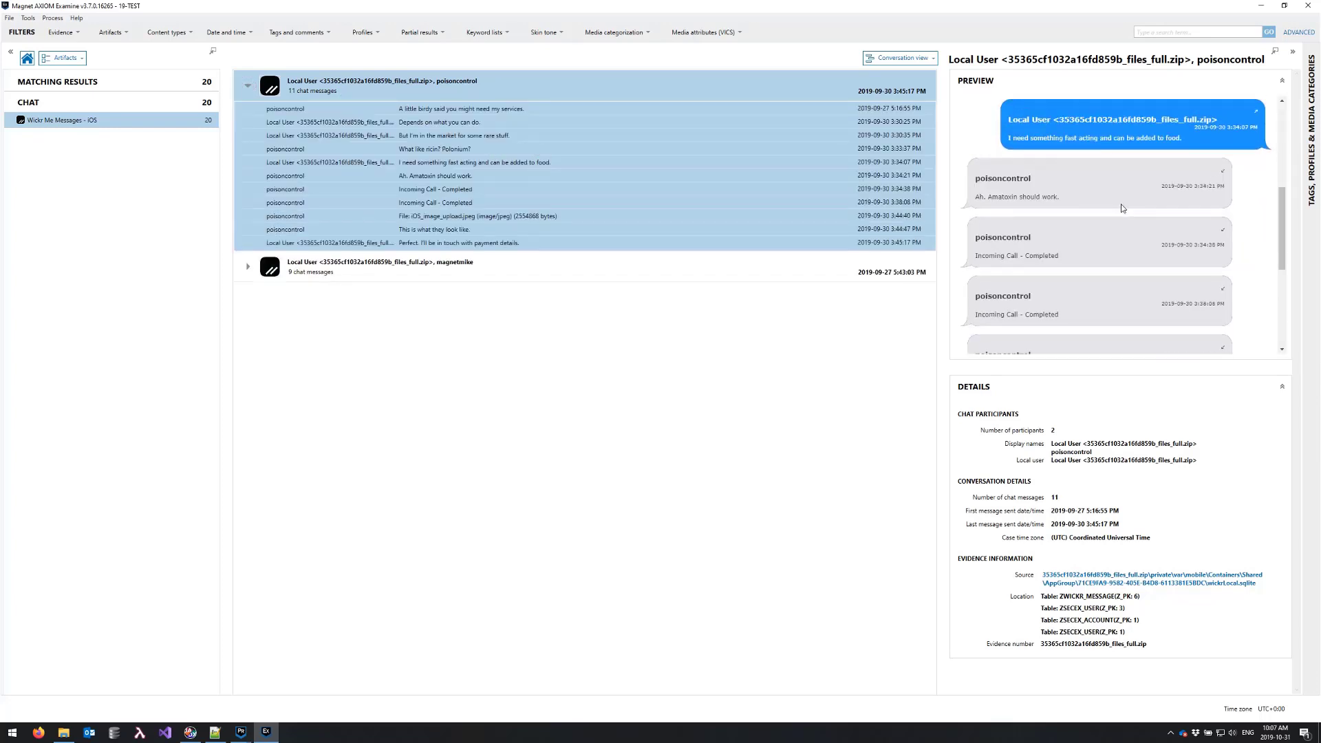
{"action": "scroll", "scroll_direction": "down", "scroll_amount": 3}
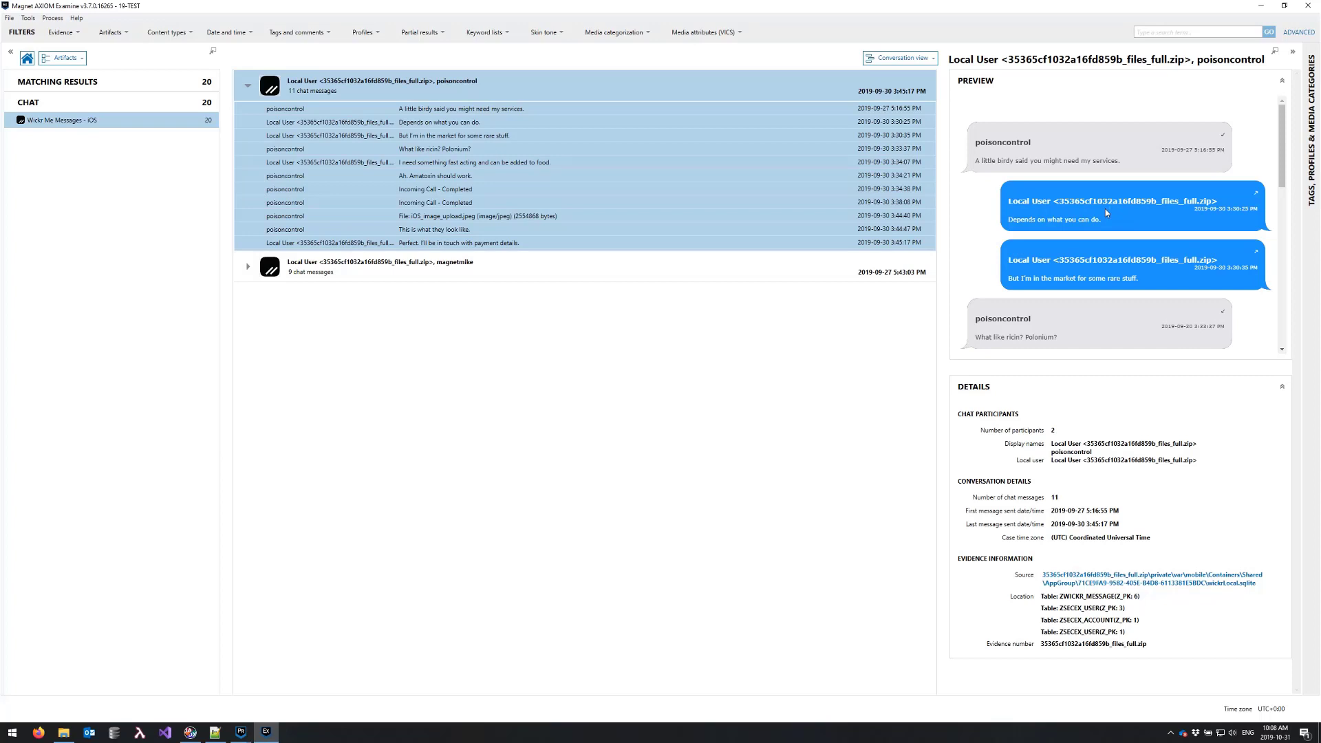
{"action": "mouse_move", "coordinate": [1170, 721]}
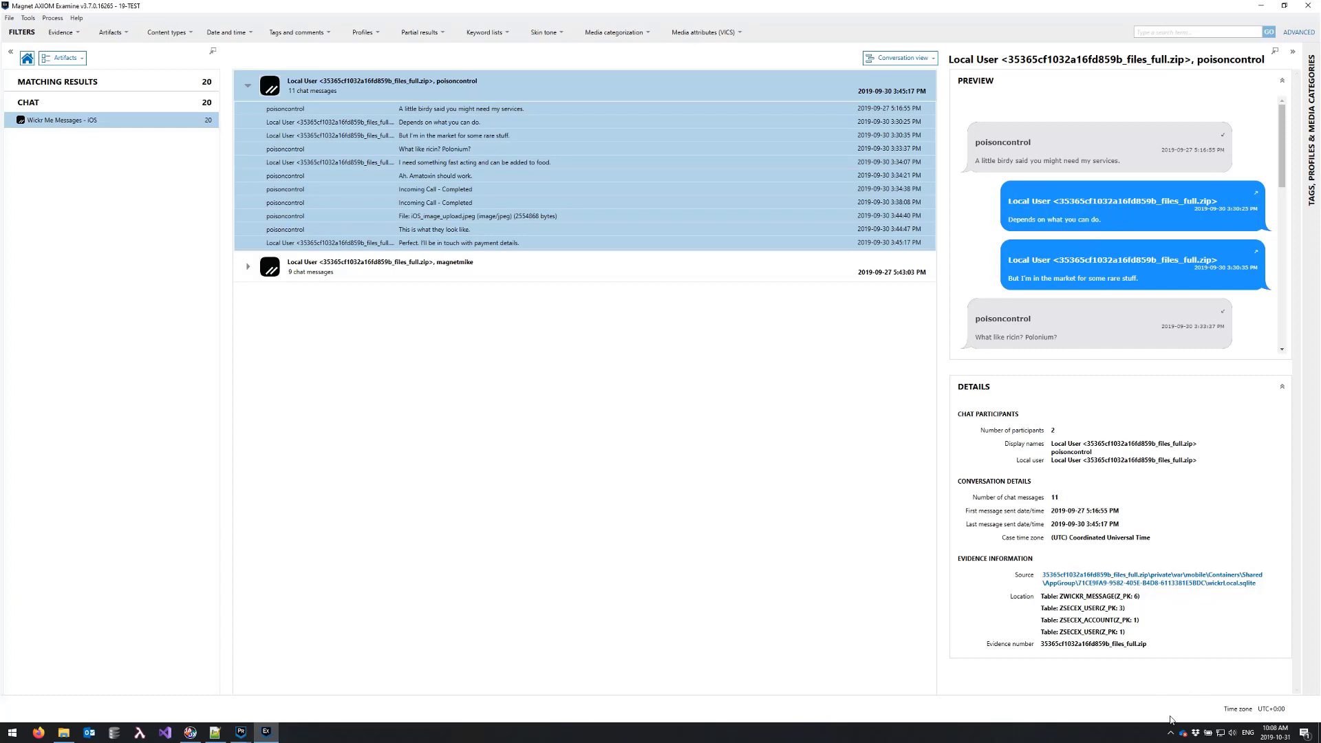